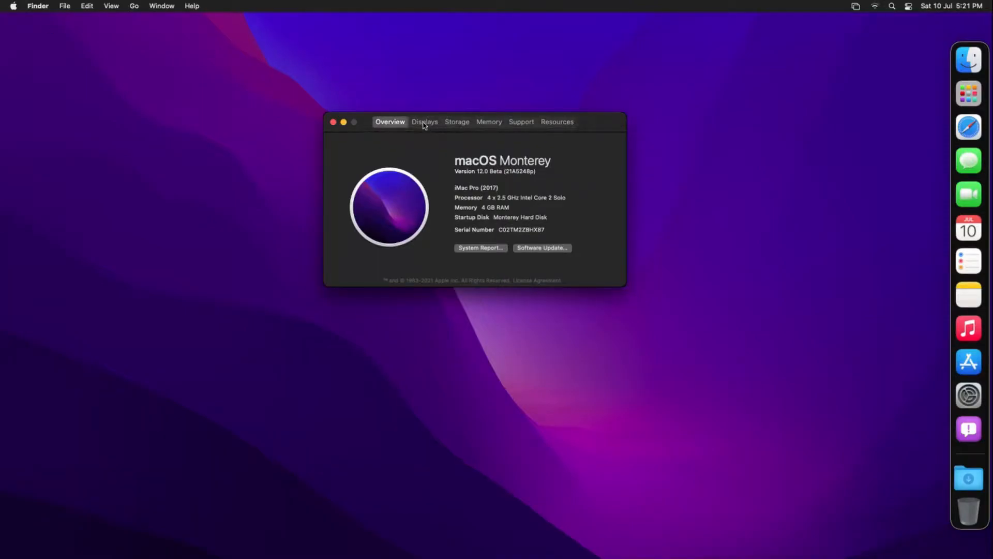
# Step: Play the YouTube video in Safari at 1080p quality and in full screen
pyautogui.click(424, 122)
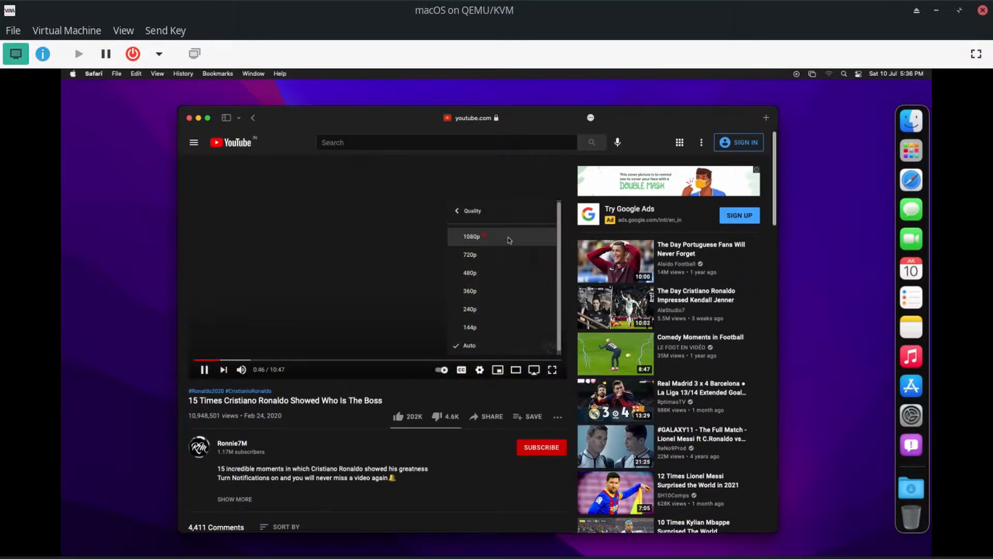
pyautogui.click(470, 236)
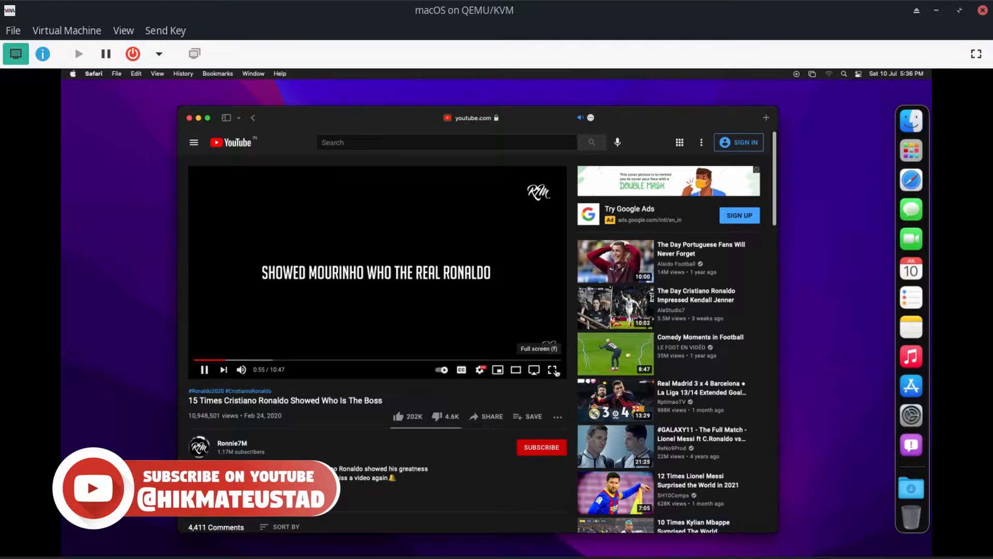
pyautogui.click(550, 369)
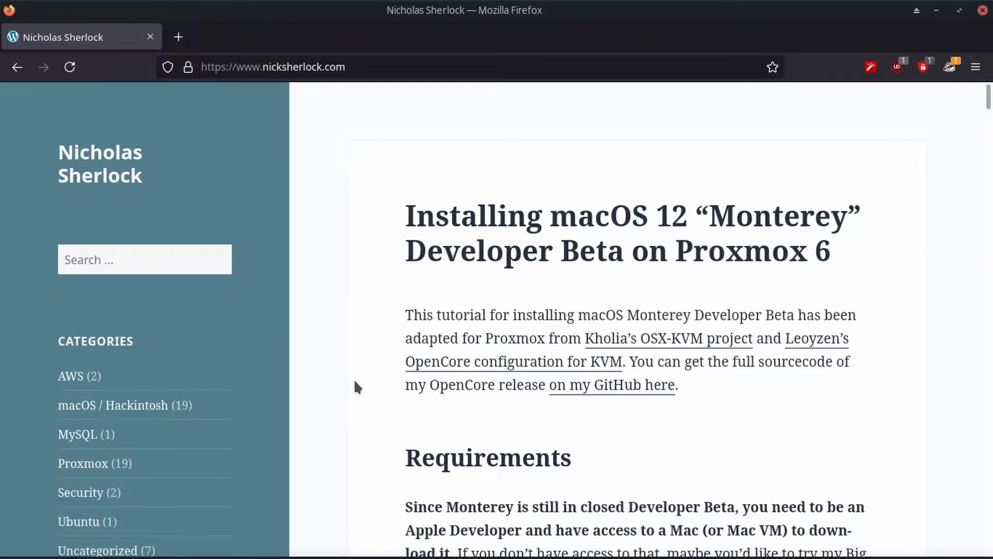
pyautogui.moveTo(401, 217)
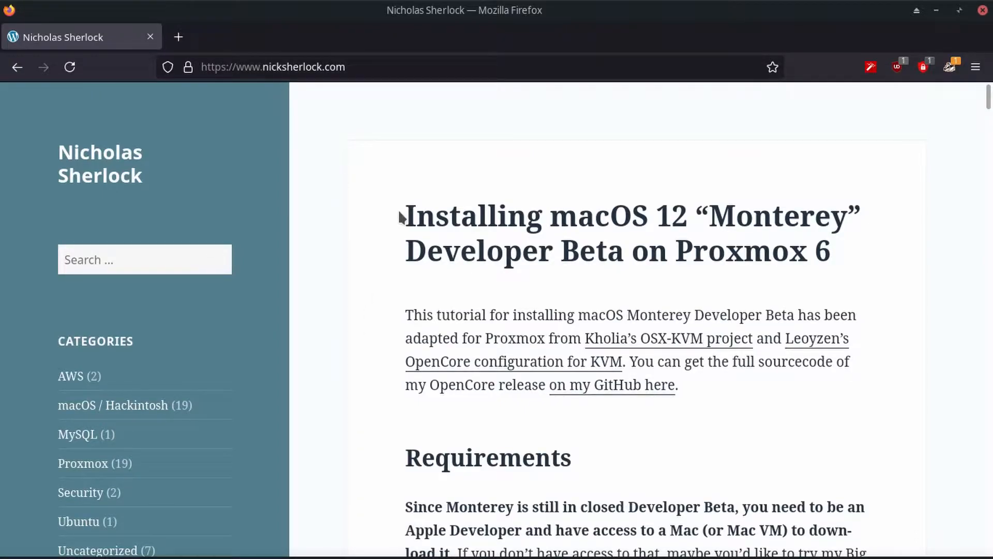
# Step: Highlight the article title on the blog home page and open the full tutorial post
pyautogui.moveTo(403, 215); pyautogui.dragTo(817, 251)
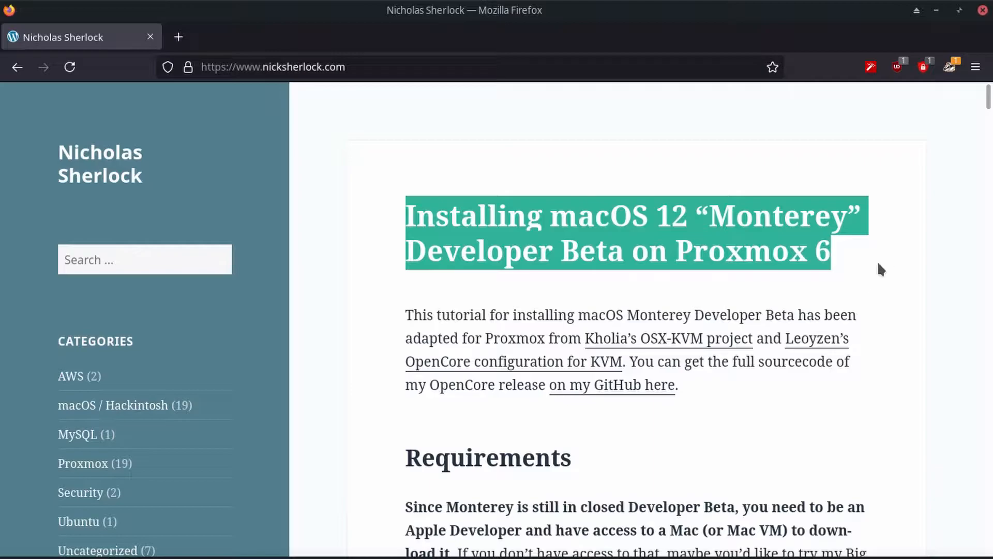
pyautogui.click(748, 315)
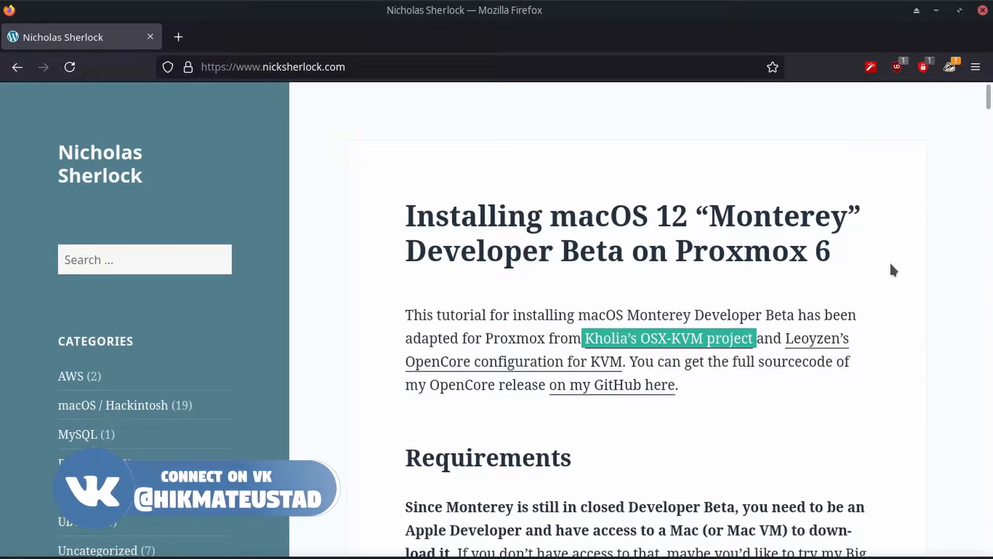
pyautogui.scroll(-3)
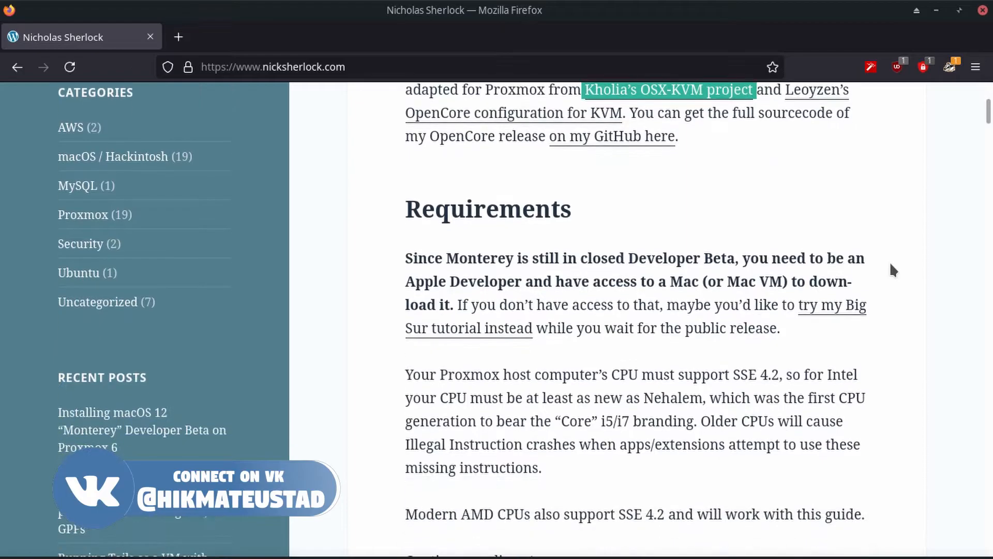
pyautogui.scroll(-3)
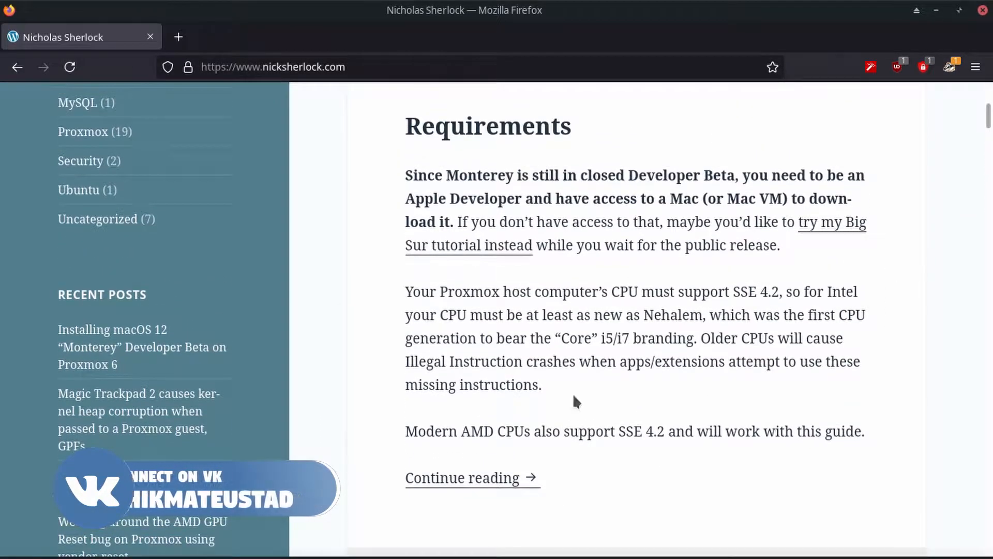
pyautogui.click(461, 478)
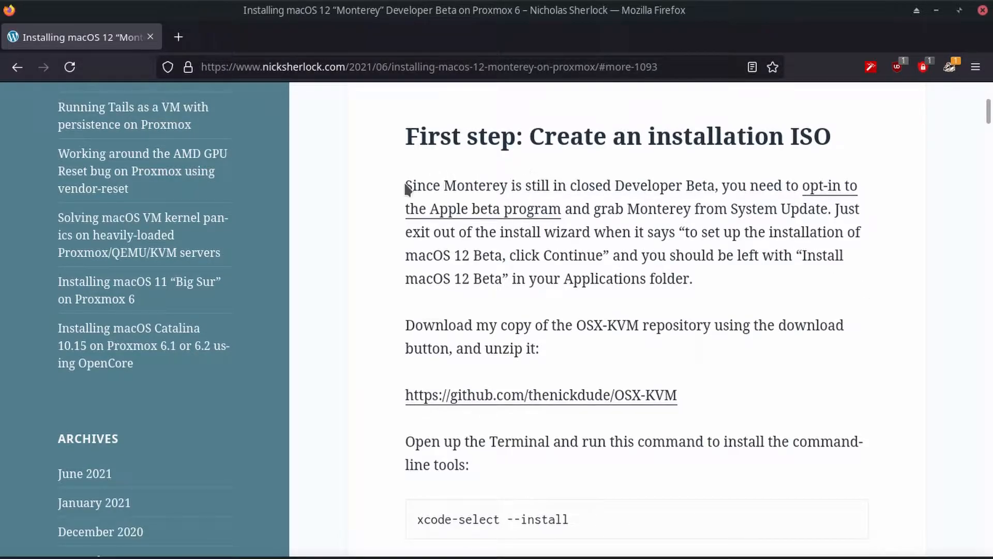
# Step: Highlight the beta-program sentence, the Continue instruction and the Applications folder mention
pyautogui.moveTo(405, 185); pyautogui.dragTo(650, 208)
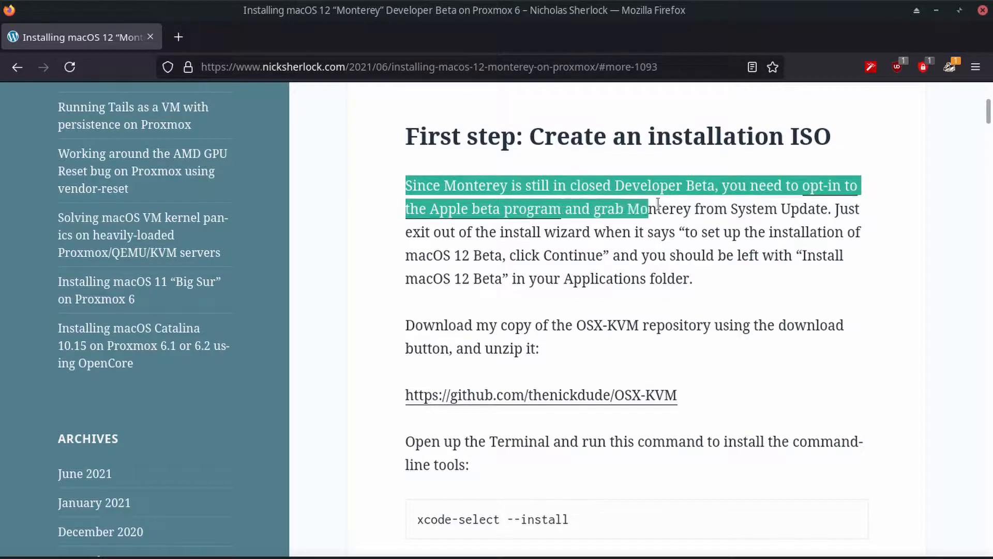
pyautogui.moveTo(649, 208); pyautogui.dragTo(824, 208)
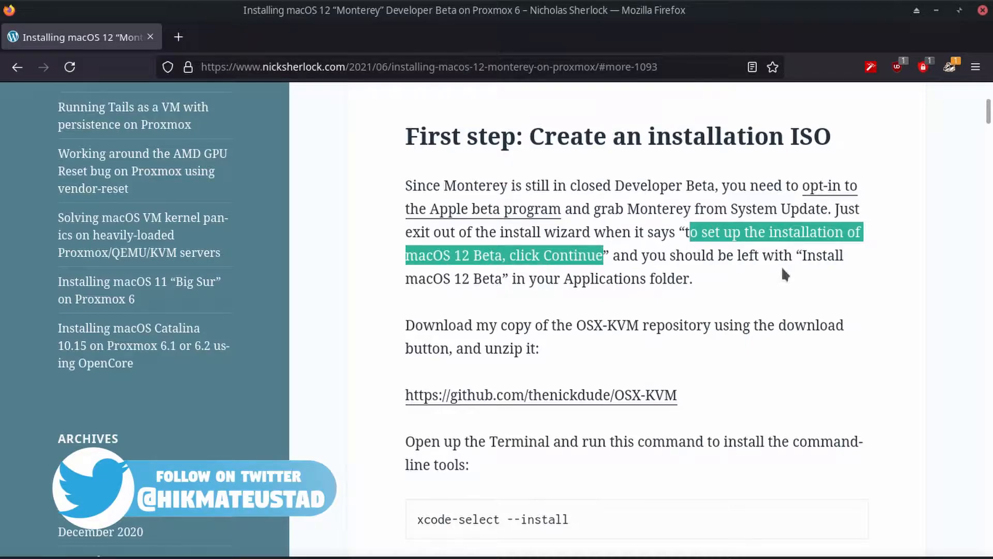
pyautogui.moveTo(805, 254); pyautogui.dragTo(513, 278)
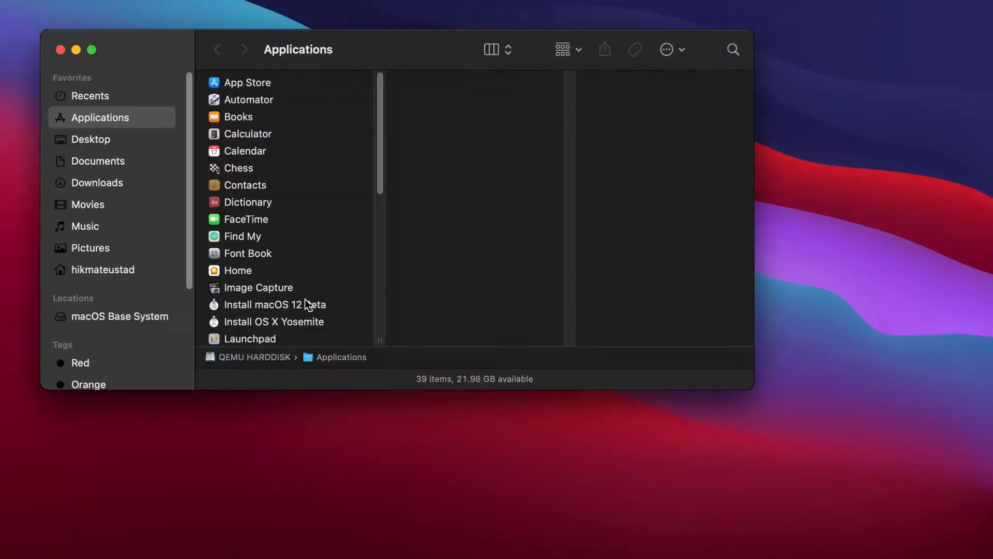
# Step: Select the Install macOS 12 Beta app in the Applications folder
pyautogui.click(275, 304)
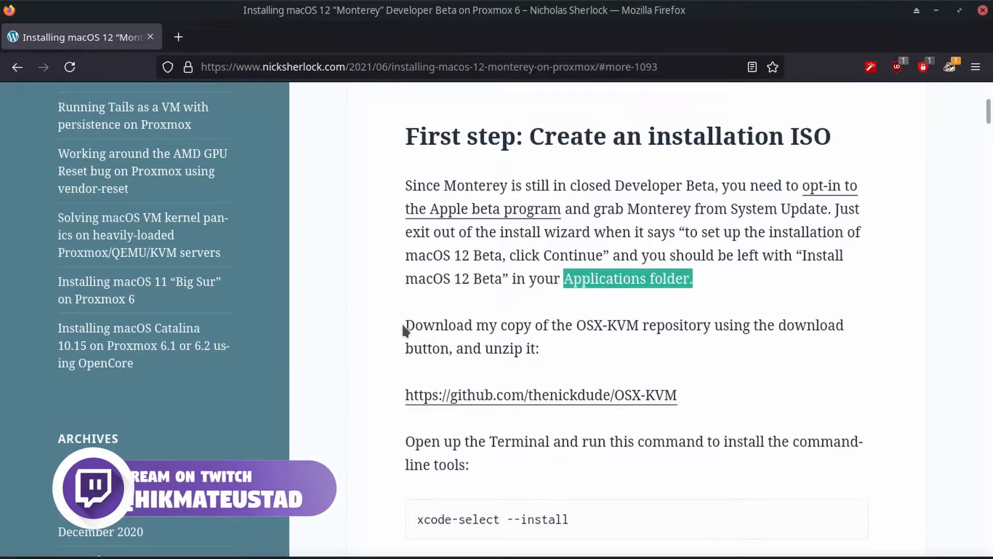
pyautogui.doubleClick(418, 325)
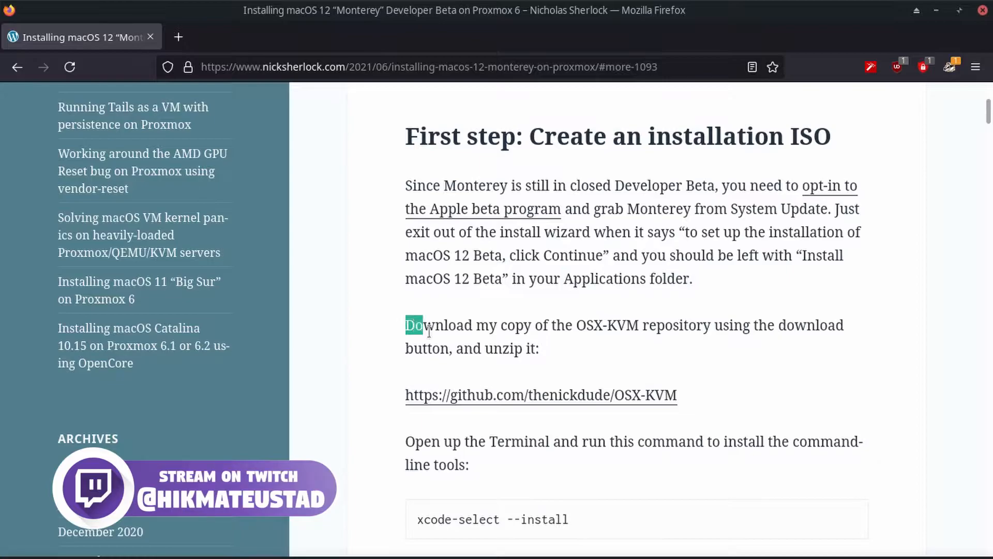
pyautogui.moveTo(409, 325); pyautogui.dragTo(538, 347)
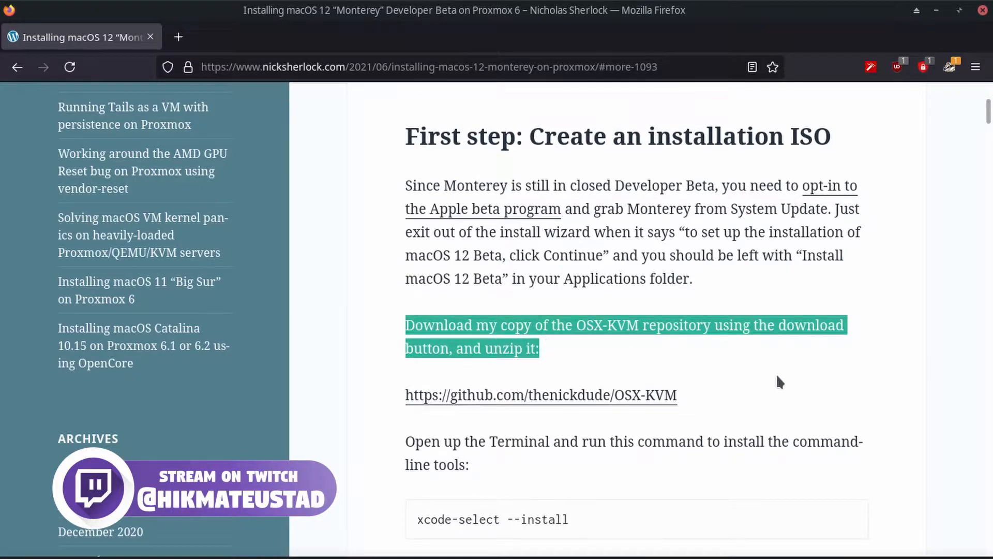
pyautogui.scroll(-3)
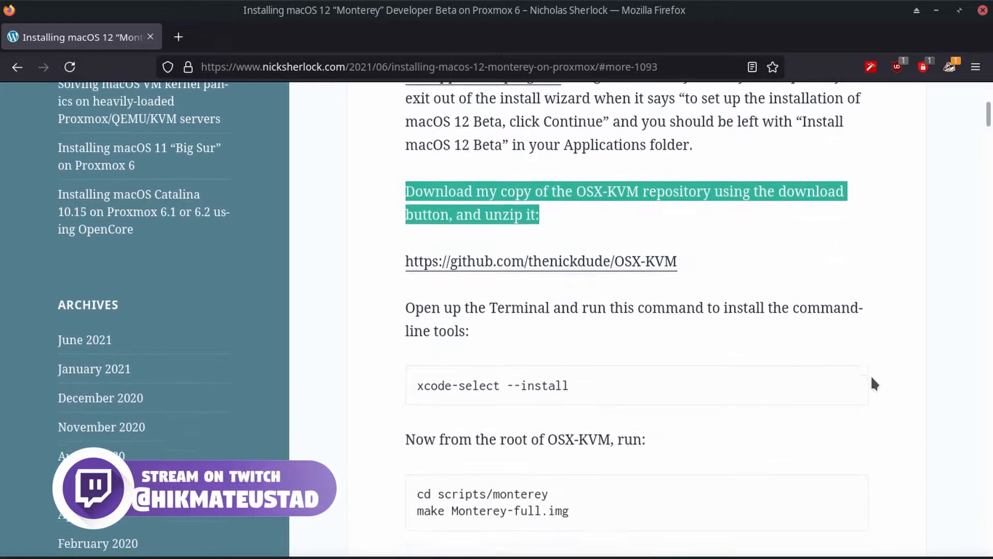
pyautogui.scroll(-3)
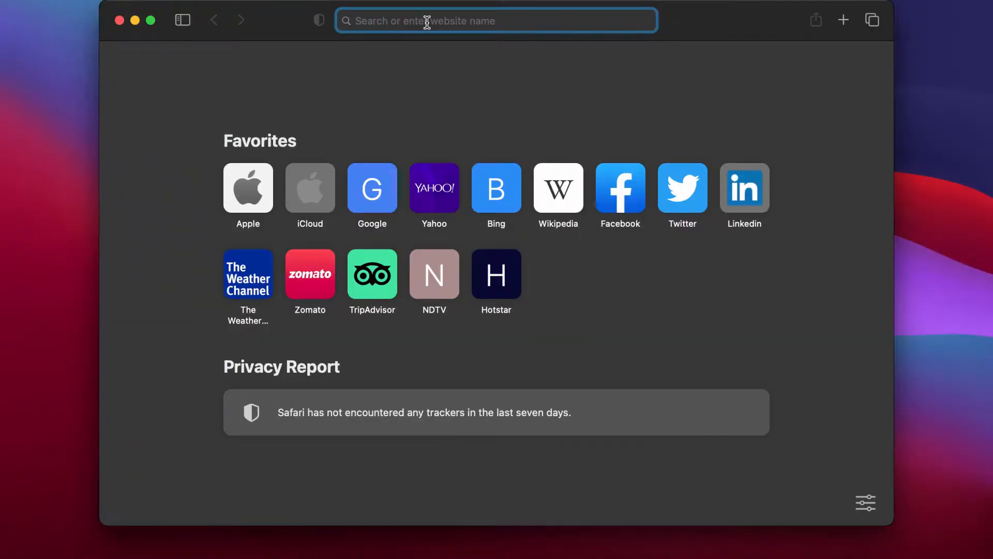
# Step: Enter github.com/thenickdude/OSX-KVM in Safari's address bar
pyautogui.write('github.com/')
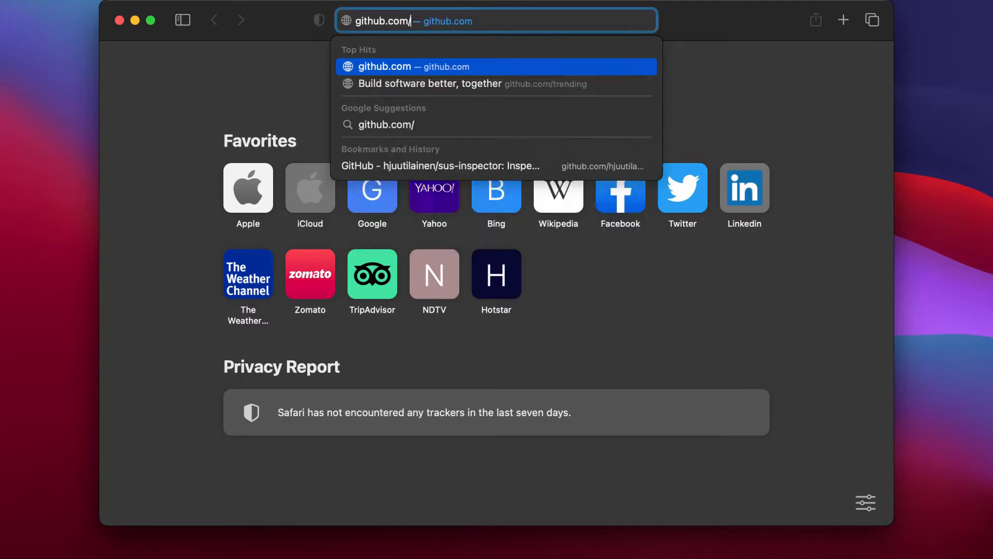
pyautogui.write('thenick')
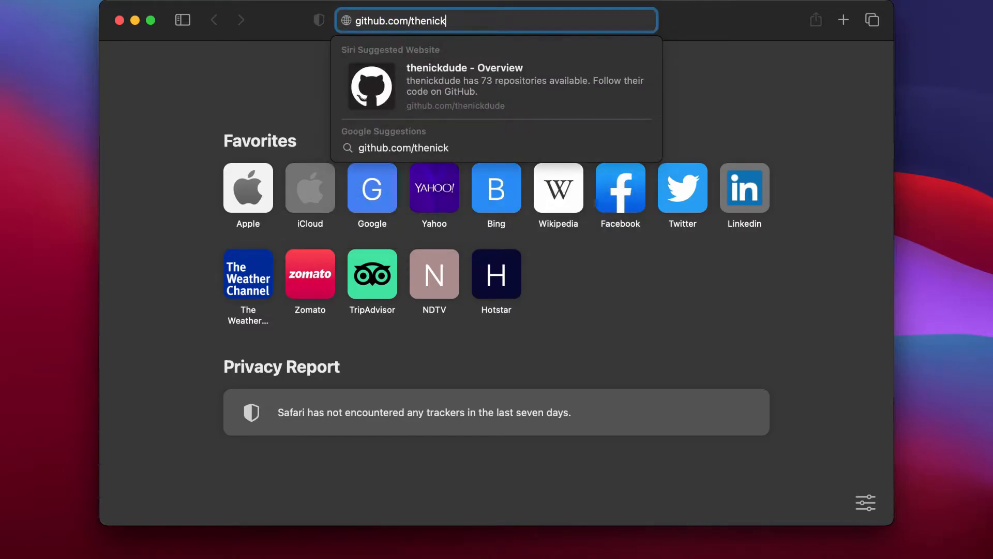
pyautogui.write('dude/')
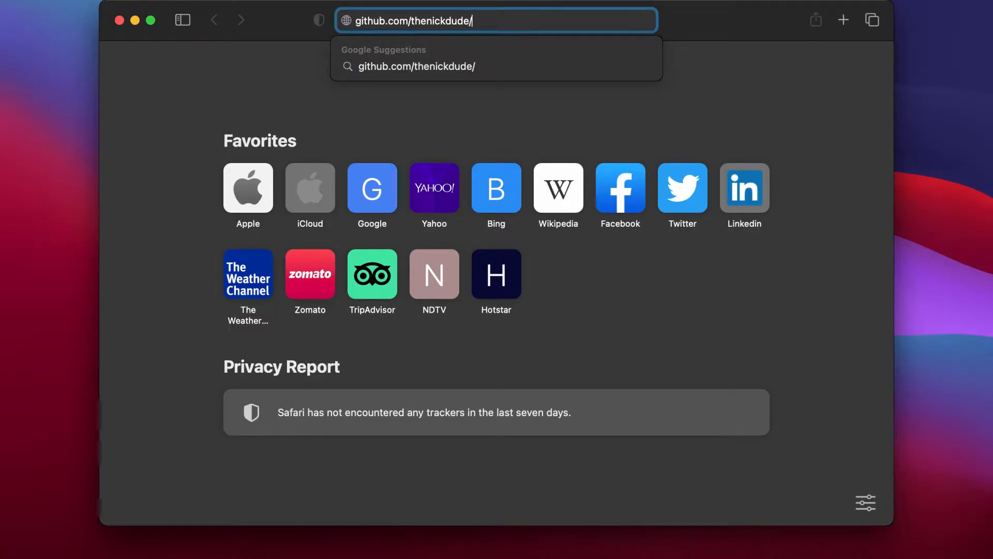
pyautogui.write('OSX-K')
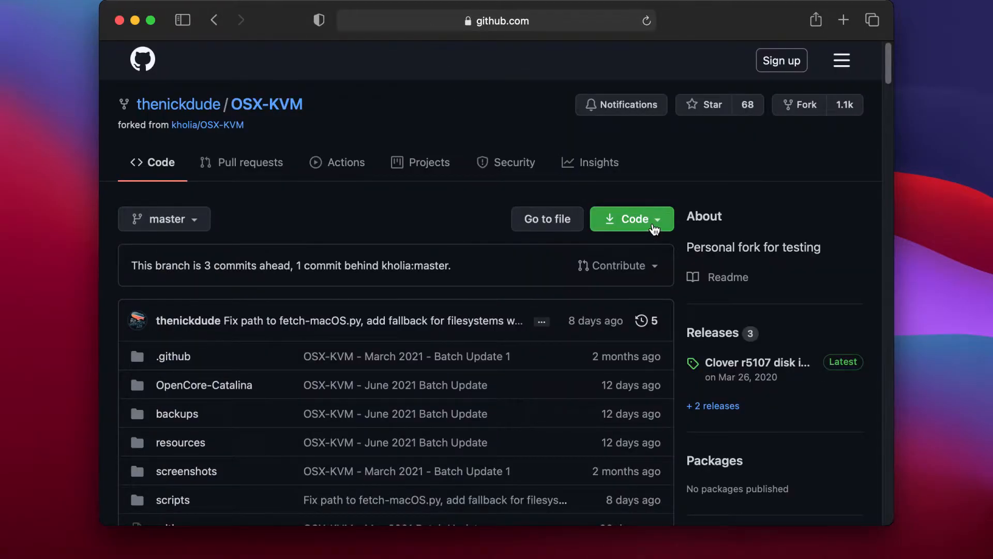
pyautogui.moveTo(178, 126)
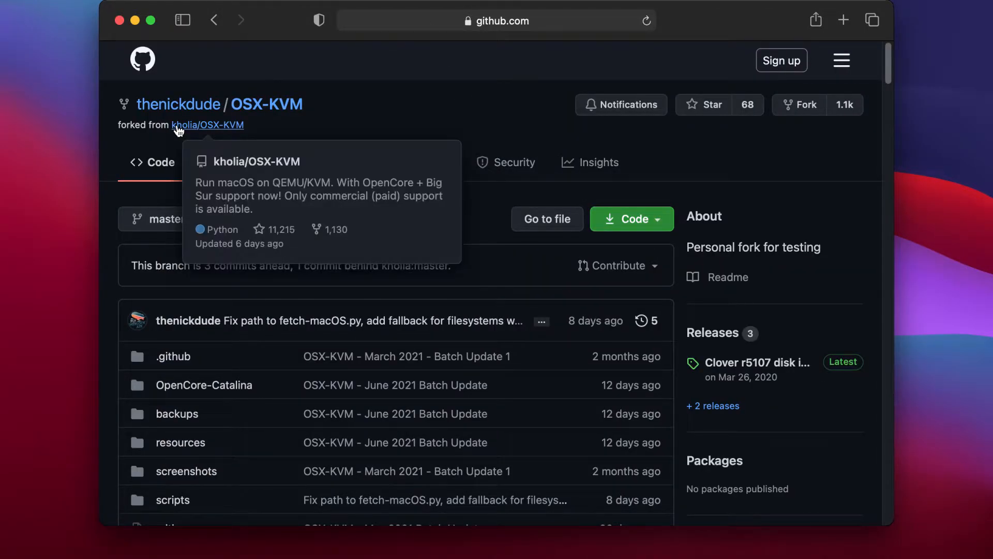
pyautogui.moveTo(654, 222)
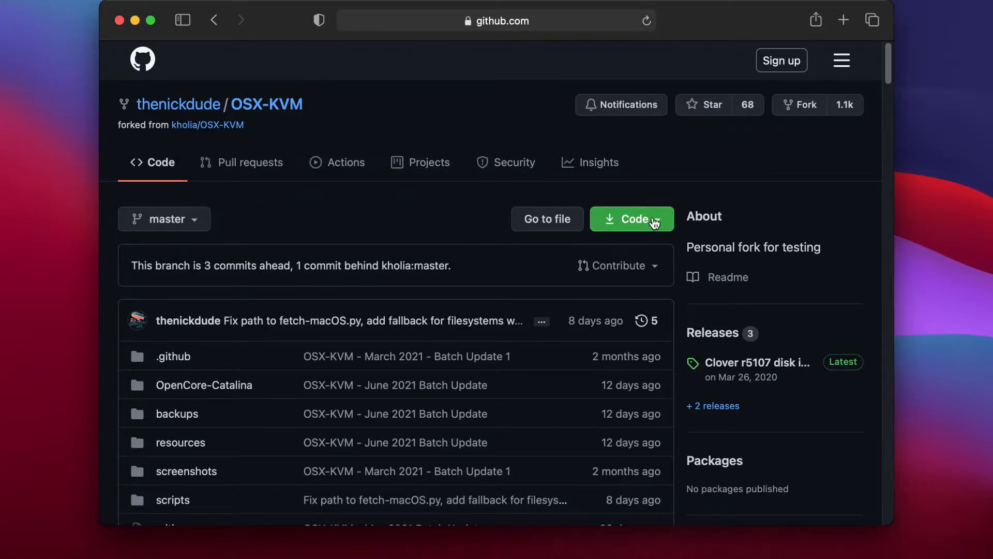
# Step: Download the OSX-KVM repository as a ZIP, allowing github.com downloads, then close Safari
pyautogui.click(632, 219)
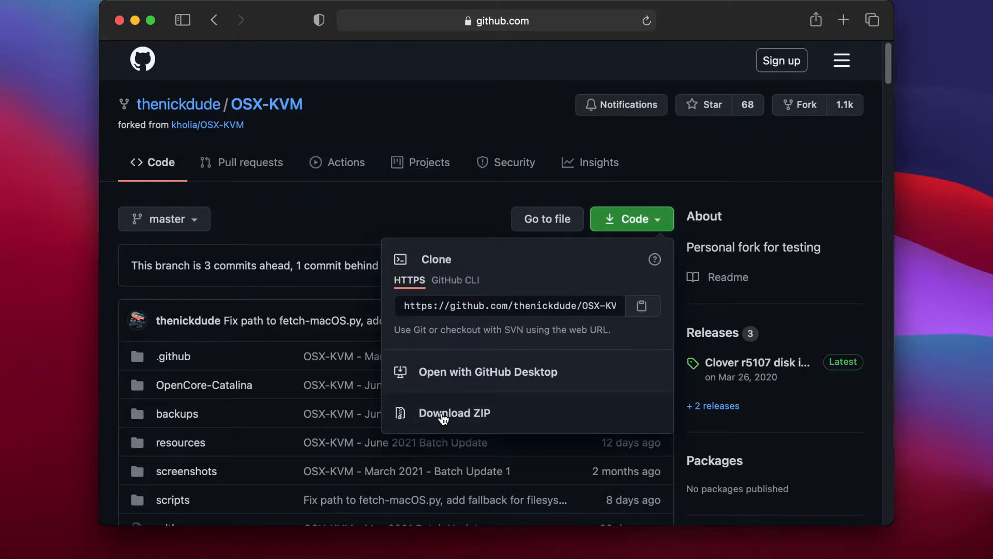
pyautogui.click(454, 412)
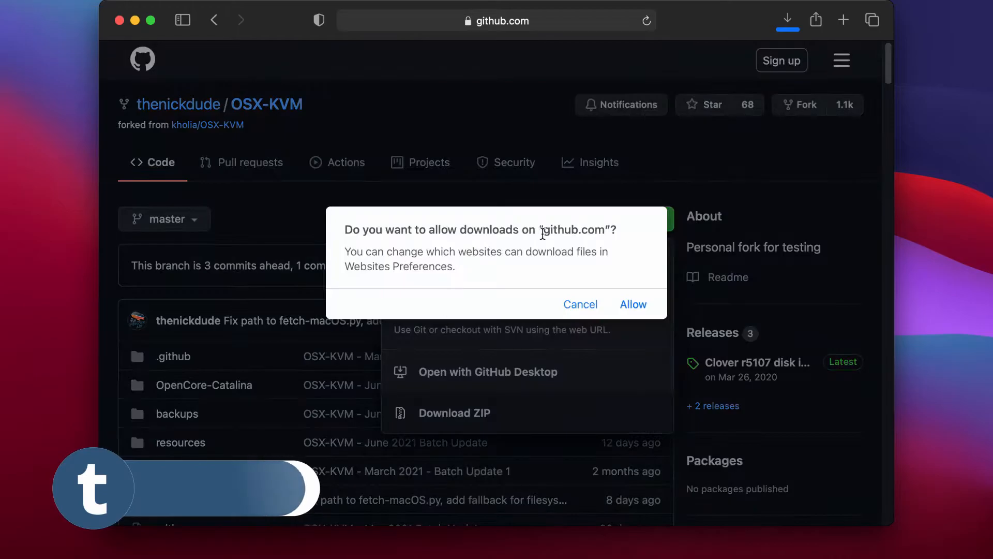
pyautogui.click(633, 304)
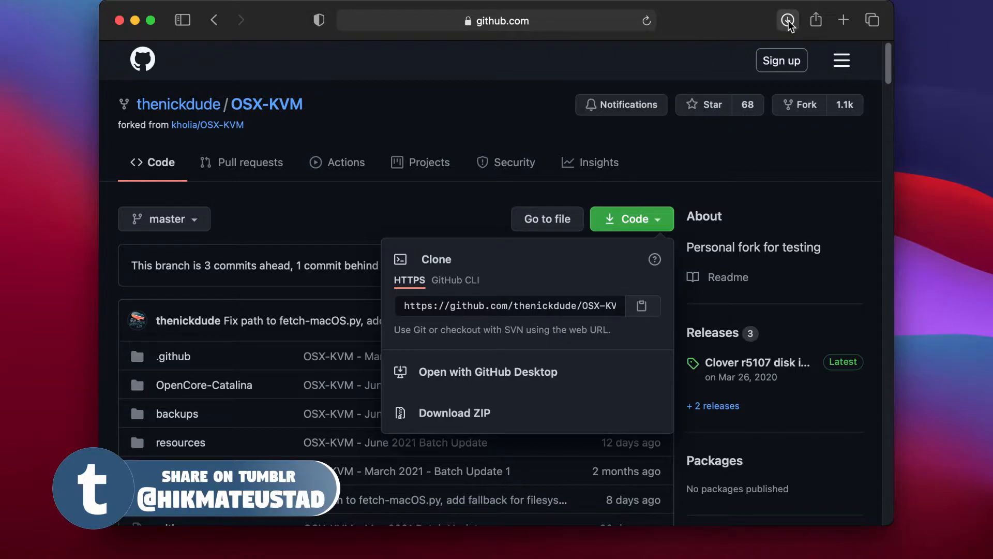
pyautogui.click(454, 412)
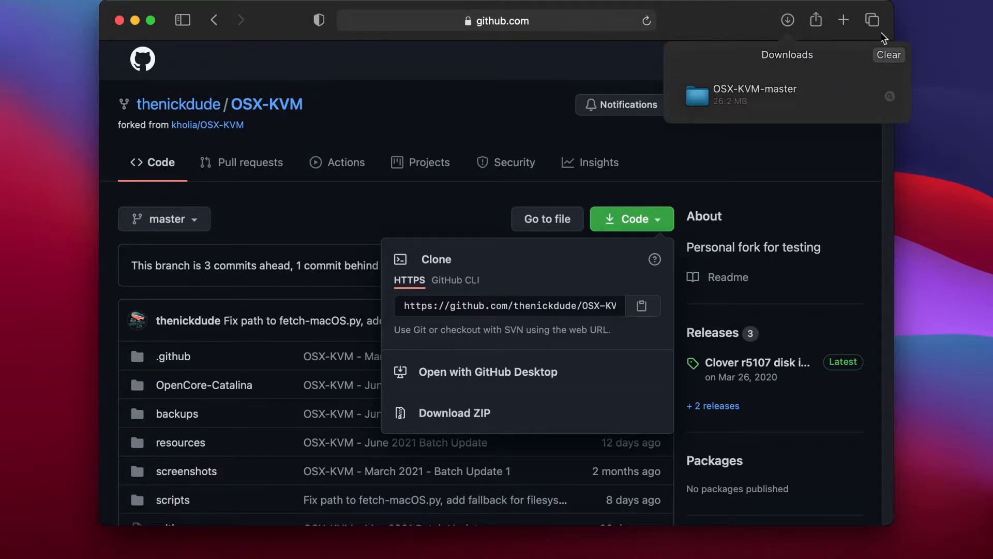
pyautogui.moveTo(120, 20)
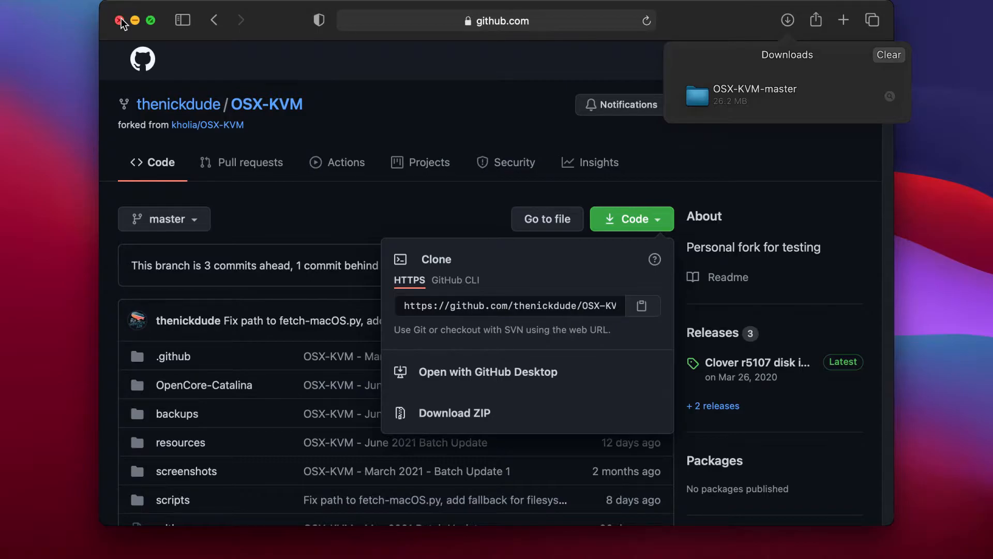
pyautogui.click(117, 19)
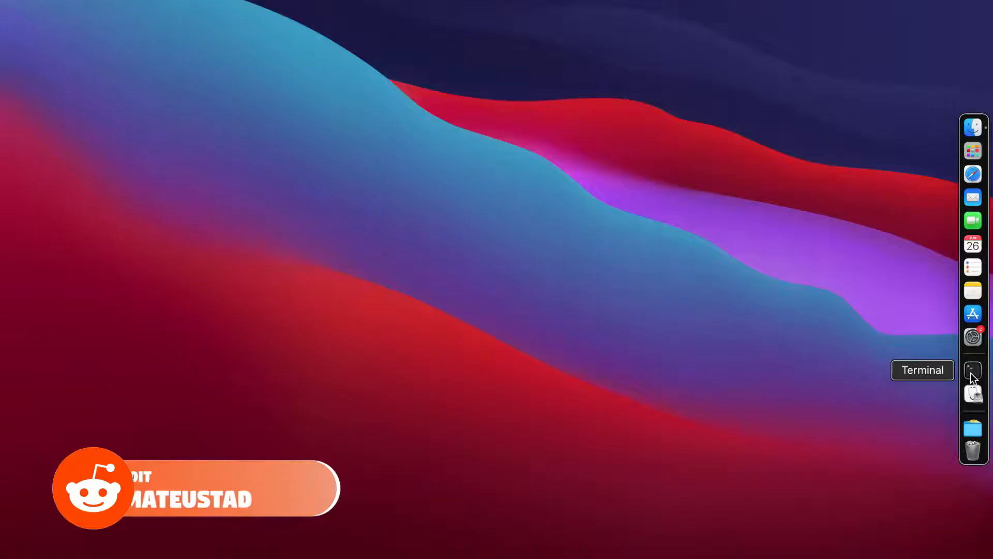
# Step: Start installing the command line developer tools from Terminal
pyautogui.click(972, 368)
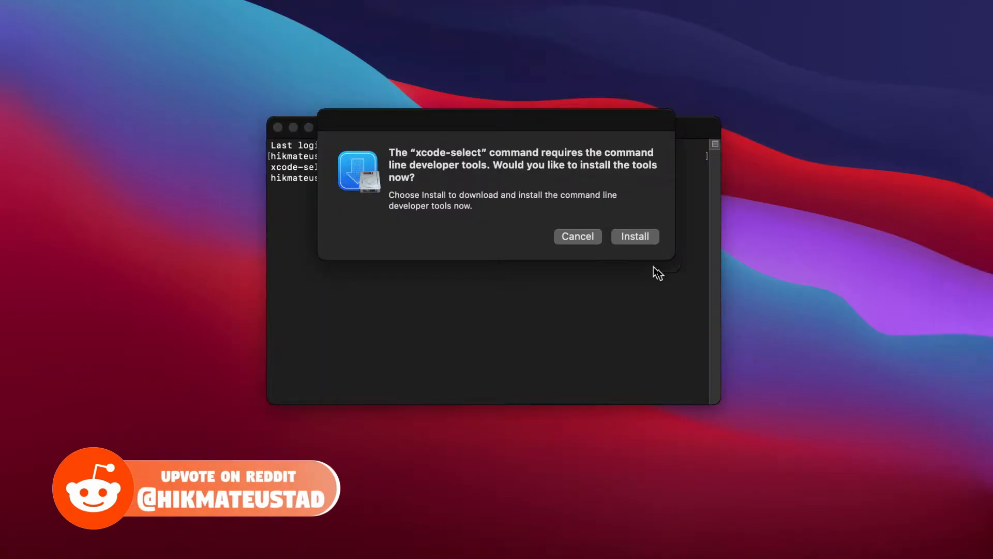
pyautogui.click(635, 236)
pyautogui.write('cd Downloads/')
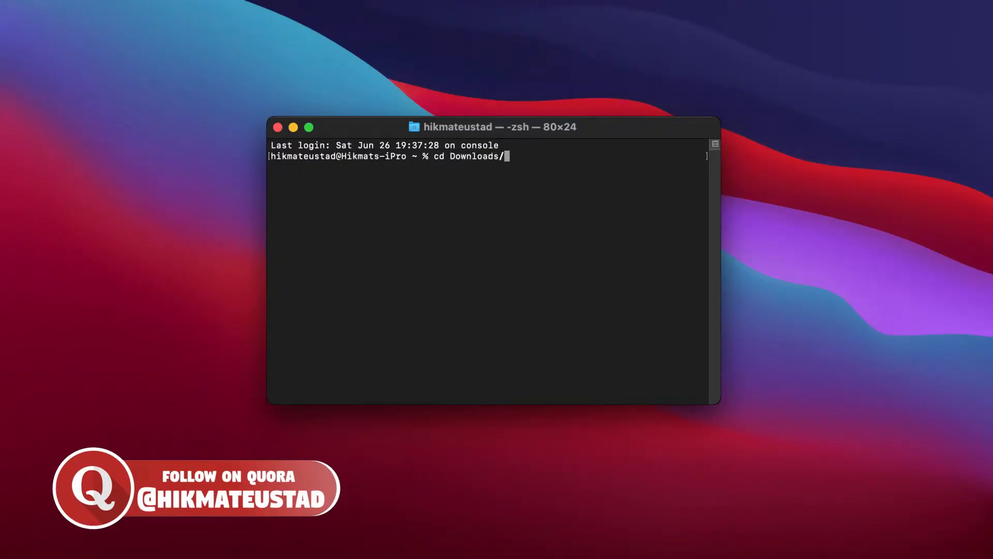
# Step: Build Monterey-full.img in the monterey scripts folder and list the output with ls
pyautogui.write('OSX-KVM-master/scripts/monterey/')
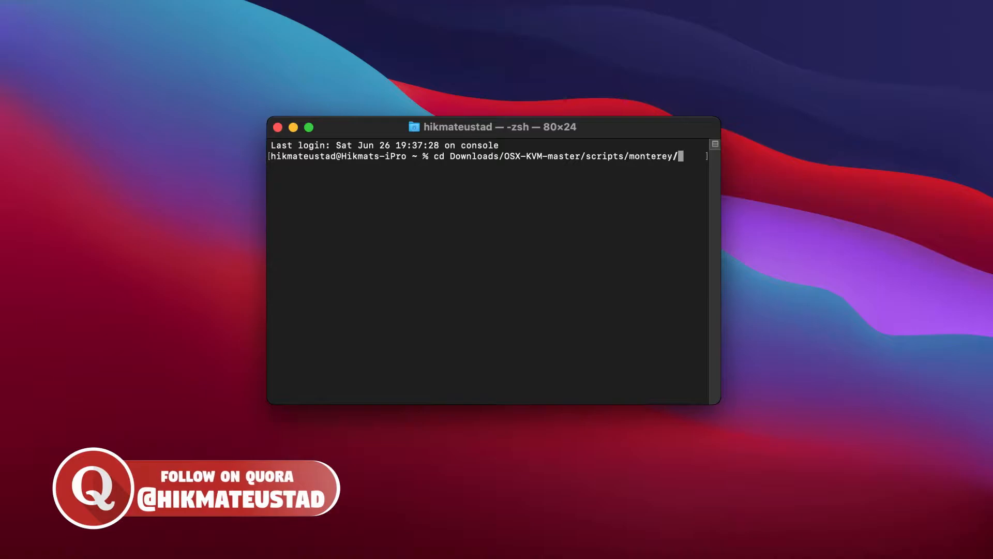
pyautogui.write('make Monterey-full.img')
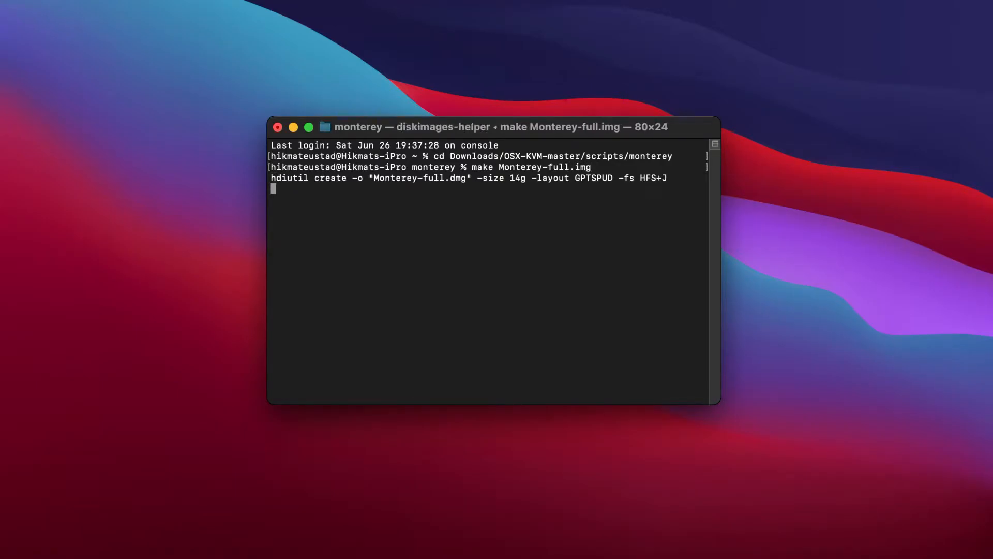
pyautogui.moveTo(695, 5)
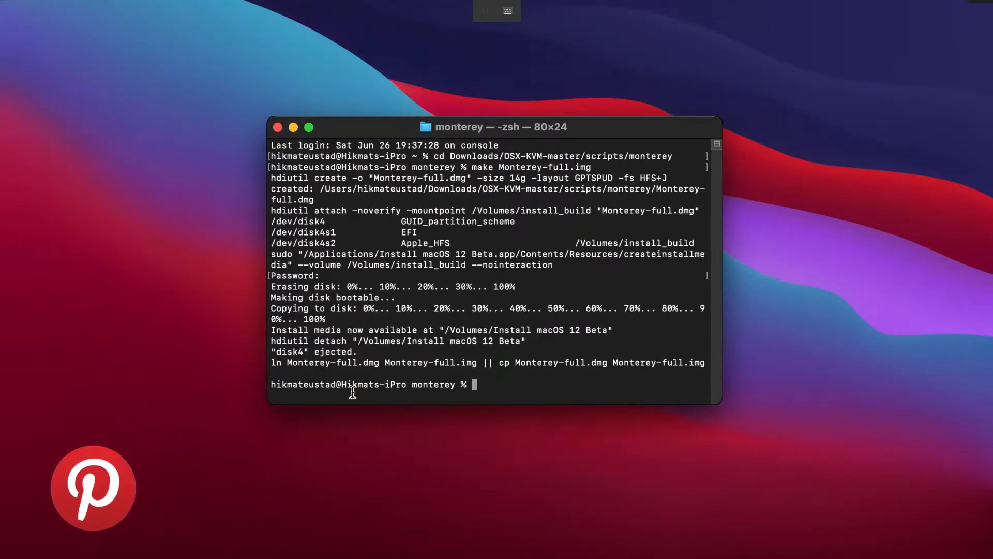
pyautogui.write('ls')
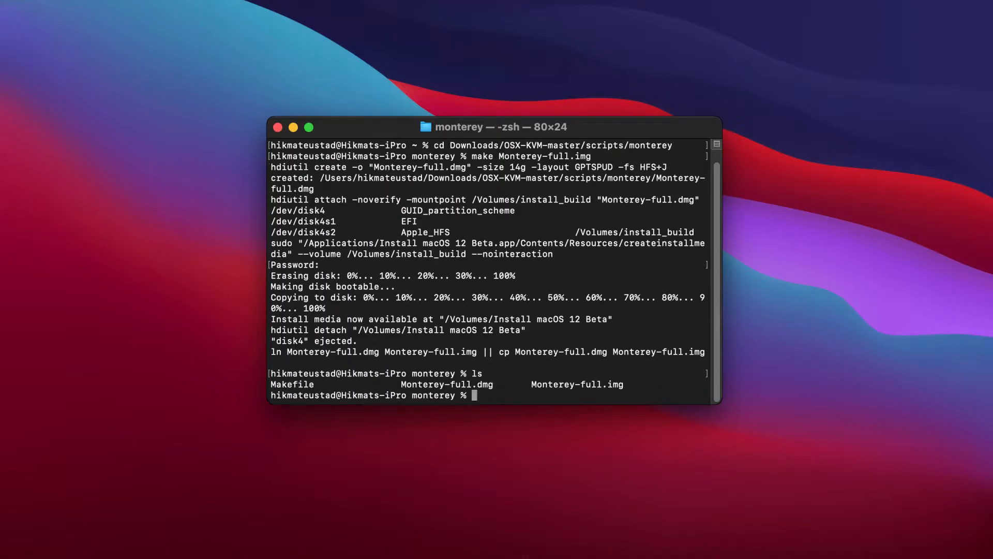
pyautogui.moveTo(402, 384)
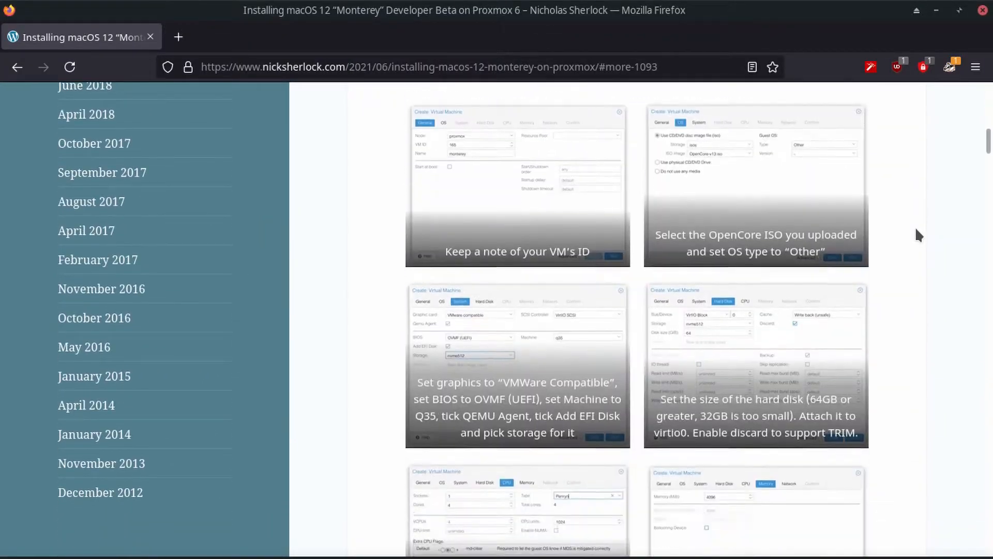
# Step: Scroll down the readme and open the Nick's blog link in a new tab
pyautogui.scroll(-3)
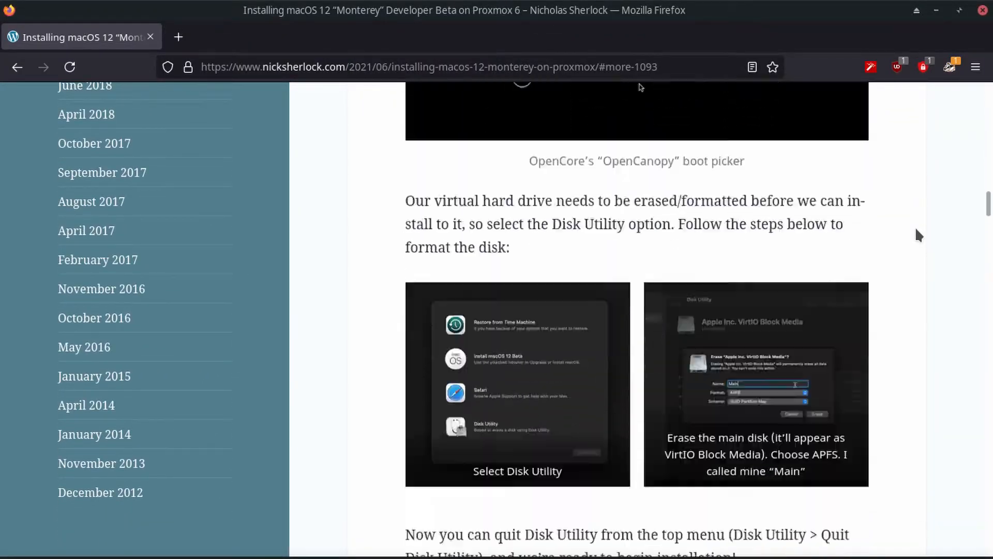
pyautogui.scroll(-3)
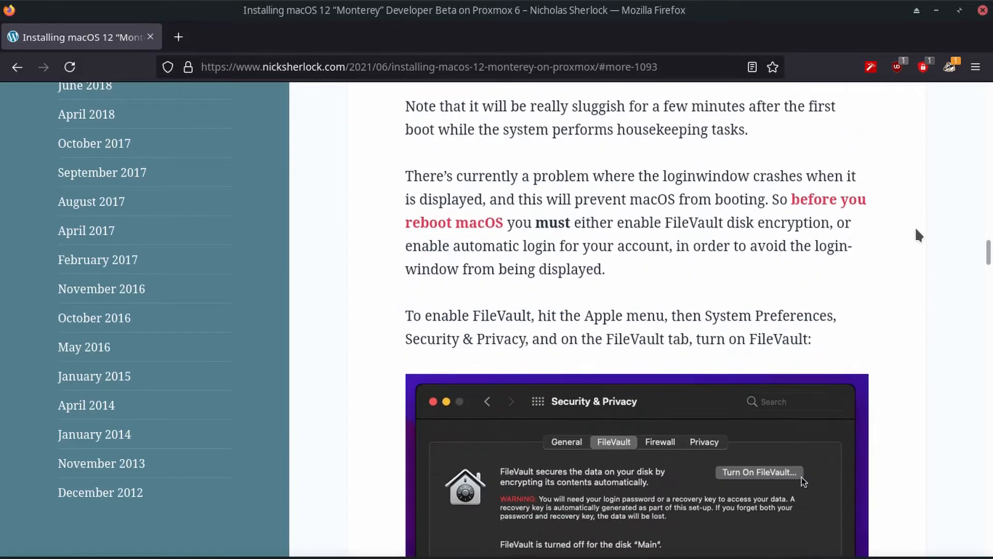
pyautogui.scroll(-3)
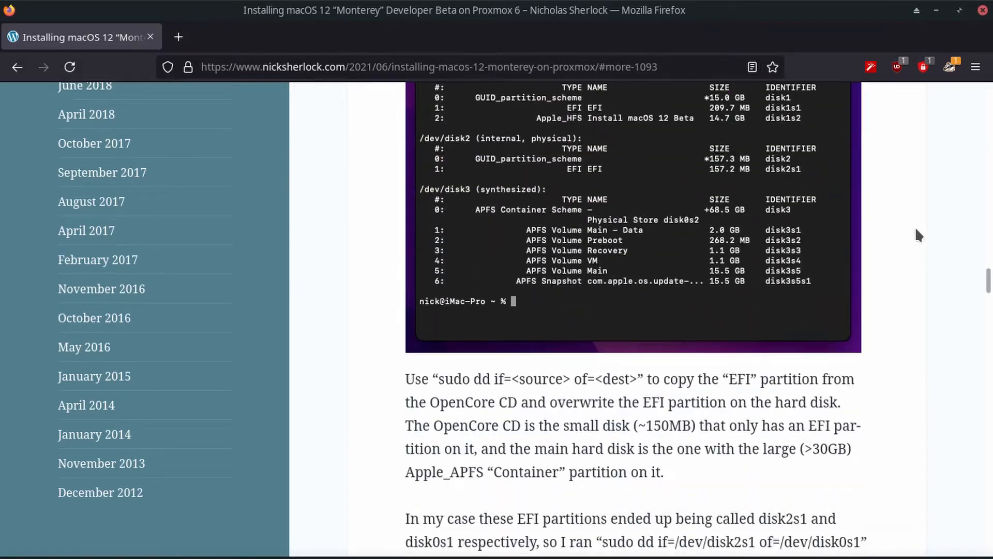
pyautogui.scroll(-3)
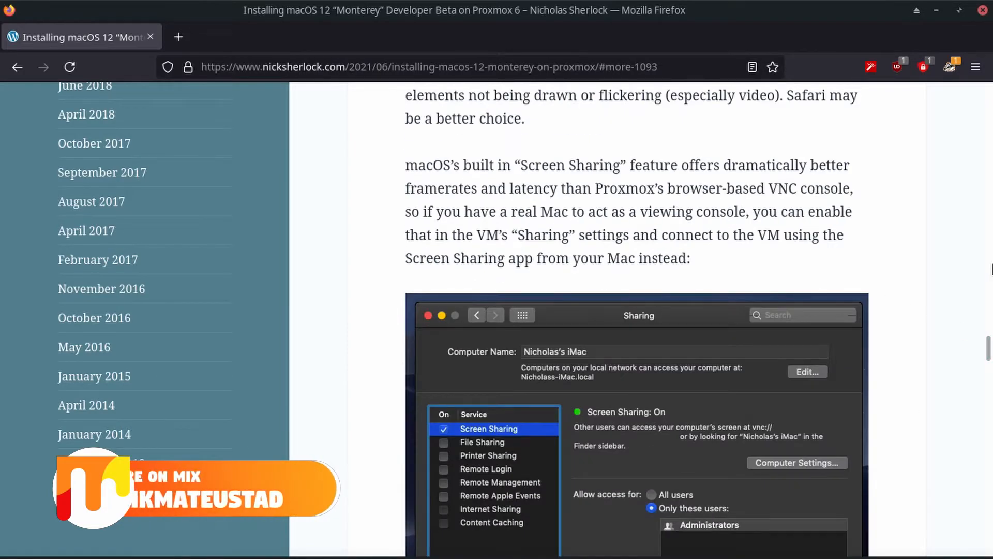
pyautogui.scroll(-3)
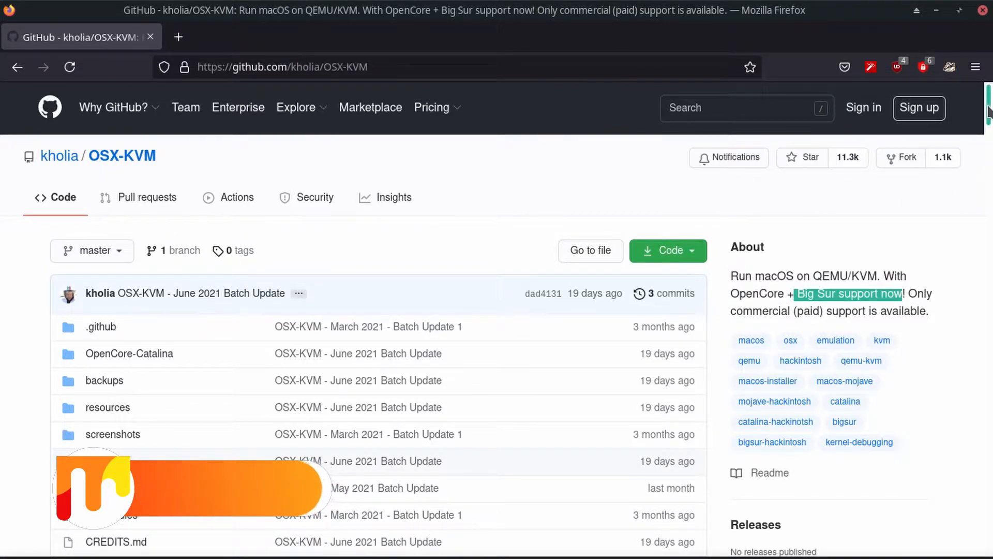
pyautogui.scroll(-3)
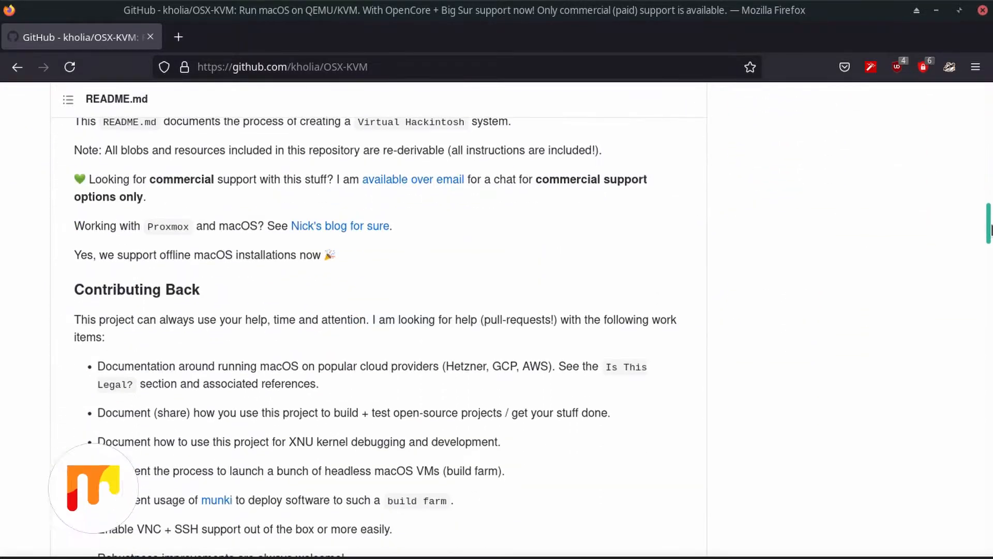
pyautogui.rightClick(339, 226)
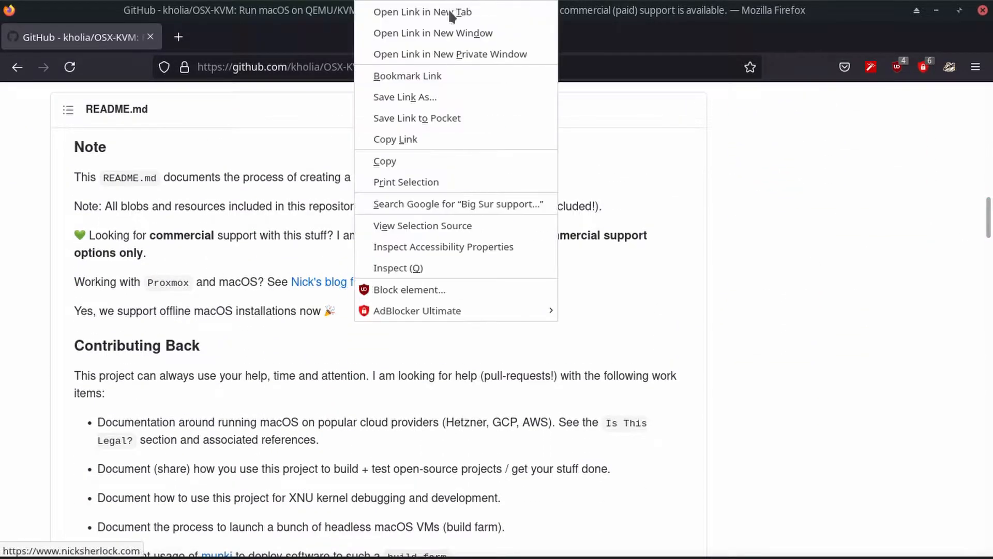
pyautogui.click(424, 13)
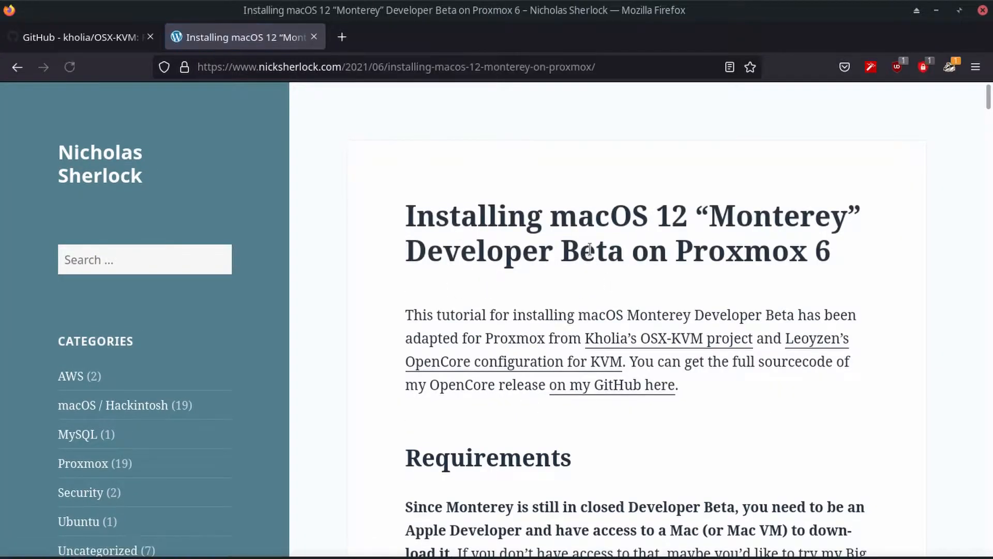
# Step: Return to the OSX-KVM readme and copy the KVM ignore_msrs tweak command
pyautogui.scroll(-3)
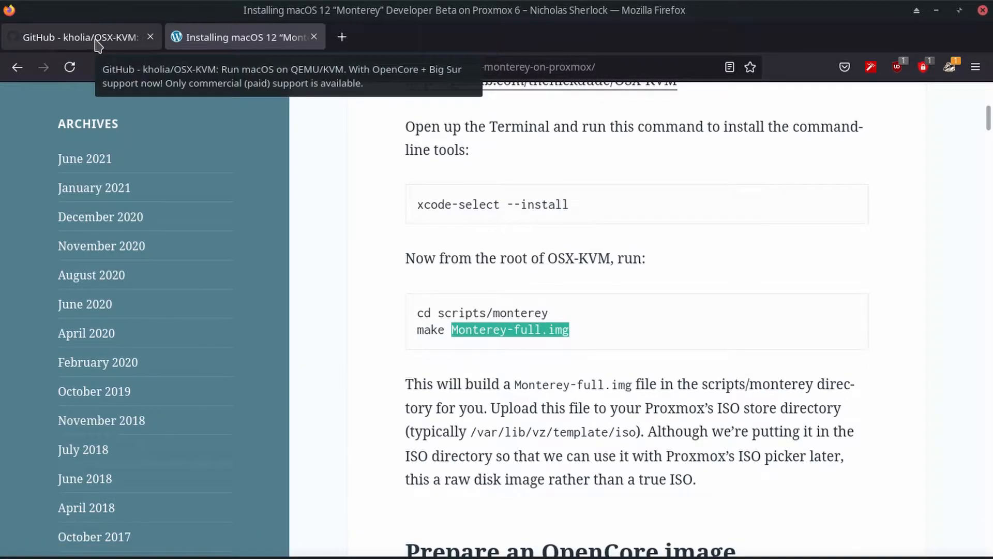
pyautogui.click(77, 37)
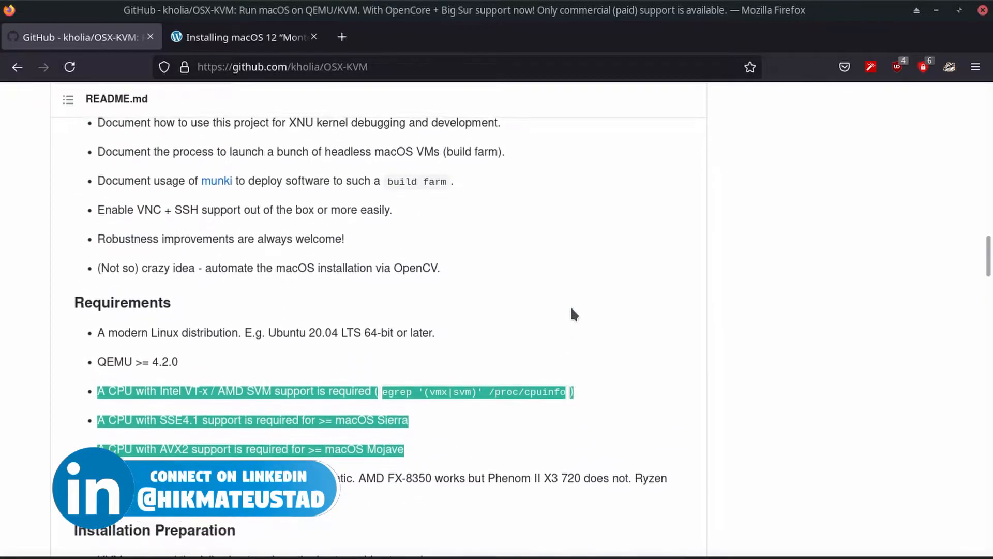
pyautogui.scroll(-3)
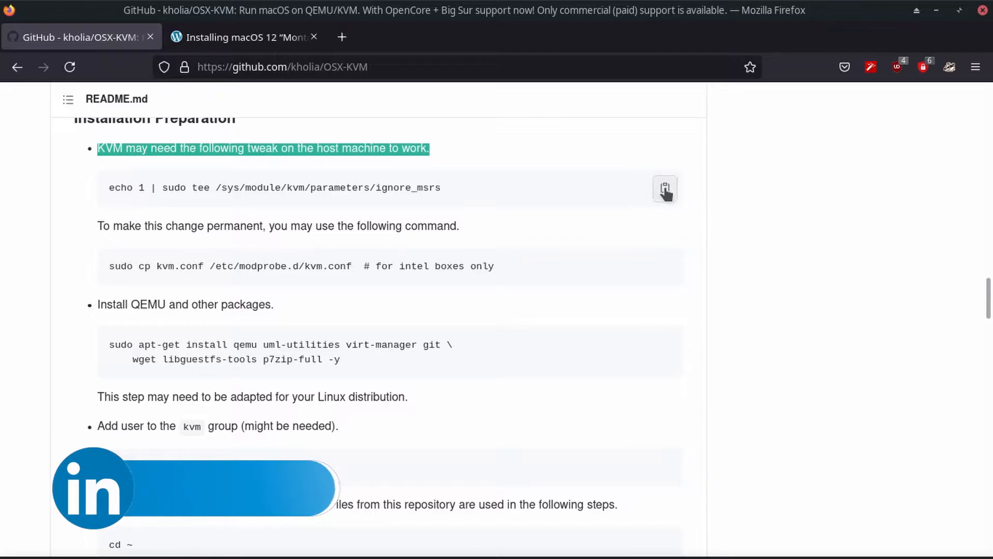
pyautogui.click(733, 545)
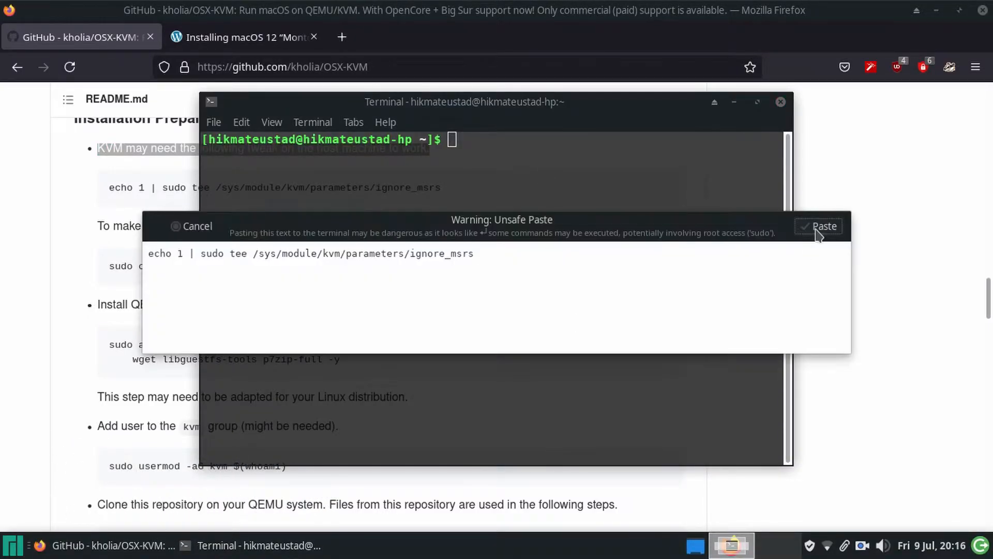
# Step: Run the ignore_msrs tweak and kvm group command, then select the git clone line
pyautogui.click(824, 225)
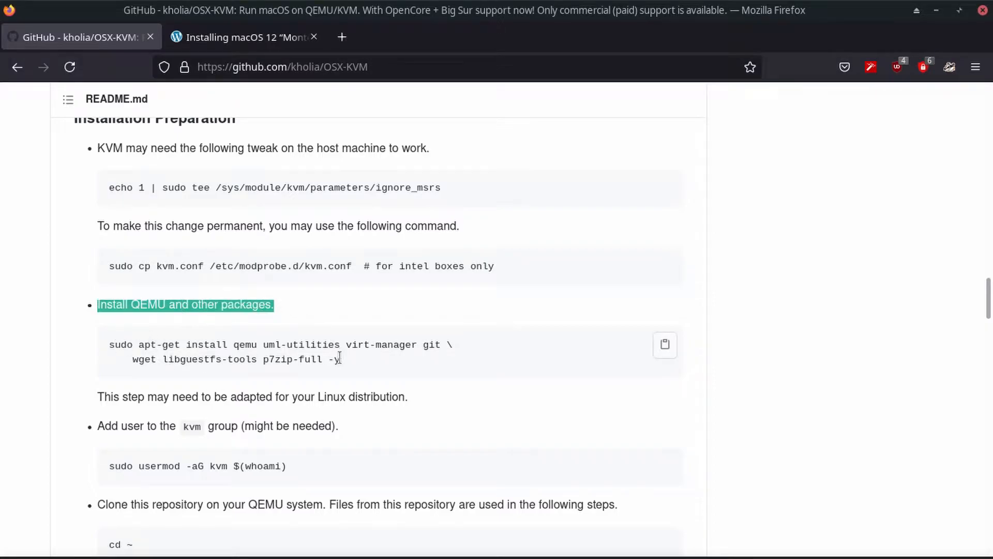
pyautogui.scroll(-3)
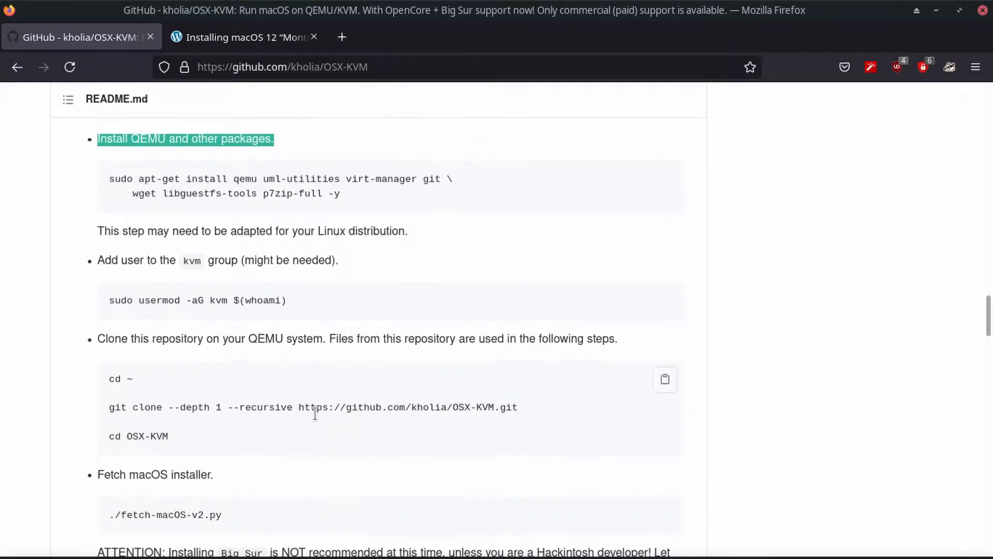
pyautogui.scroll(-3)
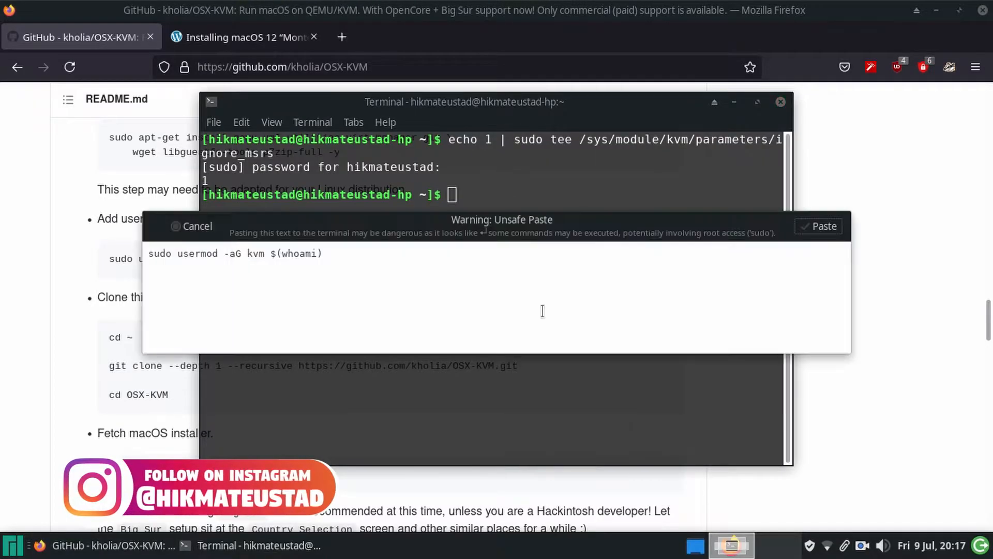
pyautogui.click(818, 226)
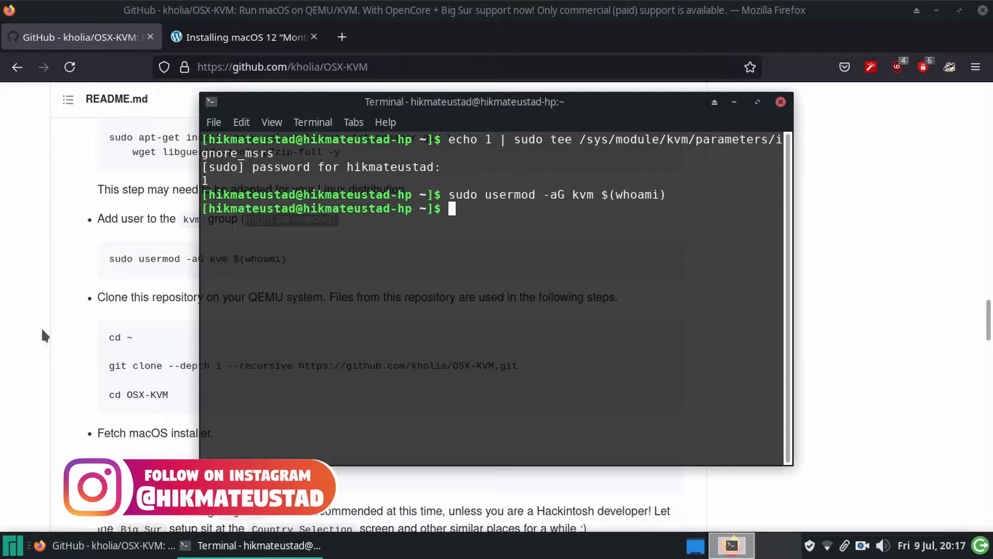
pyautogui.moveTo(464, 102); pyautogui.dragTo(641, 103)
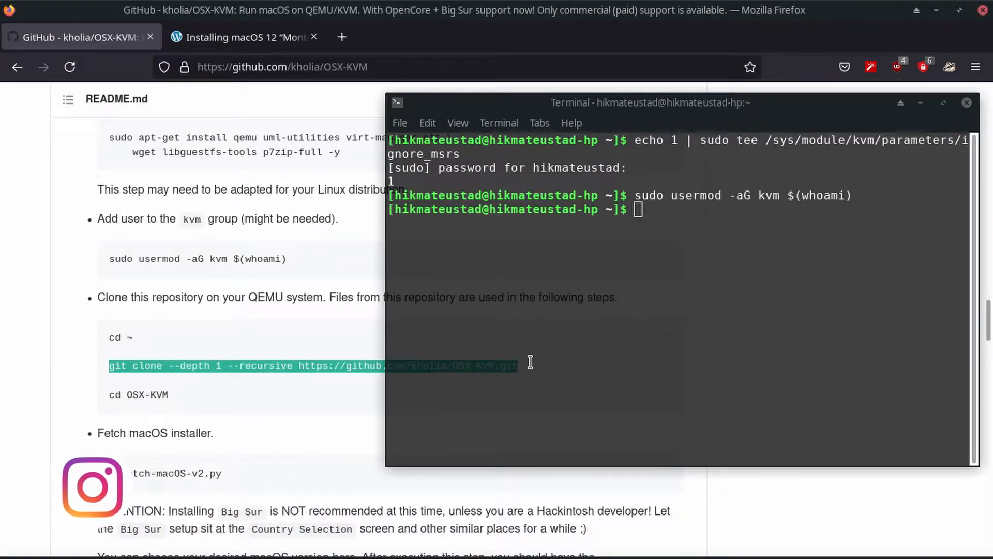
# Step: Paste and run the git clone --depth 1 --recursive command for kholia/OSX-KVM
pyautogui.rightClick(697, 238)
pyautogui.write('cd OSX-KVM/')
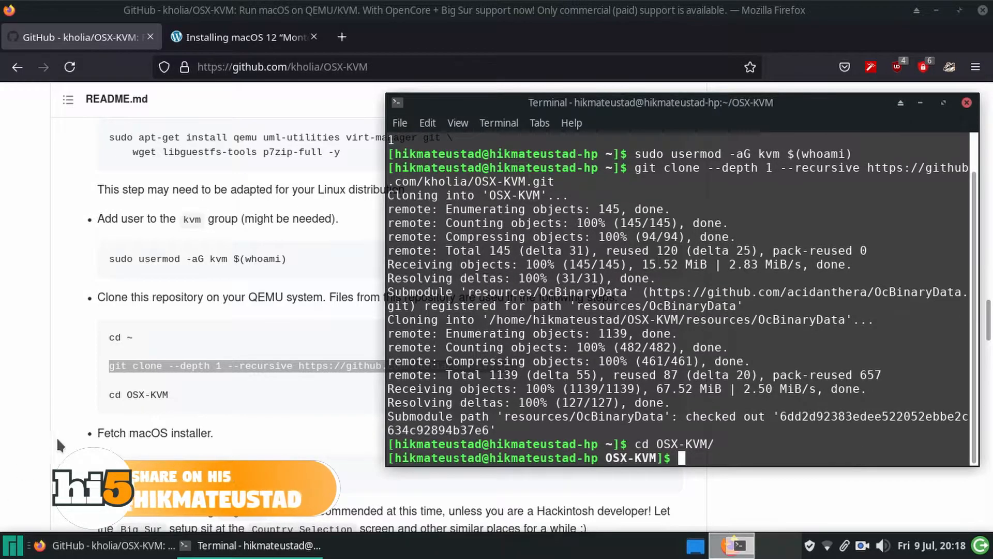
pyautogui.scroll(-3)
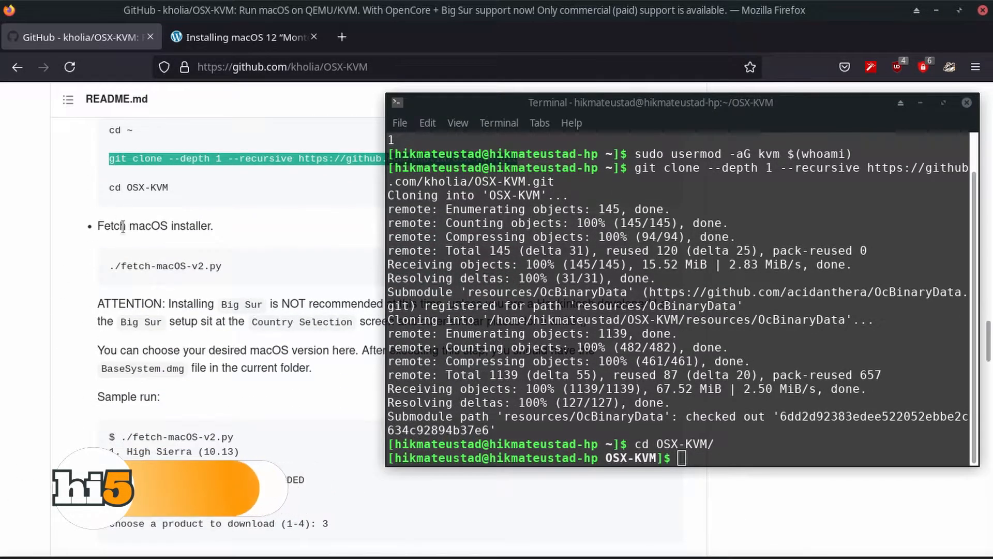
# Step: Consult the Nick Sherlock Monterey installation blog article
pyautogui.rightClick(728, 101)
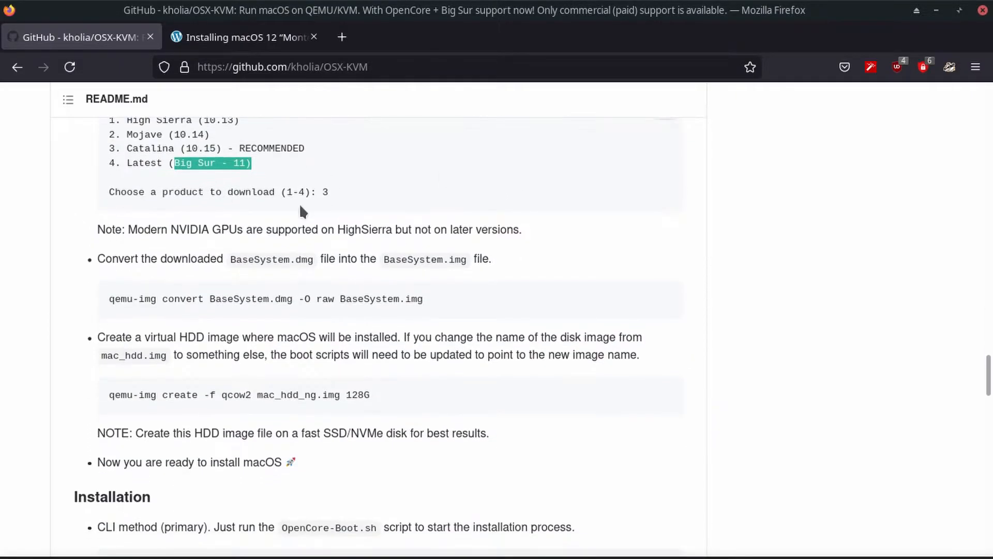
pyautogui.click(9, 542)
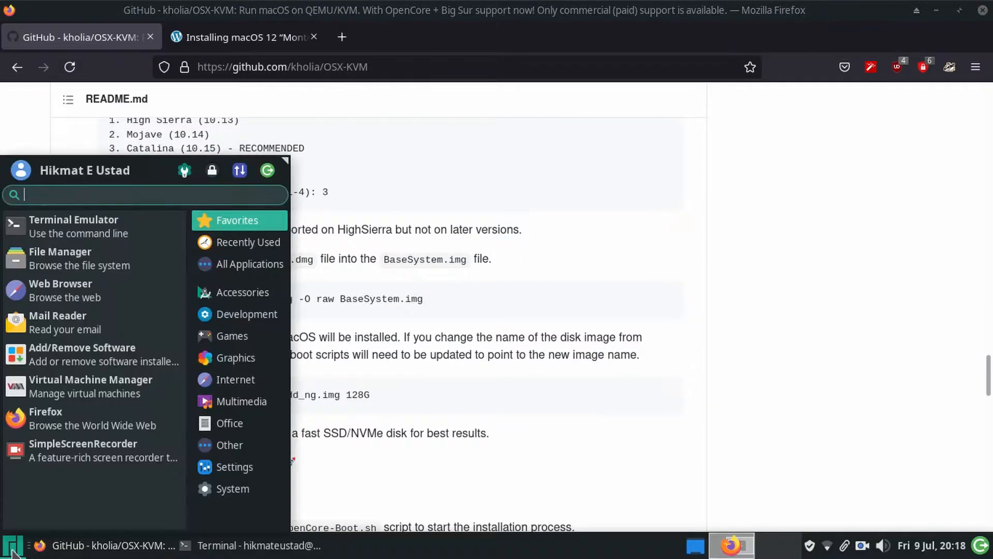
pyautogui.click(60, 251)
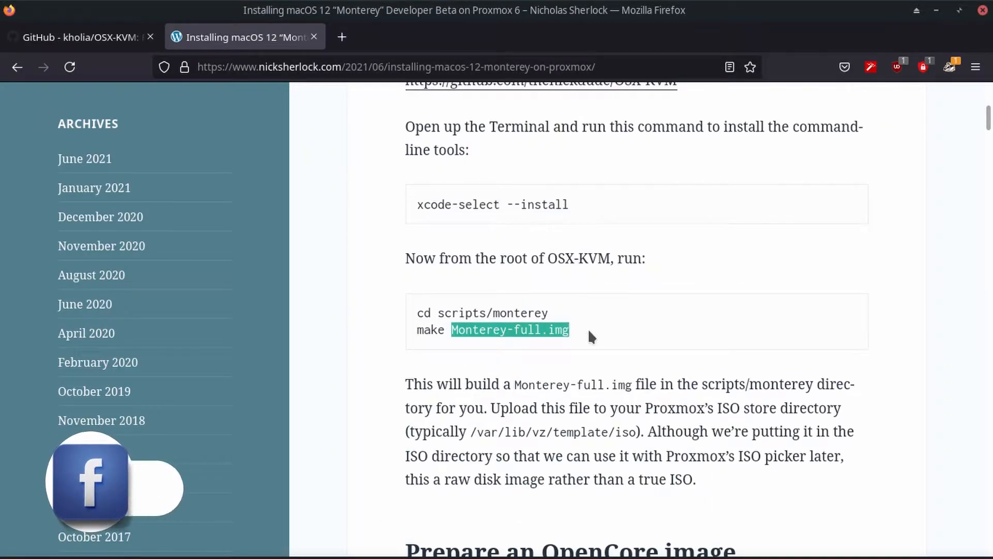
# Step: Return to the OSX-KVM README and bring the disk creation and Installation steps into view
pyautogui.click(78, 37)
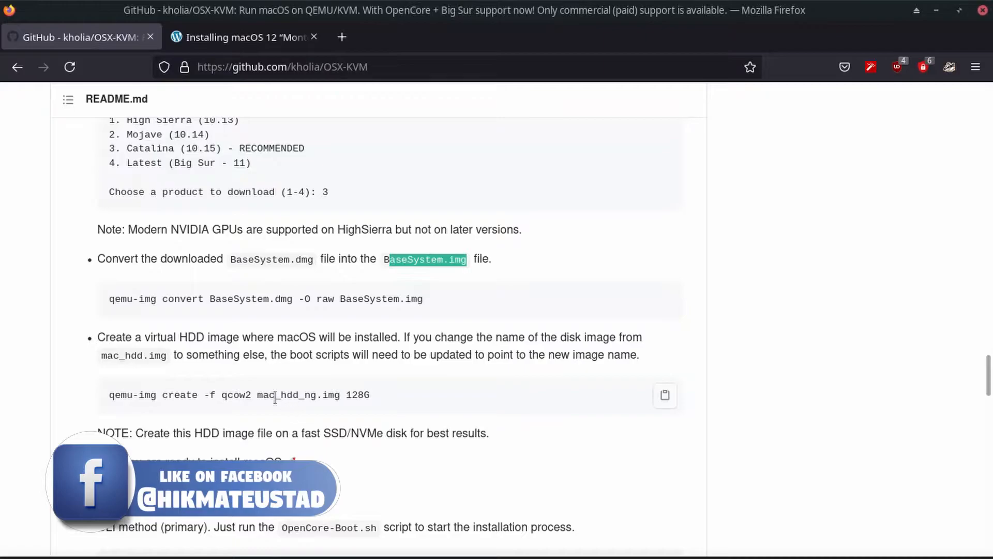
pyautogui.scroll(-3)
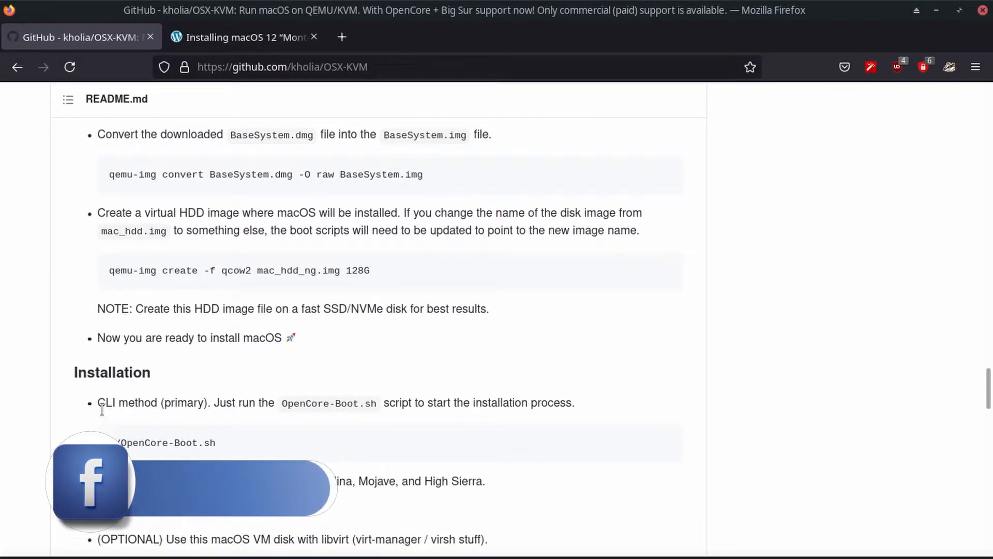
pyautogui.moveTo(145, 214); pyautogui.dragTo(555, 230)
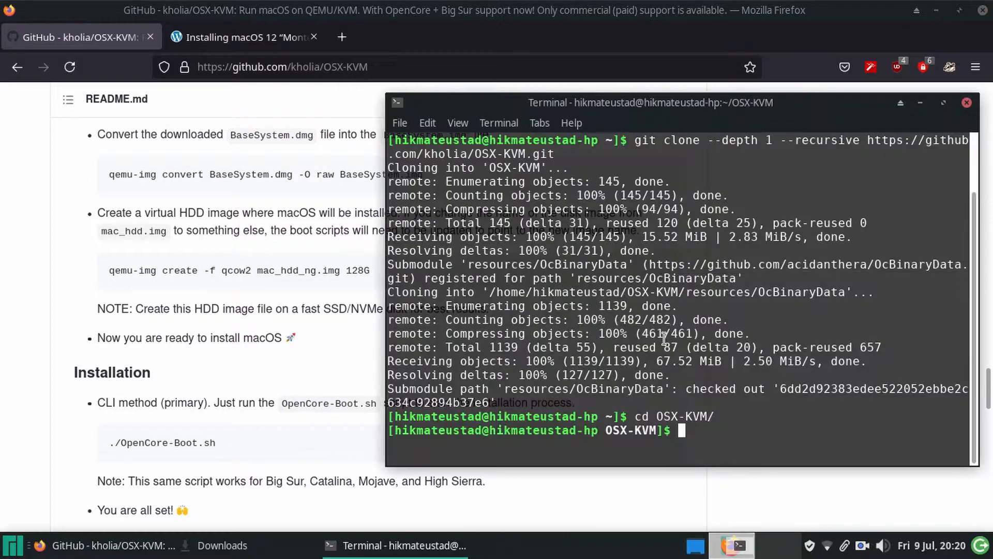
# Step: Create an 80G qcow2 disk image mac_hdd_ng.img, then edit OpenCore-Boot.sh with sudo nano
pyautogui.write('qemu-img create -f qcow2 mac_hdd_ng.img 128G')
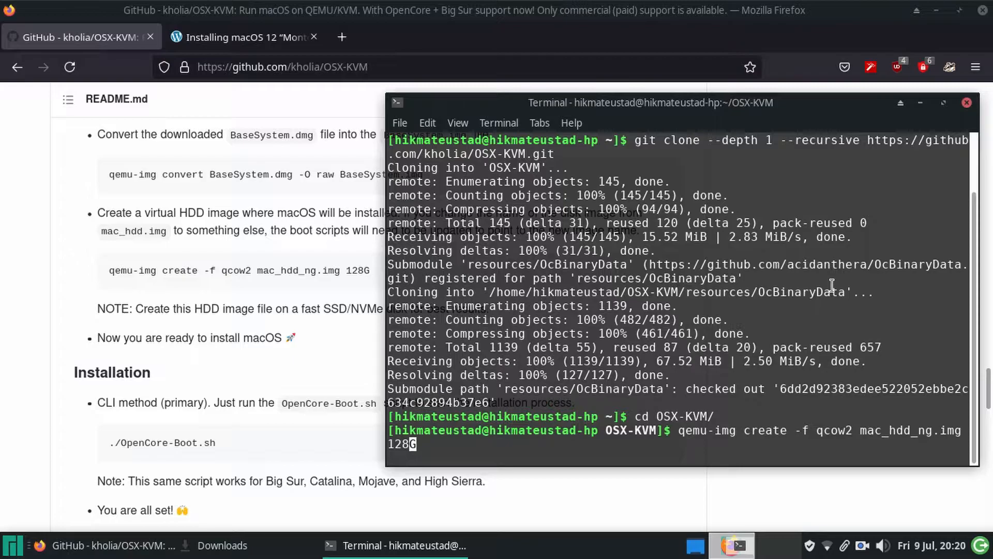
pyautogui.write('80G')
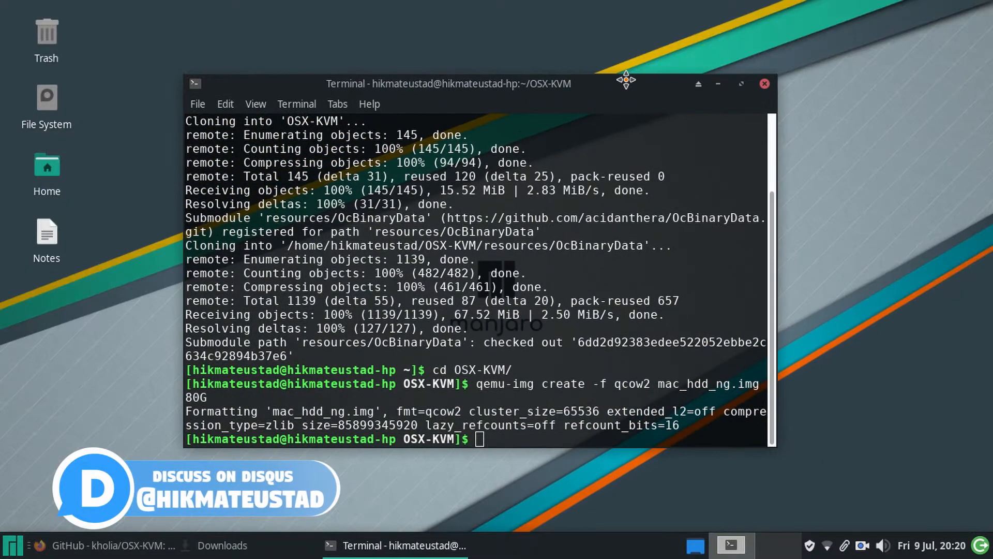
pyautogui.write('sudo nan')
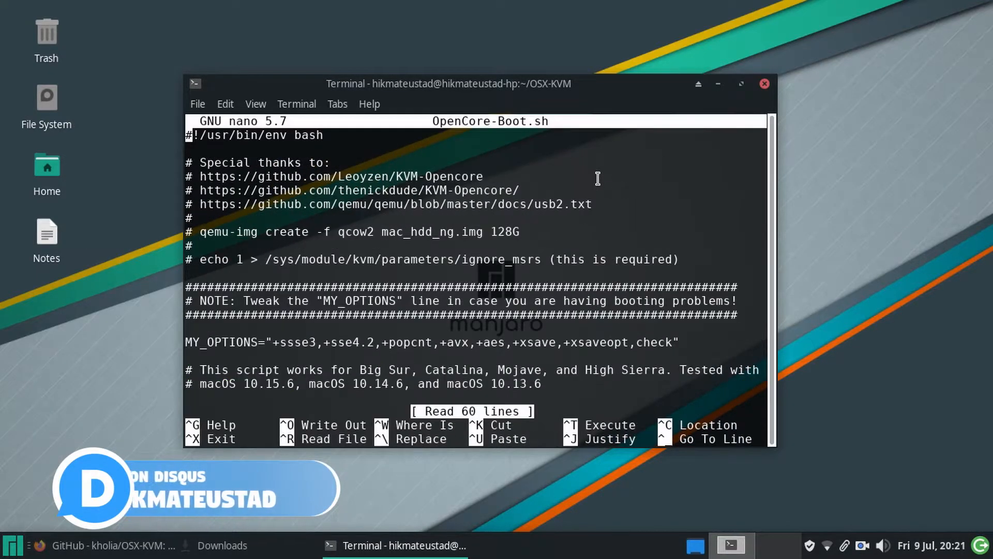
# Step: Change ALLOCATED_RAM in OpenCore-Boot.sh to 4096 MiB
pyautogui.click(740, 83)
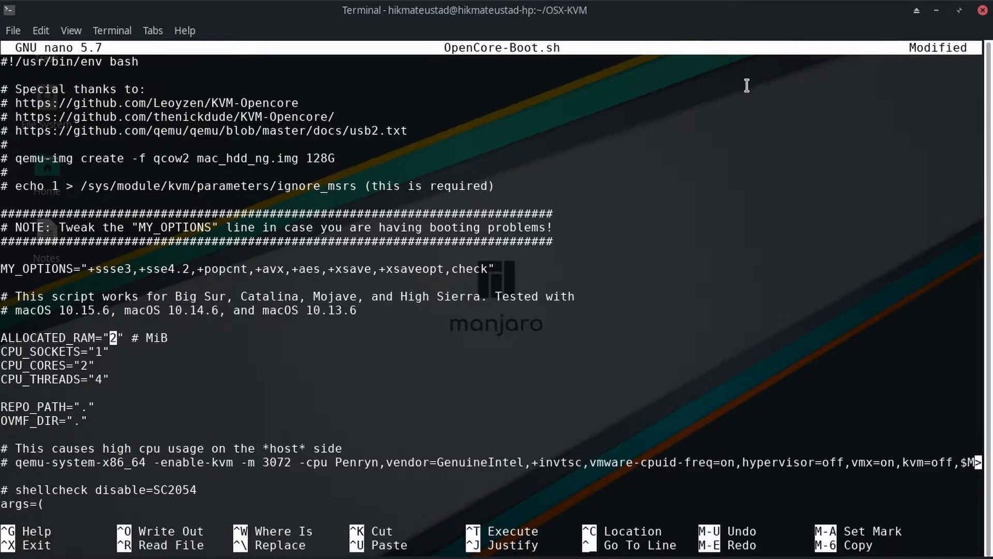
pyautogui.press('BackSpace')
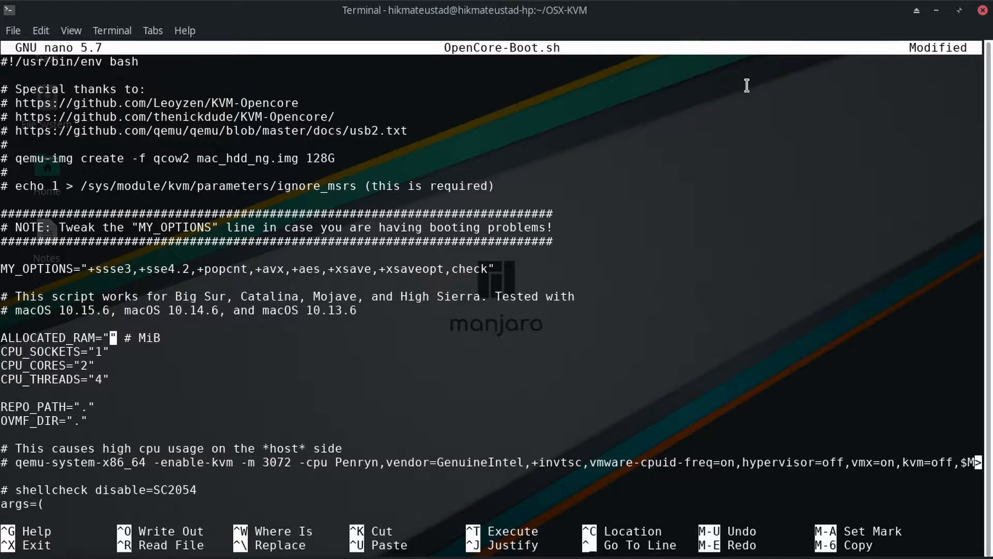
pyautogui.write('4096')
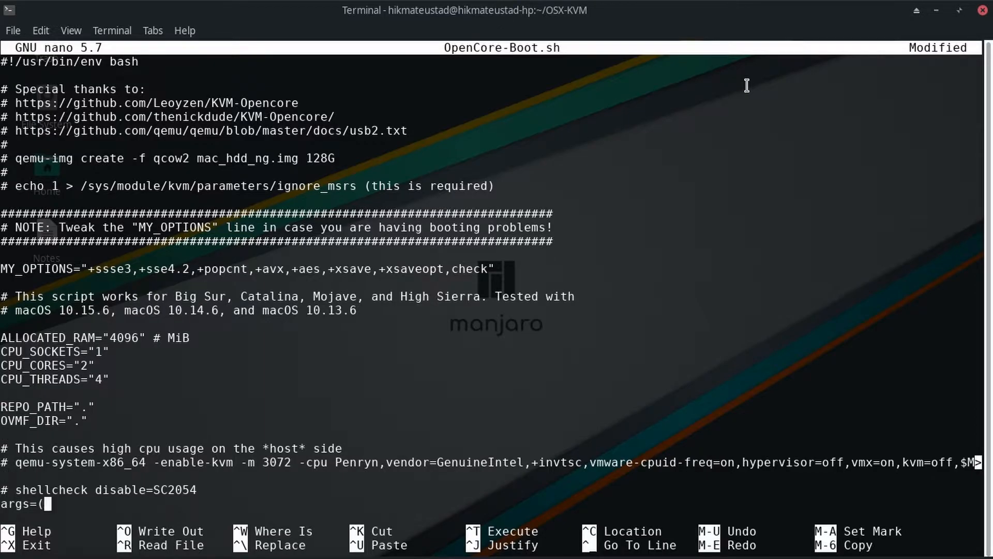
# Step: Replace BaseSystem.img on the InstallMedia drive line with ../Downloads/Monterey-full.img
pyautogui.scroll(-3)
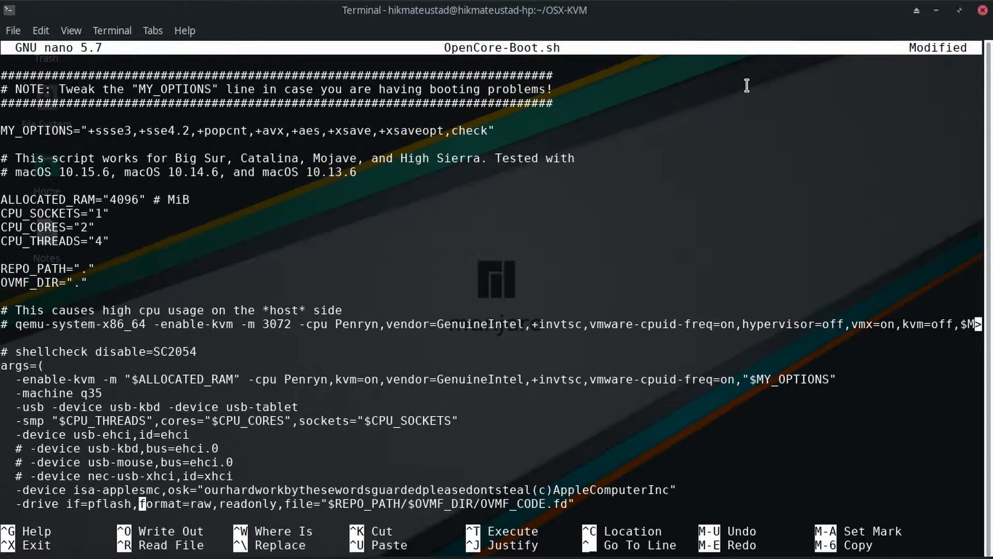
pyautogui.scroll(-3)
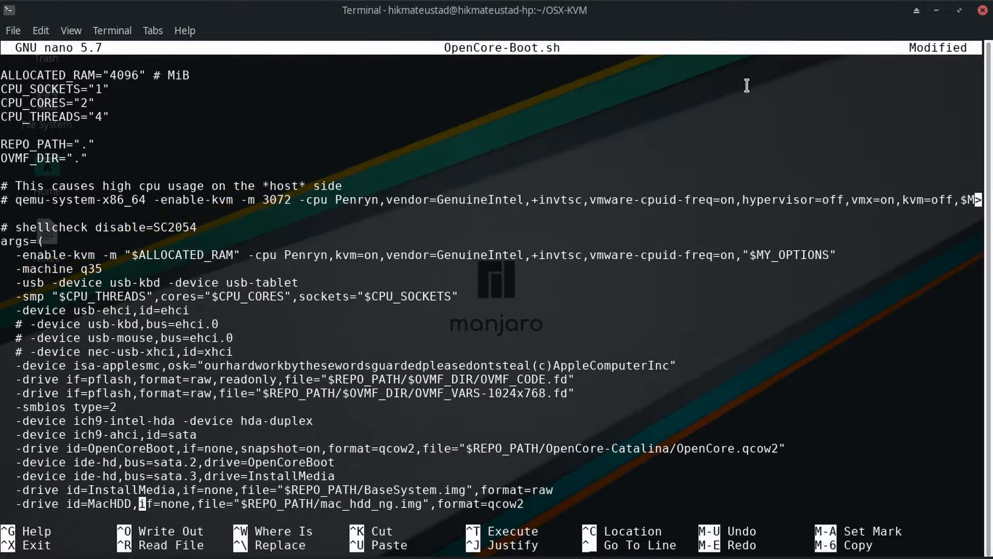
pyautogui.scroll(-3)
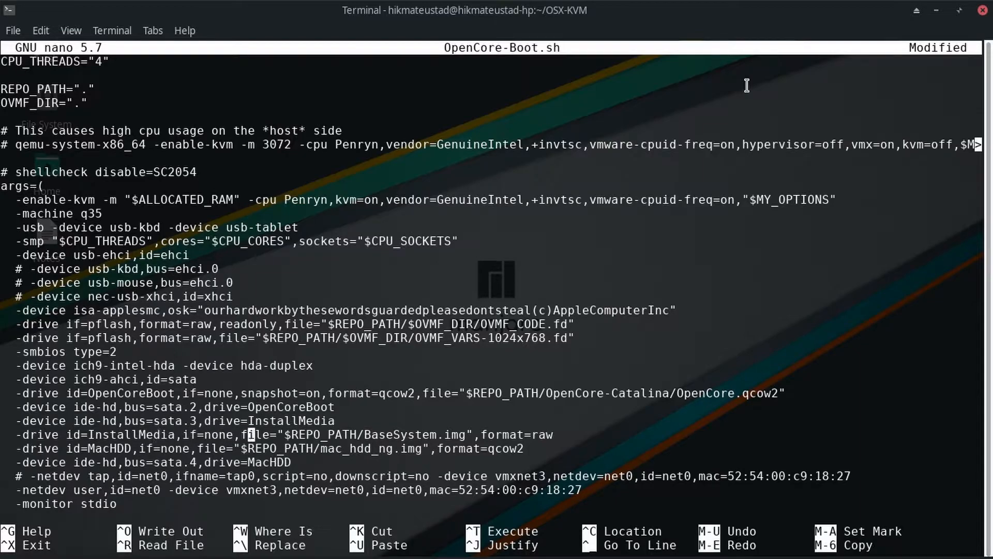
pyautogui.click(366, 435)
pyautogui.write('../')
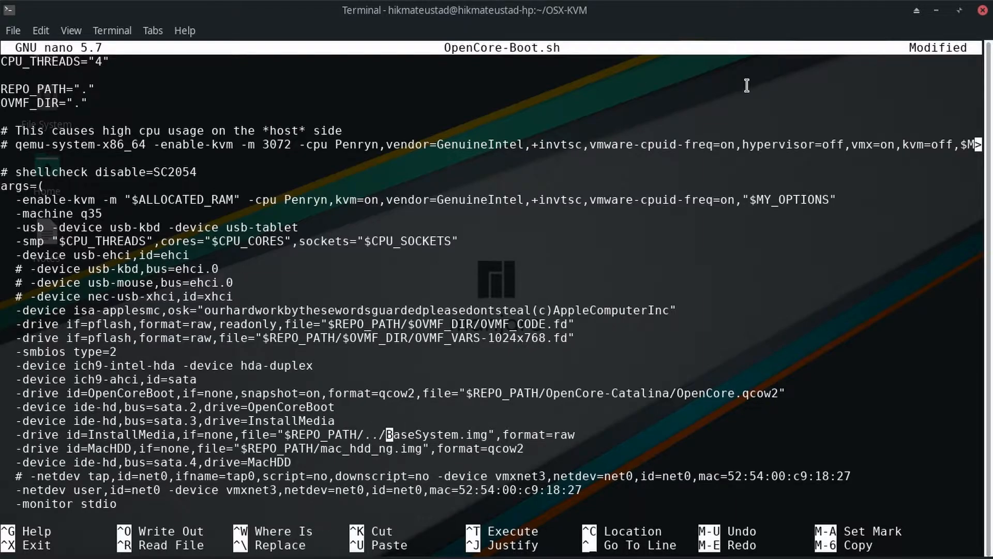
pyautogui.write('Downloads/Monterey-')
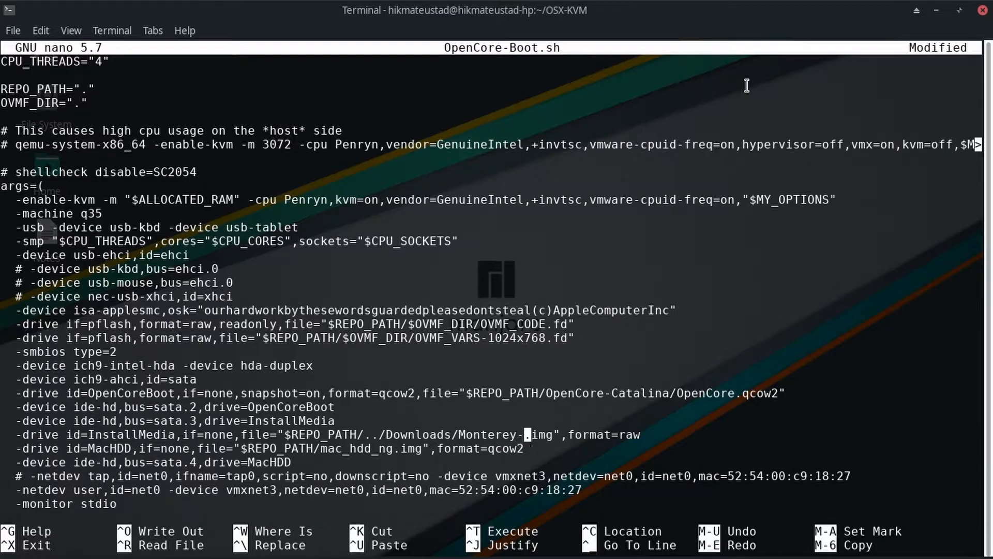
pyautogui.write('full')
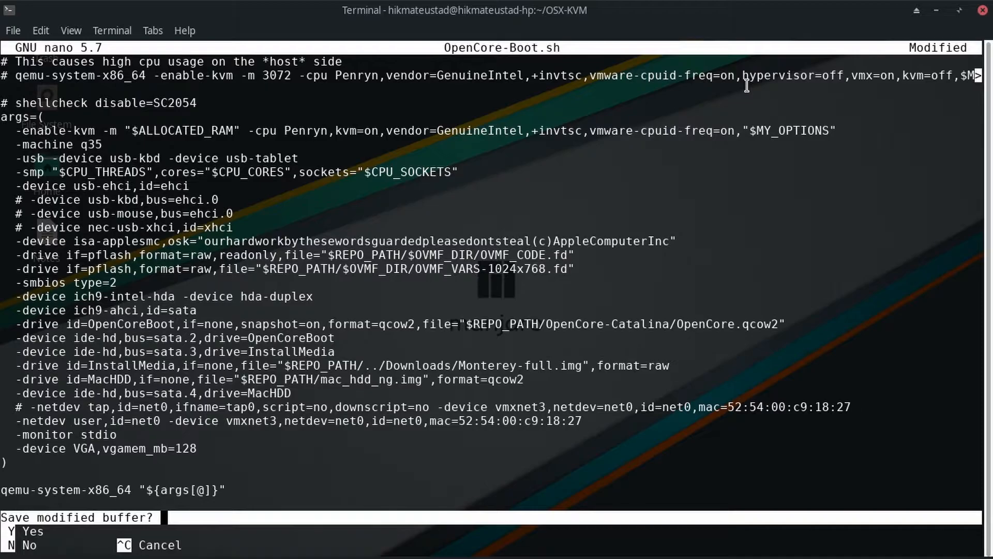
# Step: Confirm saving the modified OpenCore-Boot.sh and exit nano
pyautogui.press('y')
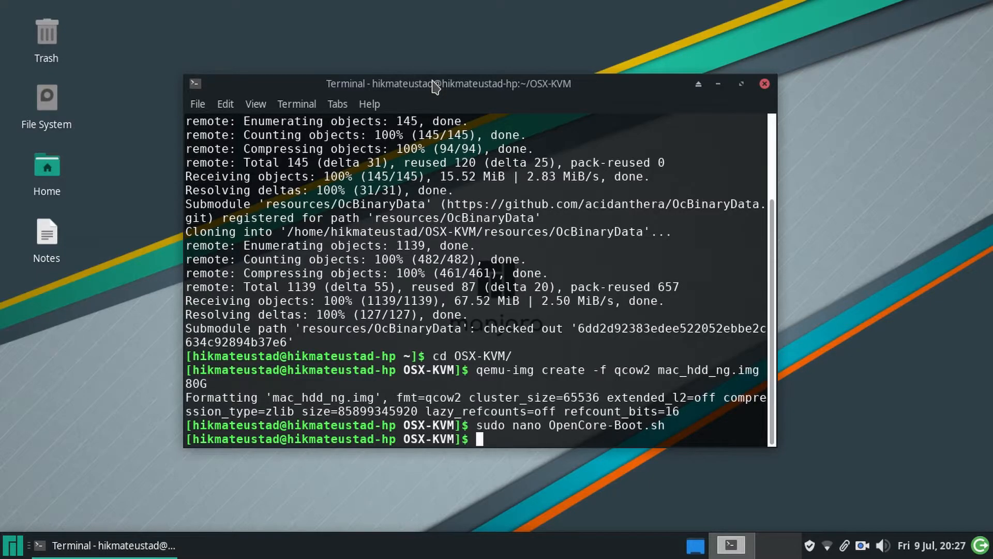
# Step: Run ./OpenCore-Boot.sh so the QEMU VM boots into macOS Recovery
pyautogui.write('./')
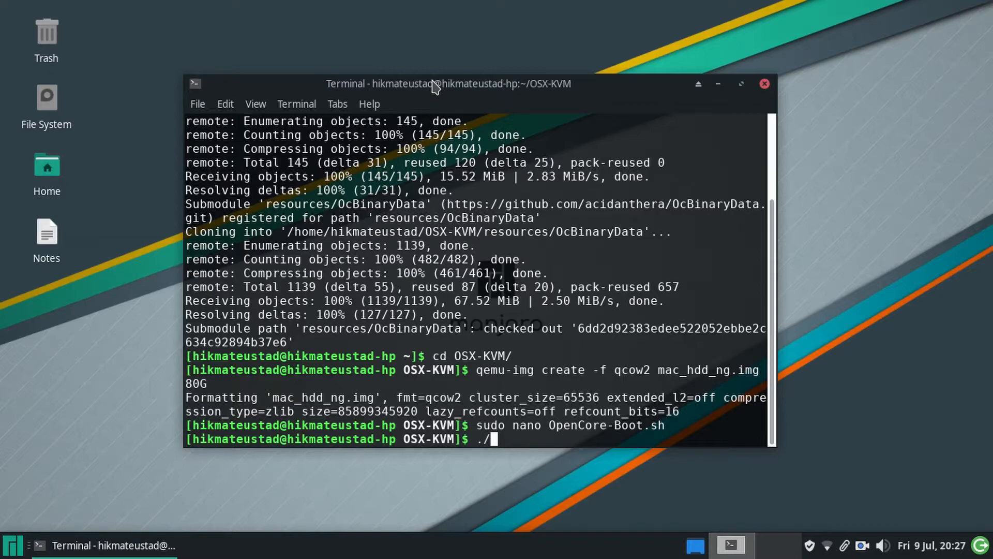
pyautogui.write('OpenCore-')
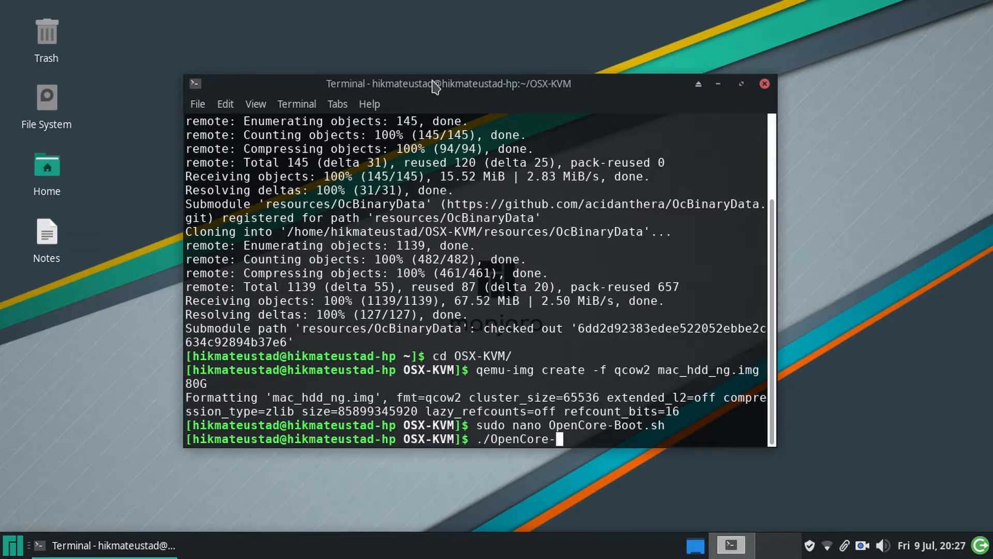
pyautogui.write('Boot.sh')
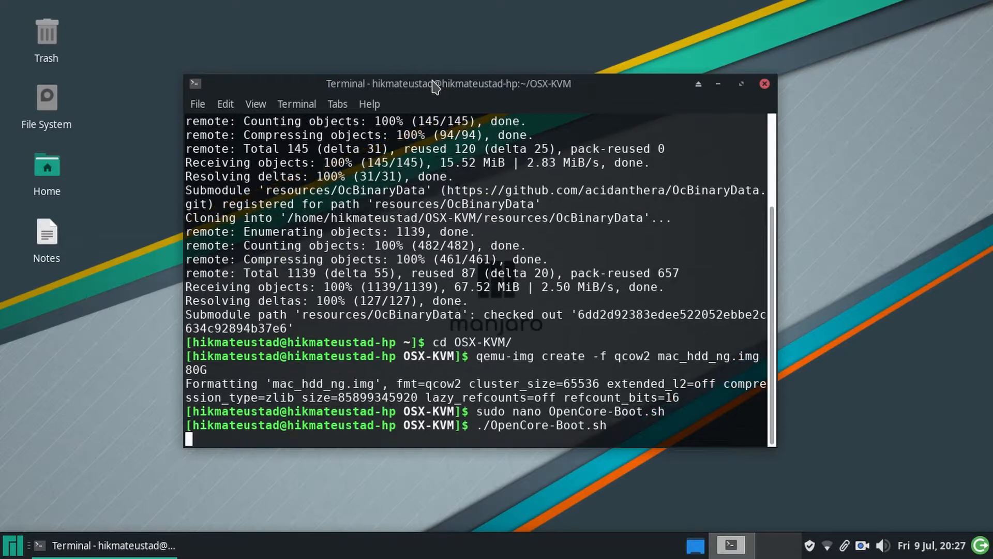
pyautogui.press('Return')
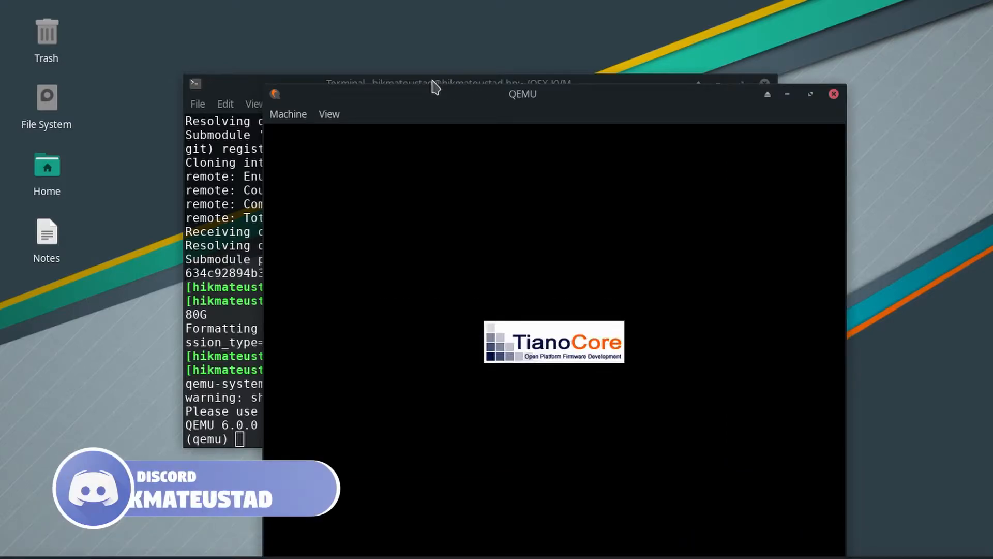
pyautogui.click(811, 93)
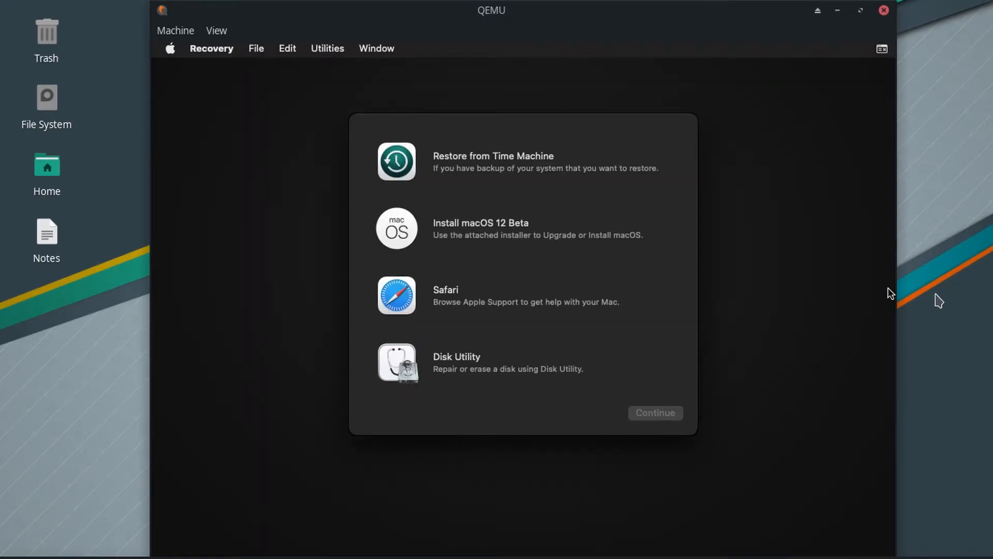
# Step: Select Disk Utility in the Recovery options and continue into it
pyautogui.click(476, 362)
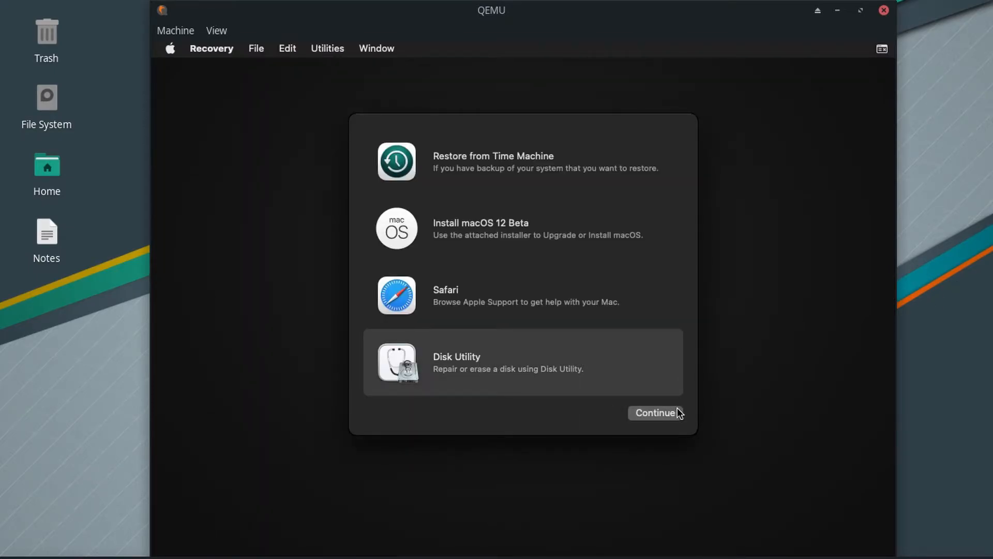
pyautogui.click(655, 413)
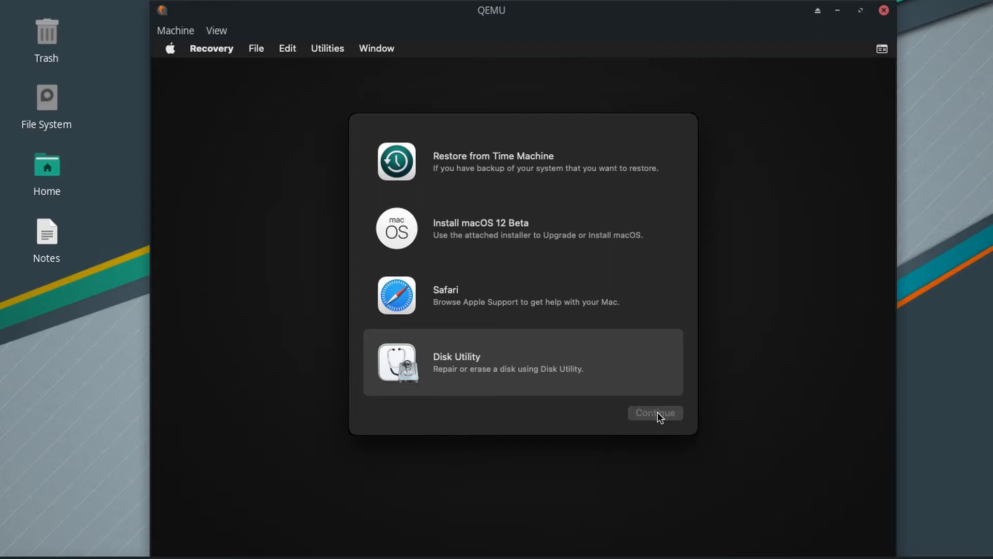
pyautogui.click(656, 413)
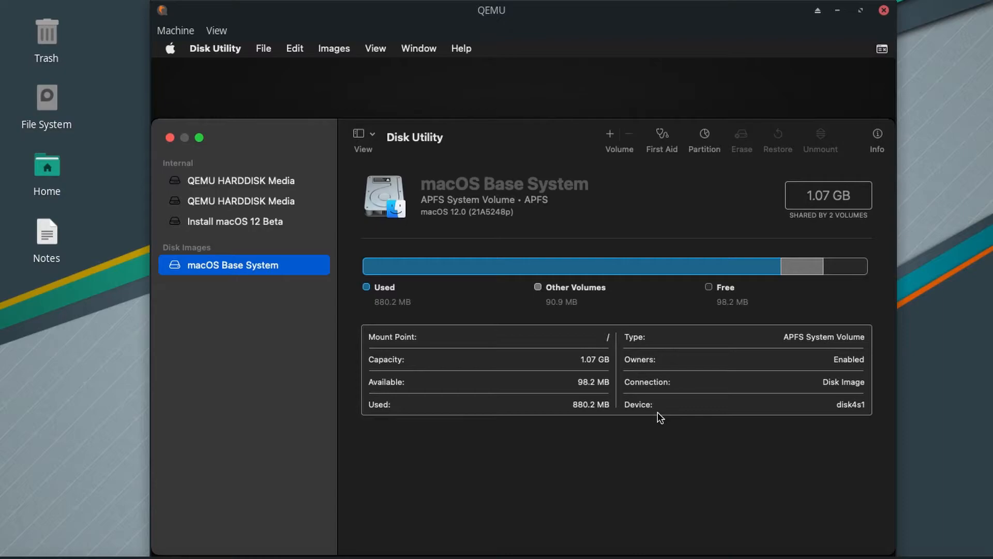
pyautogui.moveTo(834, 184)
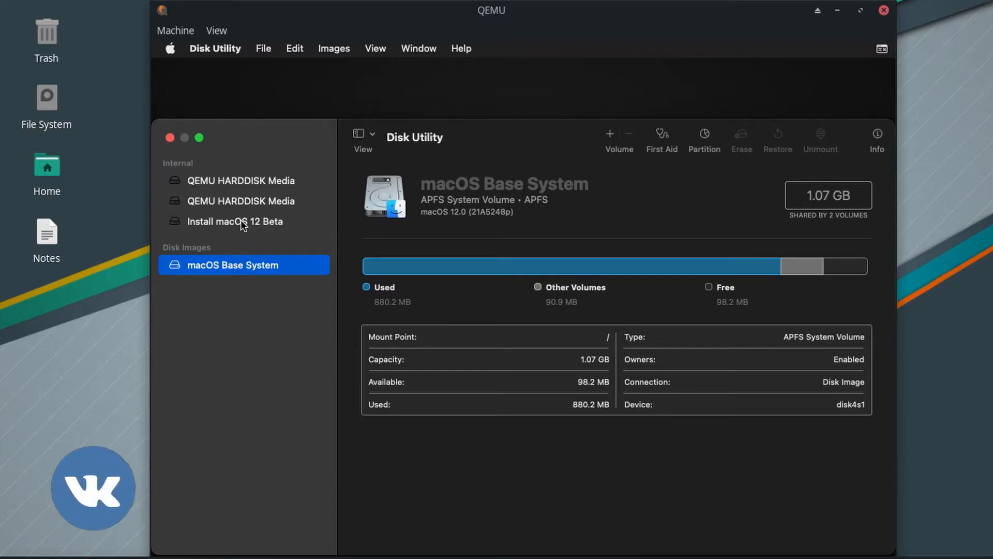
# Step: Step through the sidebar drives and select the uninitialized 85.9 GB QEMU HARDDISK Media
pyautogui.click(242, 221)
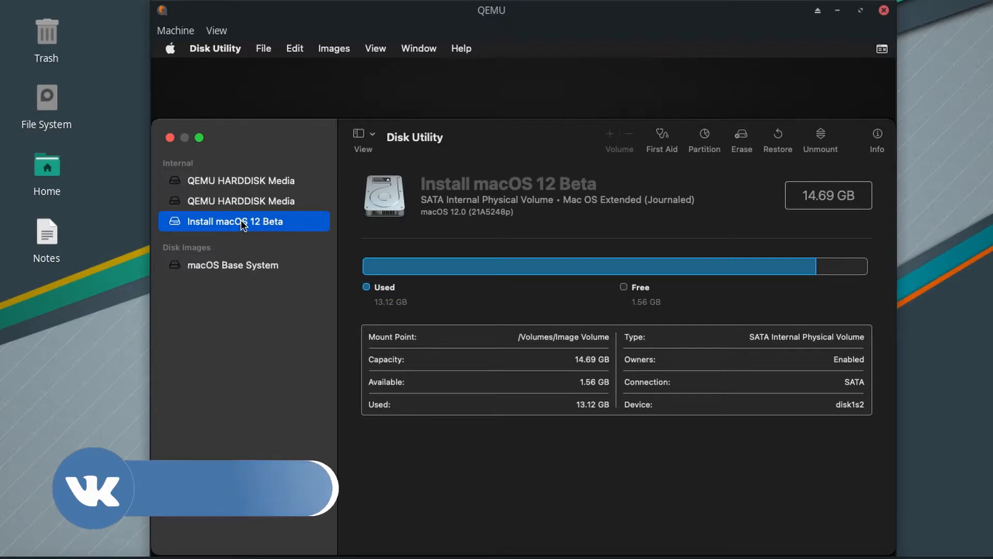
pyautogui.click(240, 201)
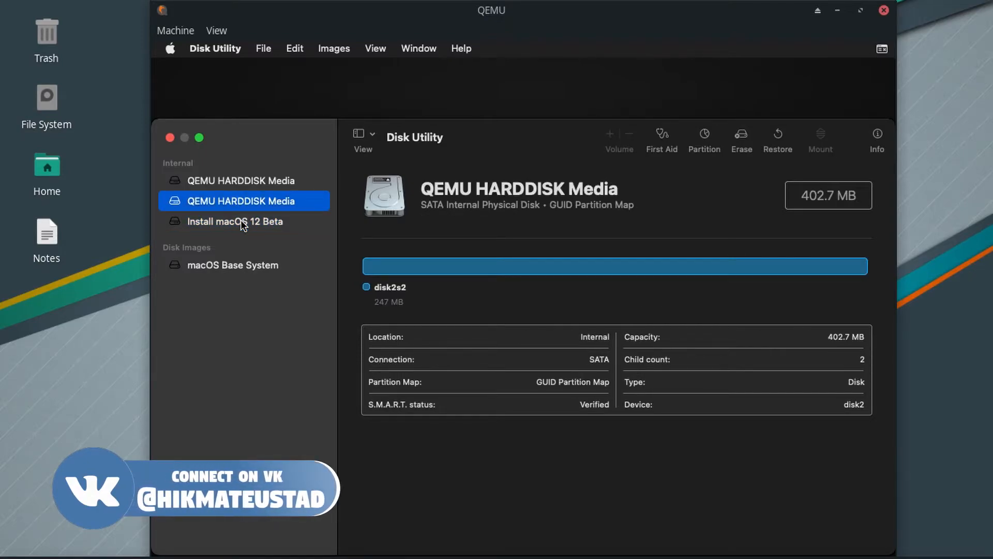
pyautogui.click(242, 180)
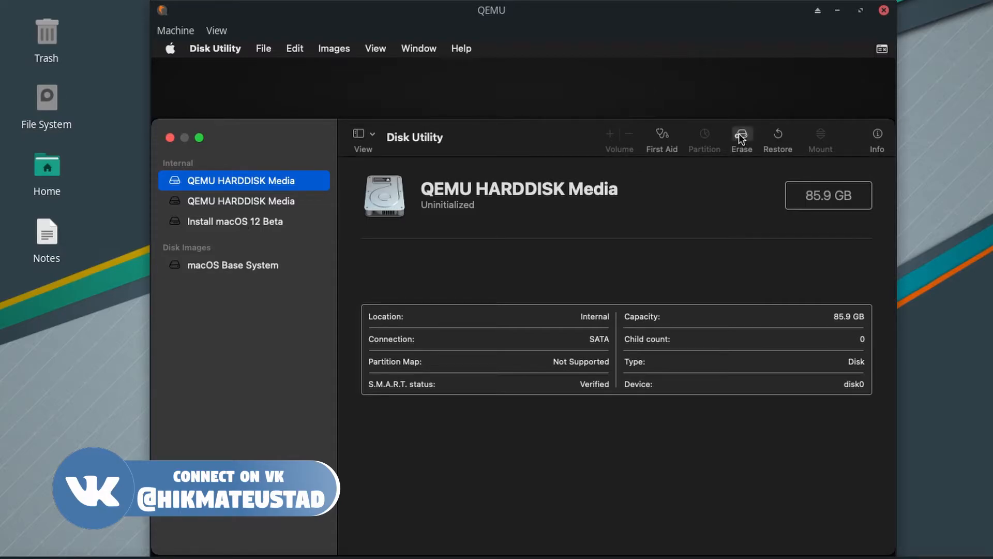
# Step: Erase the 85.9 GB disk as an APFS volume named Monterey Hard Disk and dismiss the result
pyautogui.click(742, 133)
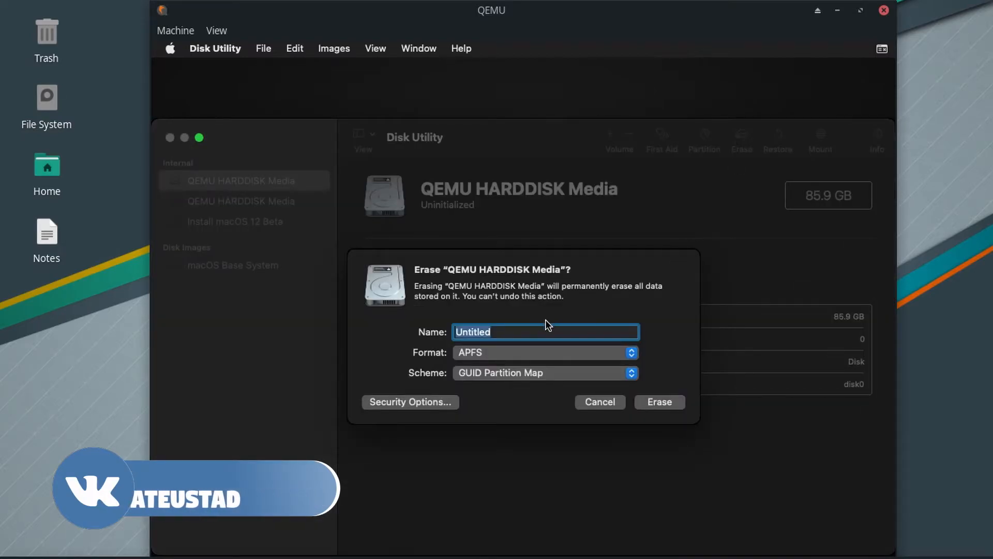
pyautogui.write('Mon')
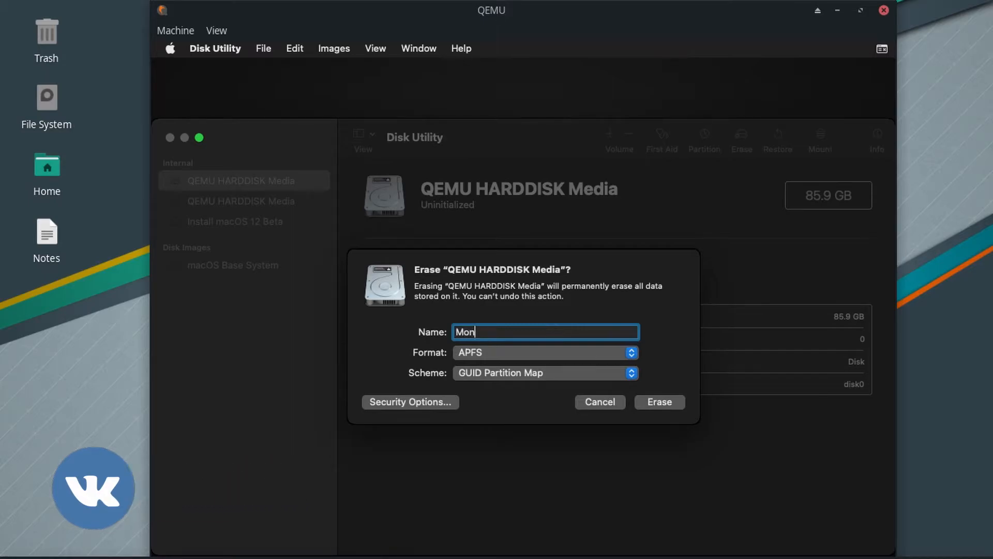
pyautogui.write('terey')
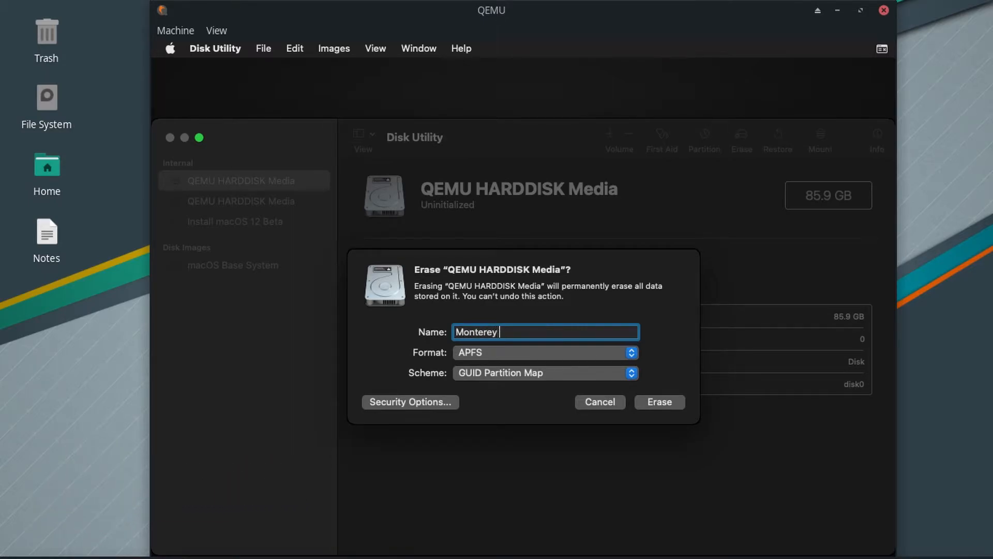
pyautogui.write('Hard')
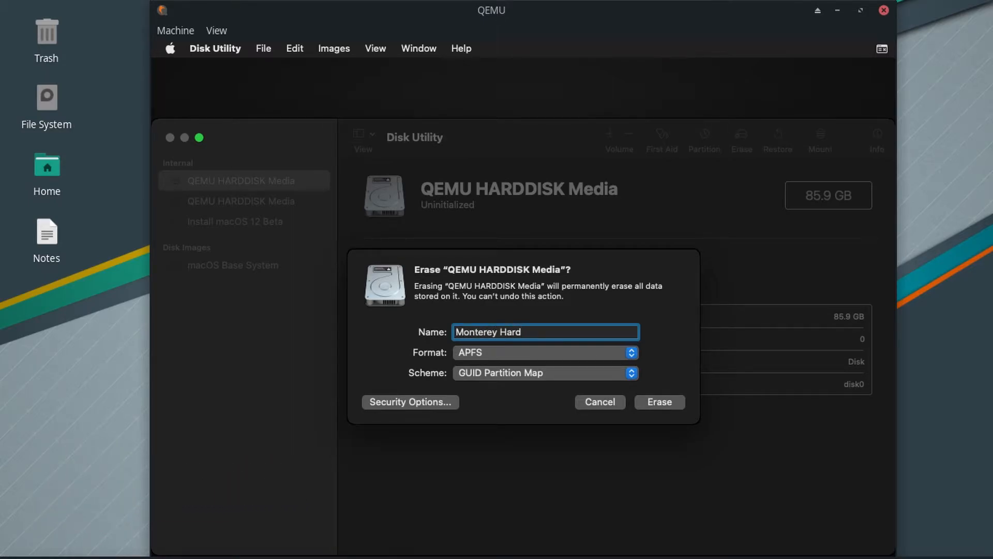
pyautogui.write('Dis')
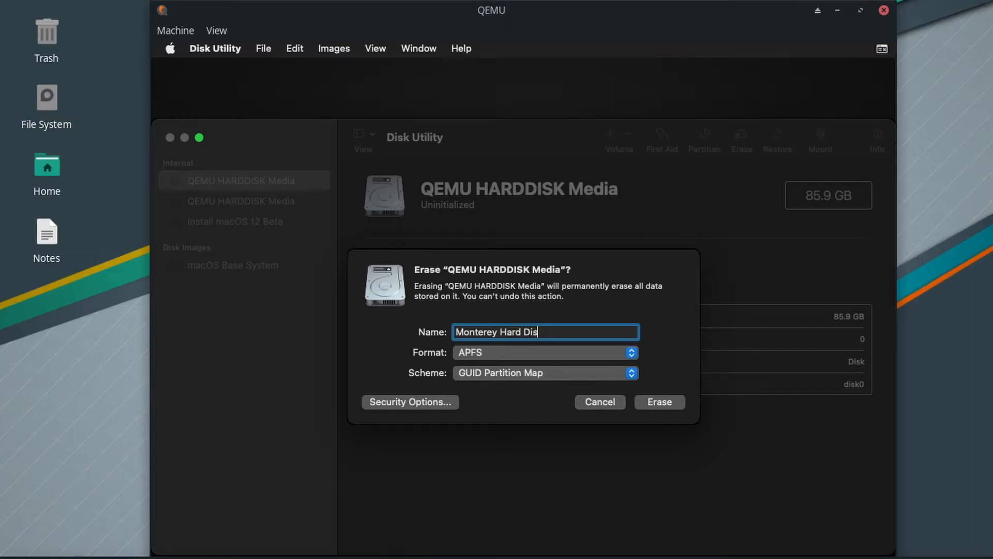
pyautogui.write('k')
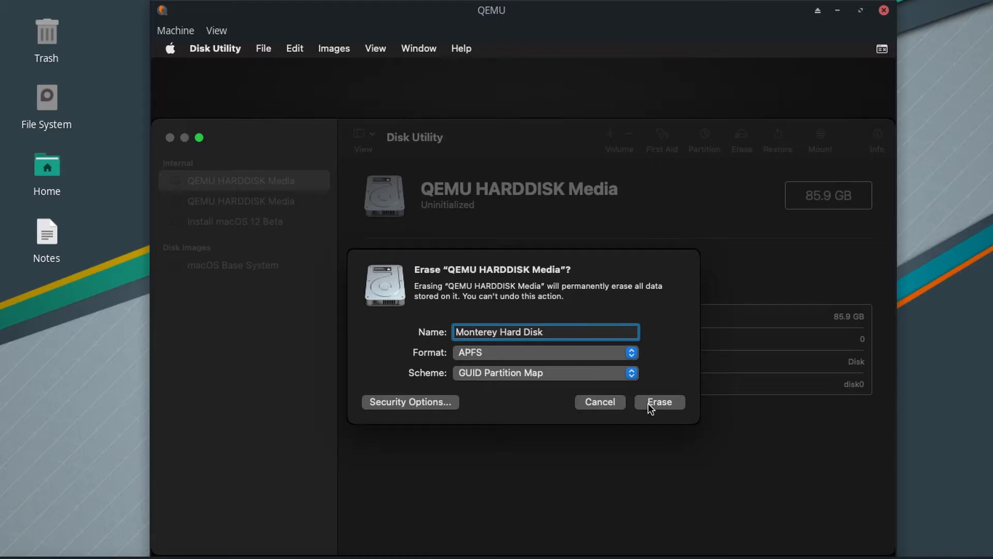
pyautogui.click(660, 401)
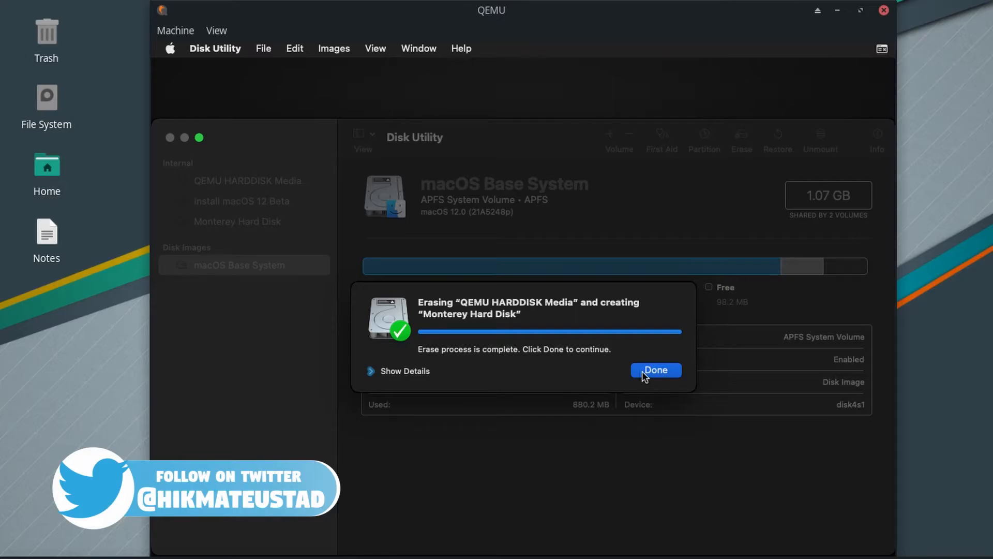
pyautogui.click(656, 369)
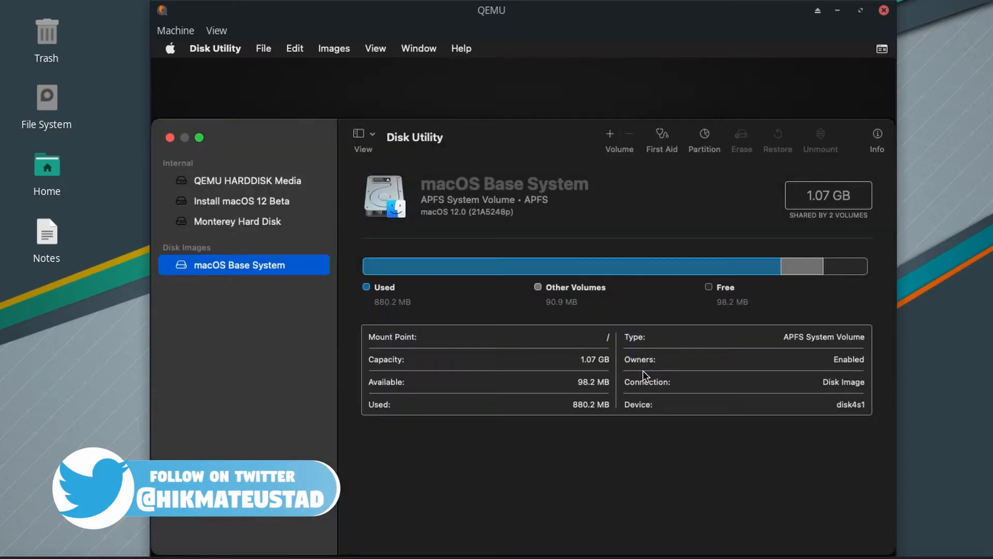
# Step: Quit Disk Utility and launch the Install macOS 12 Beta installer
pyautogui.click(237, 221)
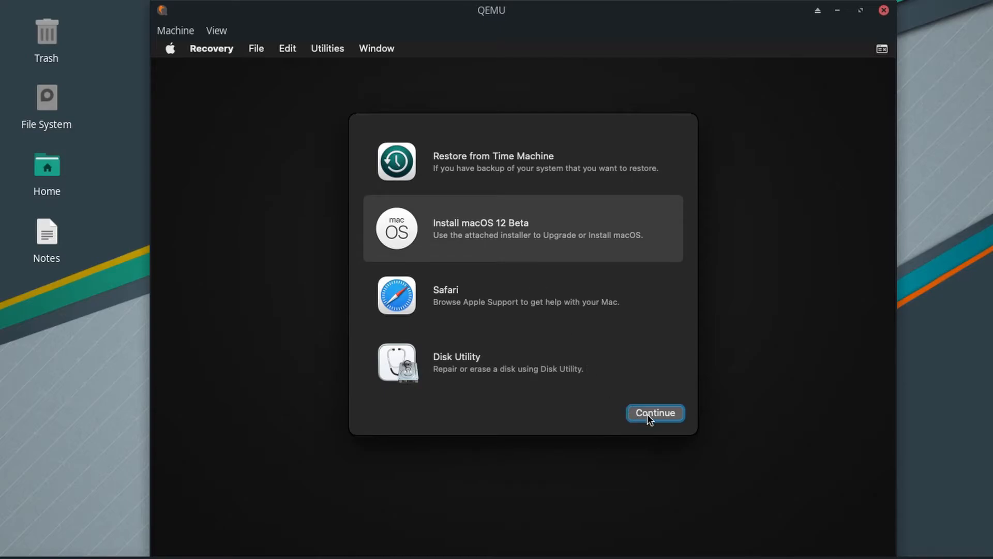
pyautogui.click(656, 413)
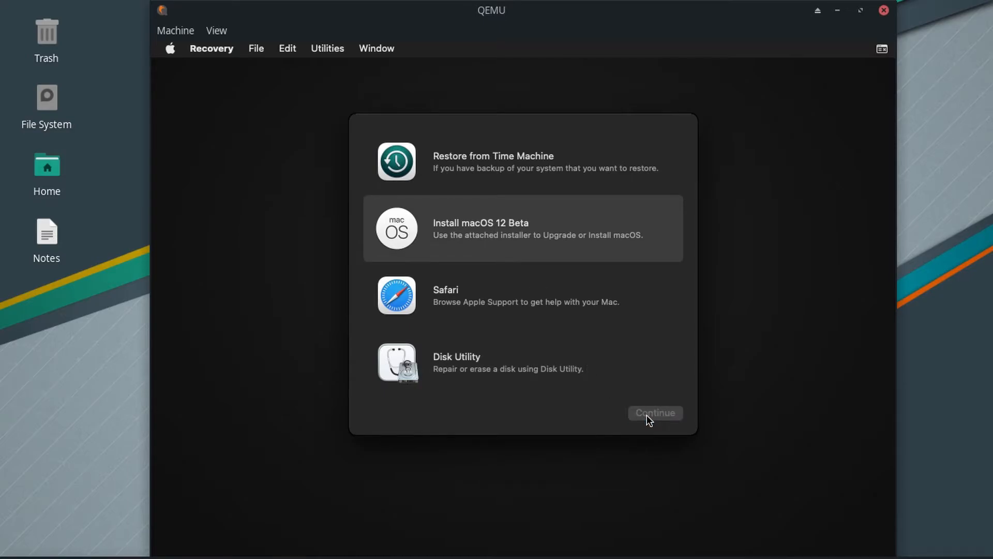
pyautogui.click(656, 413)
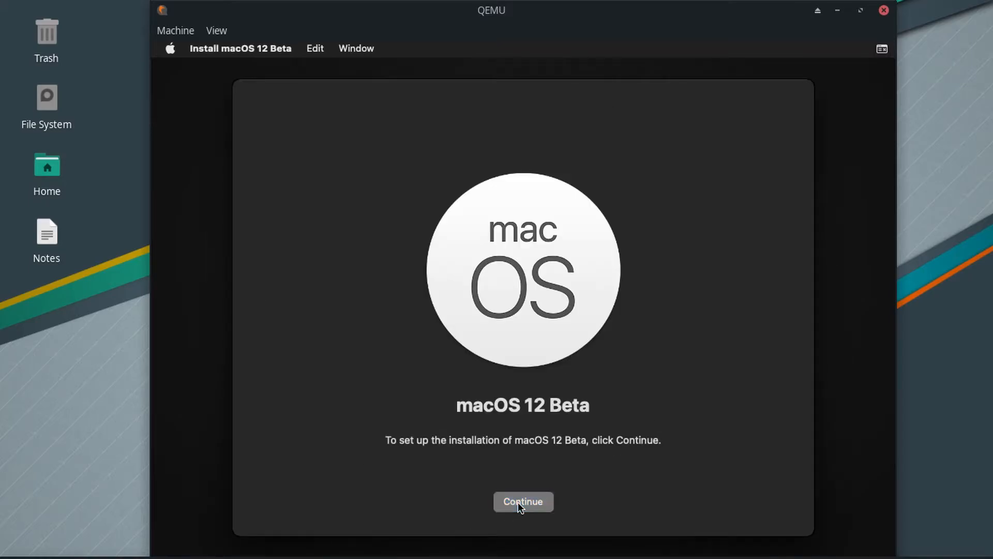
# Step: Continue past the welcome screen and choose Monterey Hard Disk as the destination
pyautogui.click(522, 501)
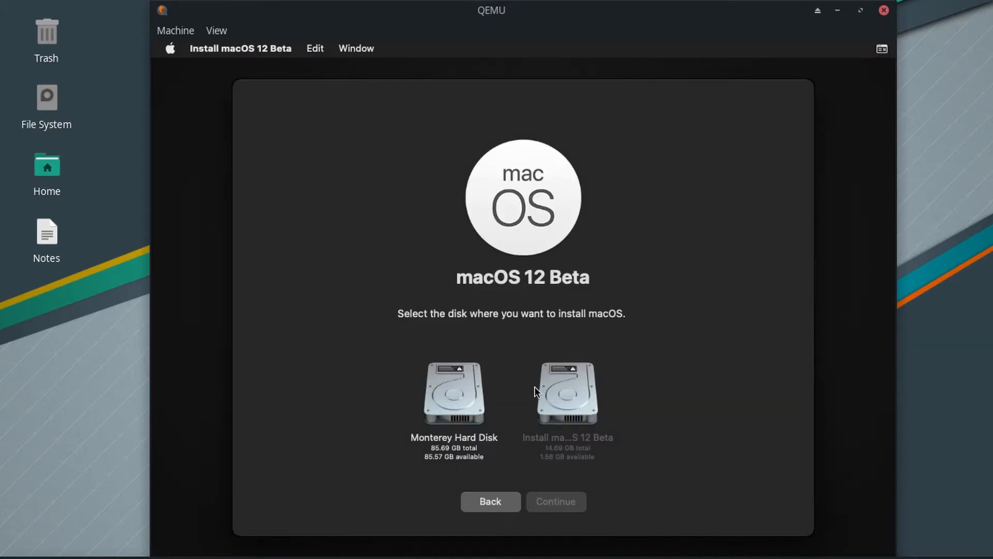
pyautogui.click(454, 397)
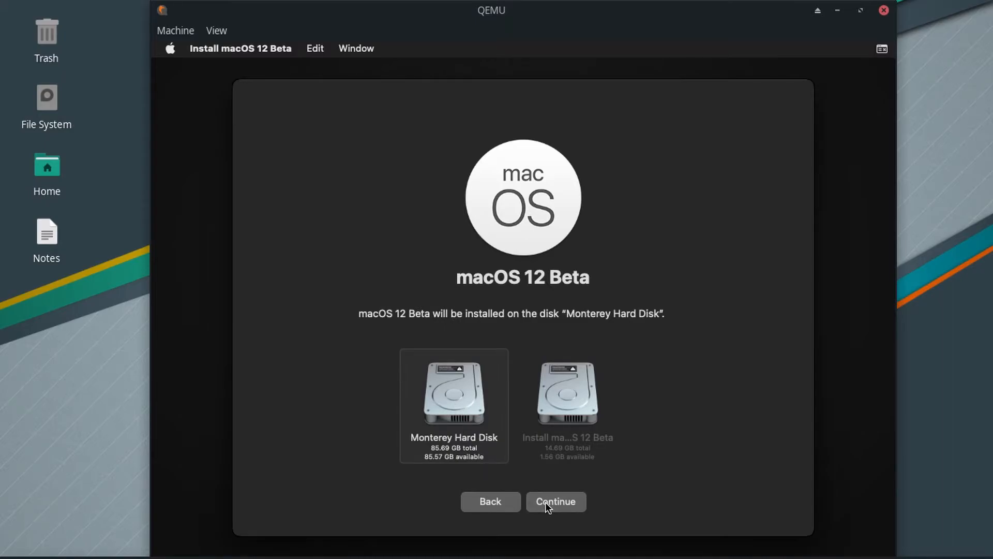
# Step: Begin installing macOS 12 Beta onto Monterey Hard Disk and wait for Setup Assistant
pyautogui.click(556, 500)
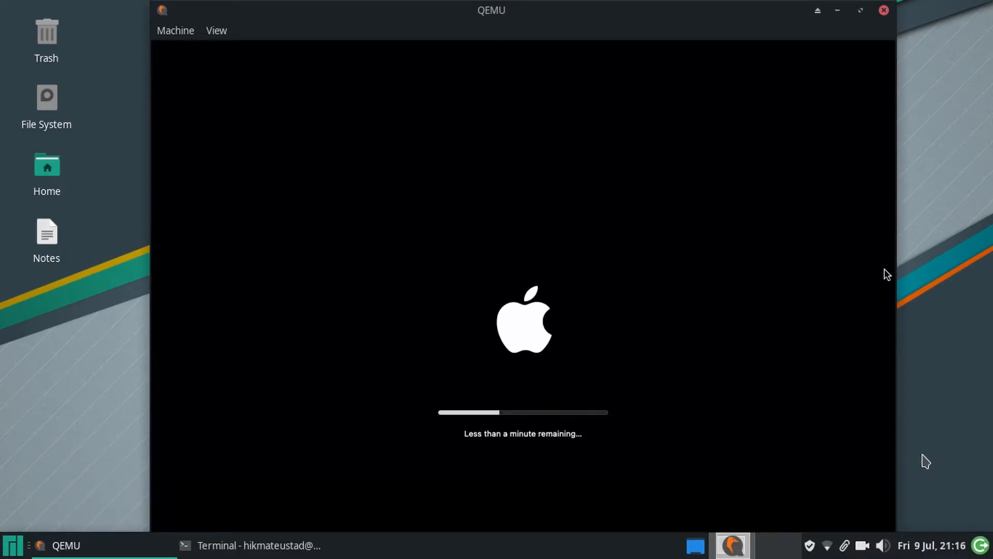
pyautogui.moveTo(488, 300)
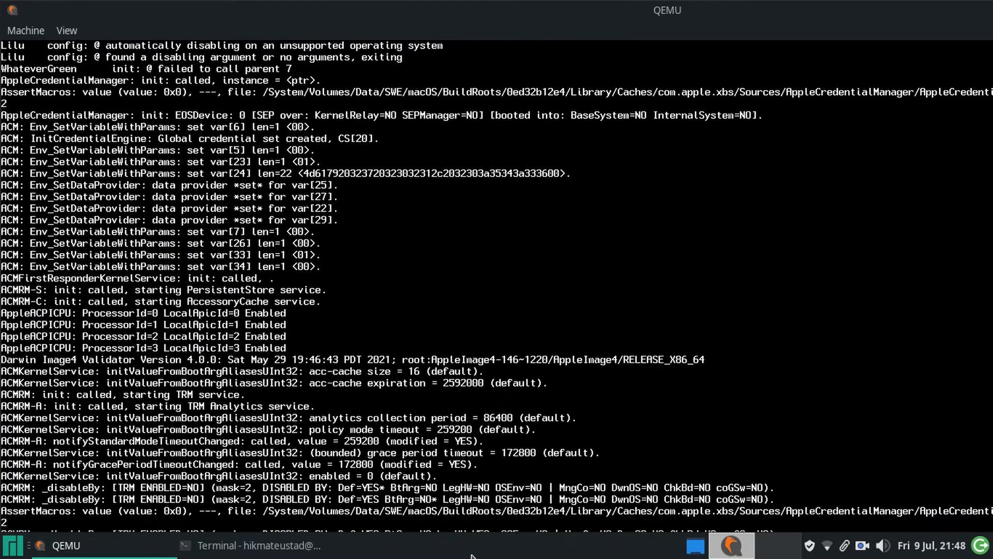
pyautogui.scroll(-3)
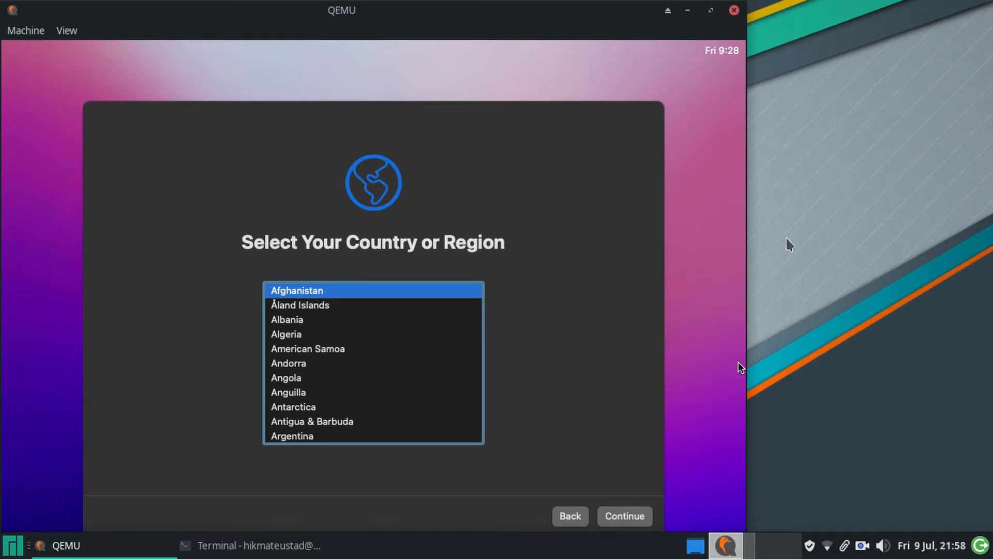
pyautogui.moveTo(456, 213)
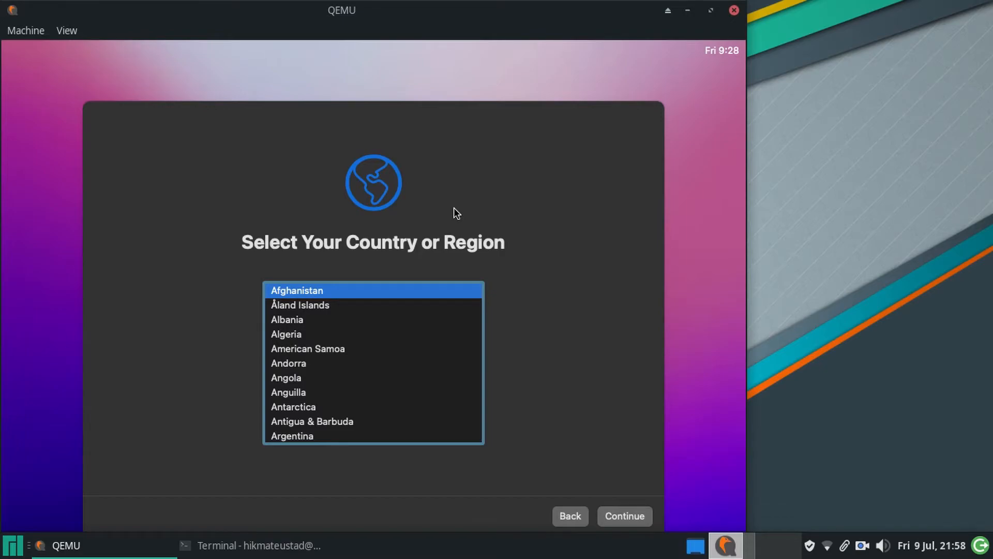
pyautogui.moveTo(538, 166)
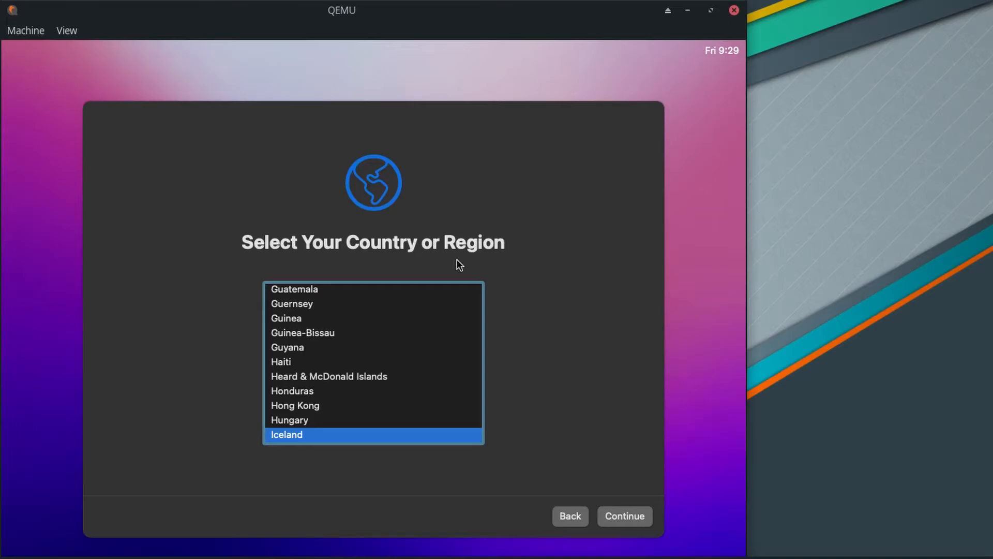
# Step: Accept the country, suggested languages and skip accessibility setup for now
pyautogui.click(625, 515)
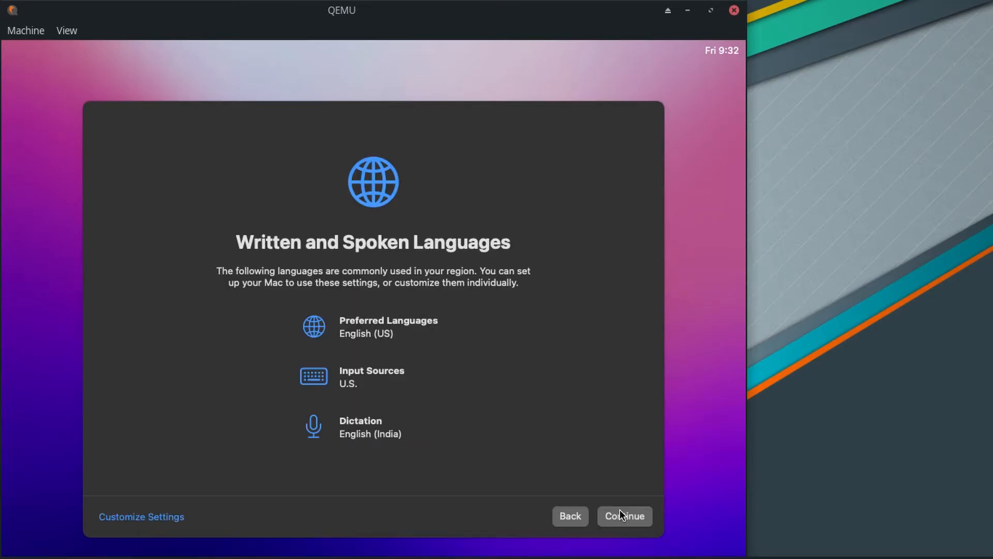
pyautogui.click(624, 515)
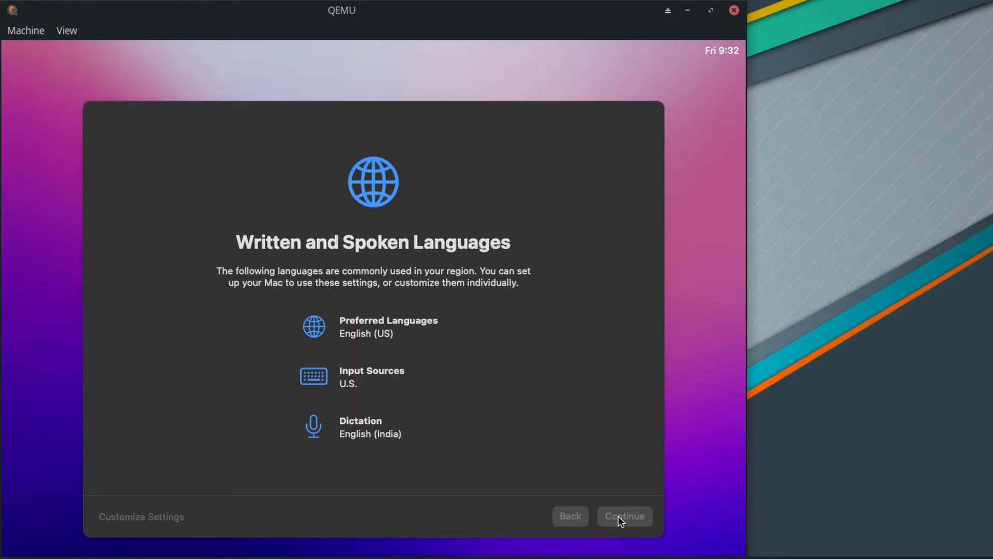
pyautogui.click(625, 515)
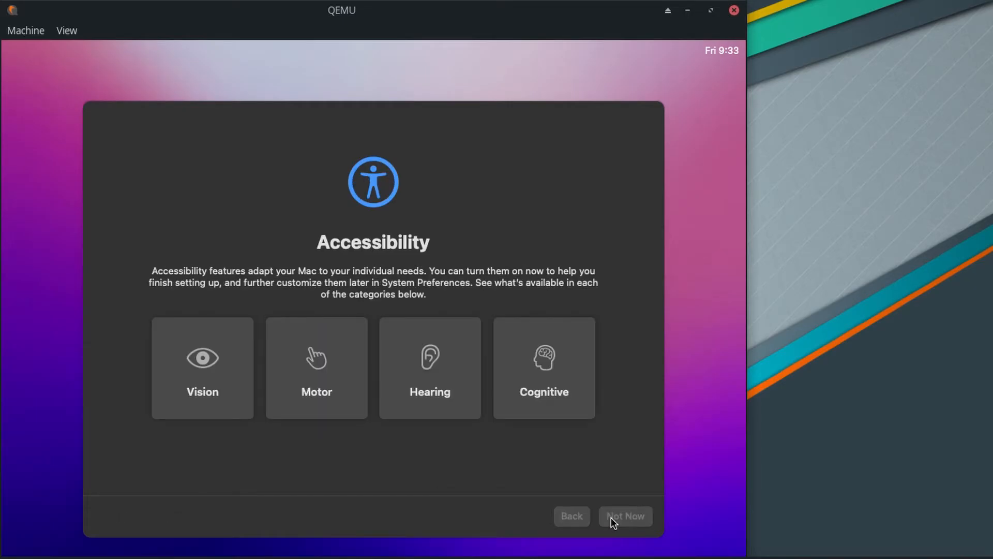
pyautogui.click(624, 515)
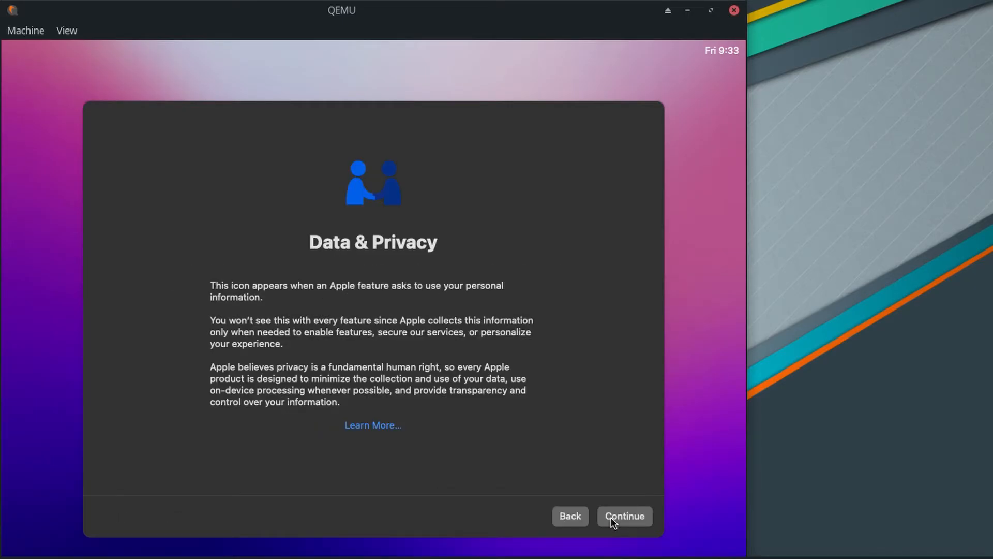
# Step: Pass the Data & Privacy notice, decline Migration Assistant and choose Set Up Later for Apple ID
pyautogui.click(625, 515)
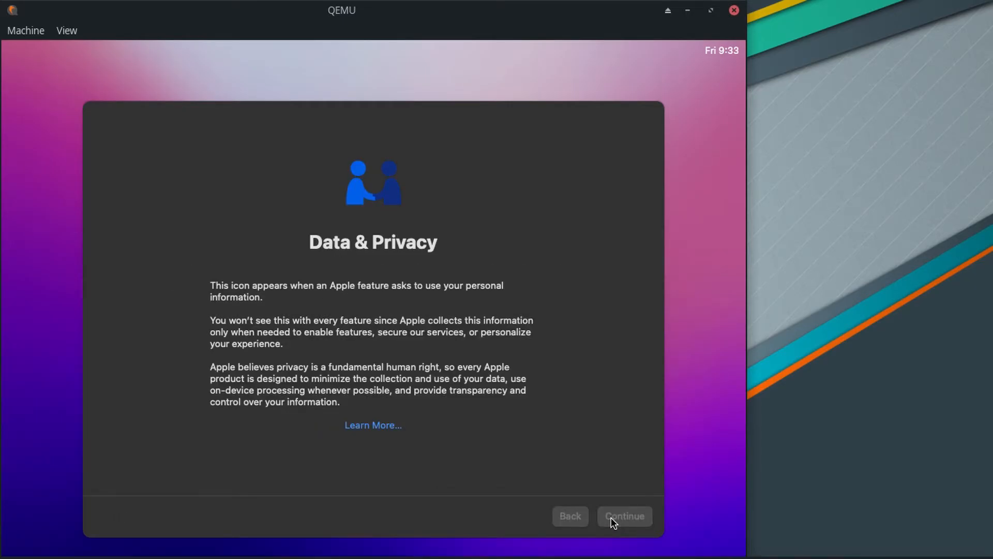
pyautogui.click(624, 515)
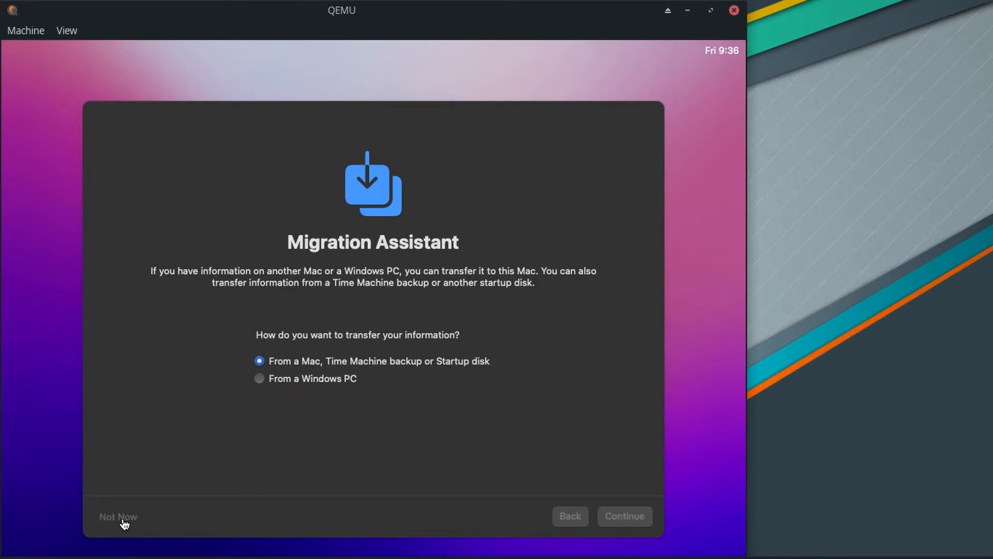
pyautogui.click(118, 516)
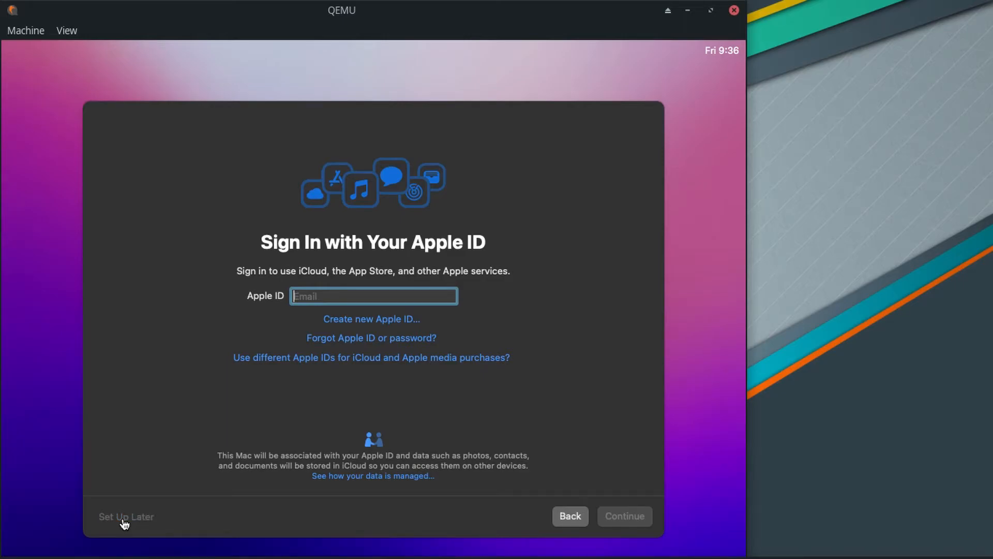
pyautogui.click(127, 517)
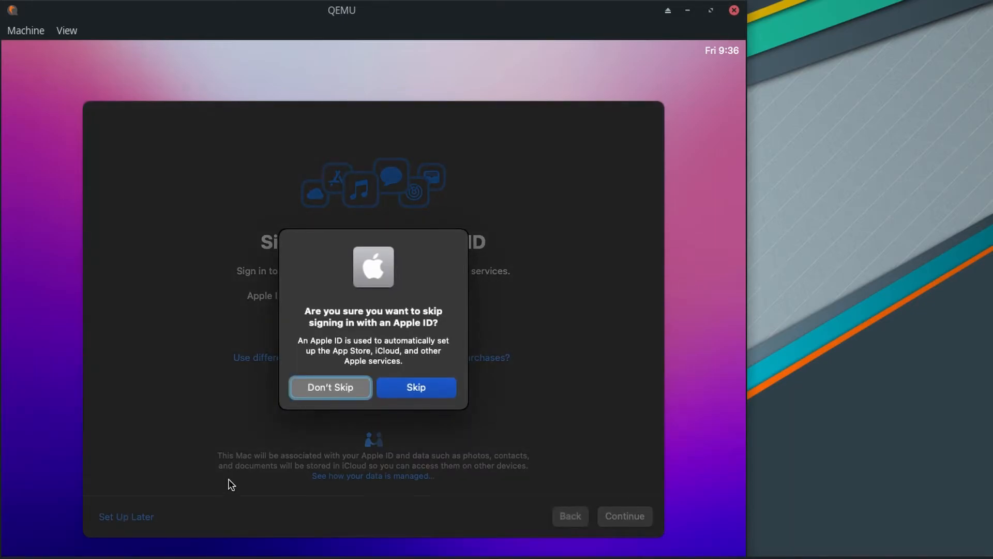
# Step: Confirm skipping Apple ID and create the computer account with full name 'Hikmat'
pyautogui.click(415, 387)
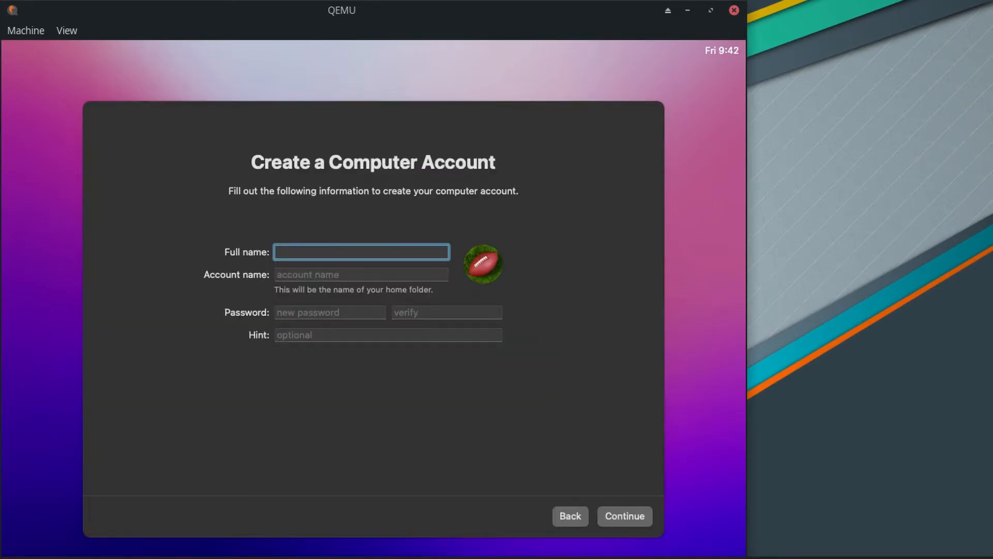
pyautogui.write('Hikmat E Ustad')
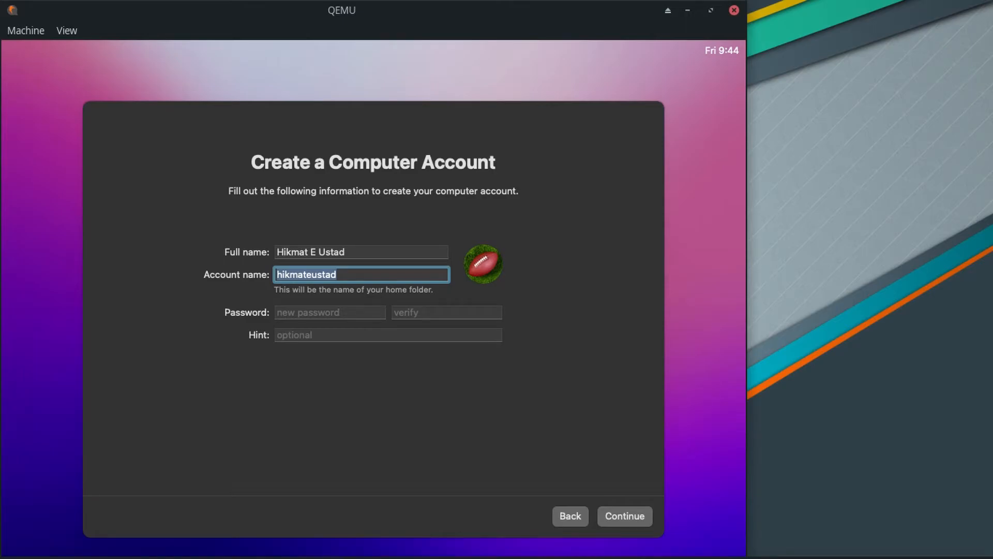
pyautogui.click(625, 515)
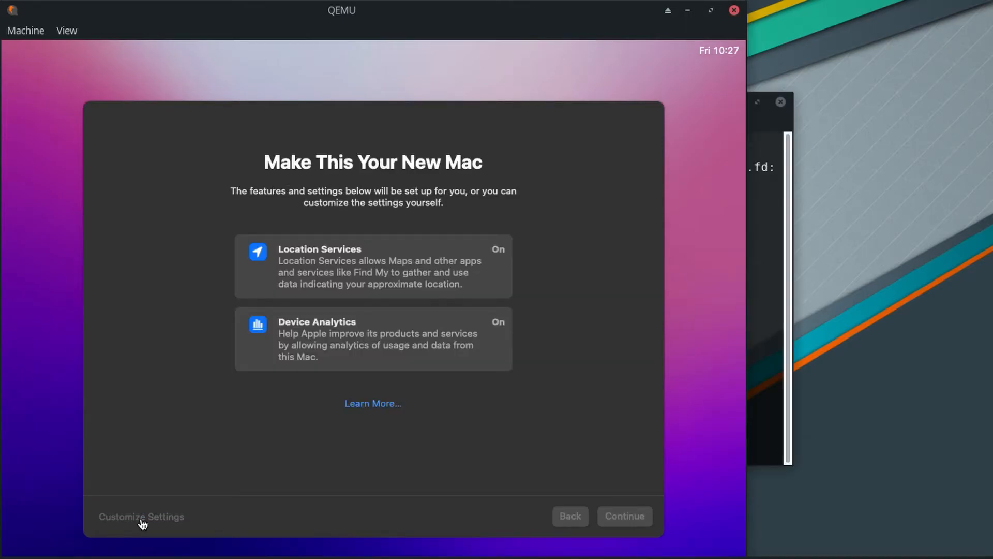
# Step: Customize settings with location services off, accept Pacific Daylight Time and pass Analytics
pyautogui.click(142, 517)
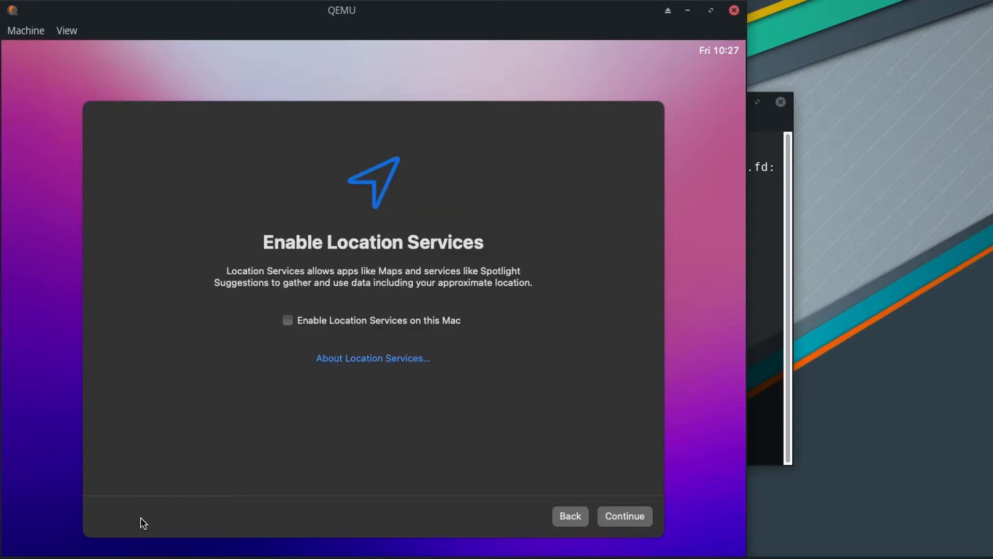
pyautogui.click(625, 515)
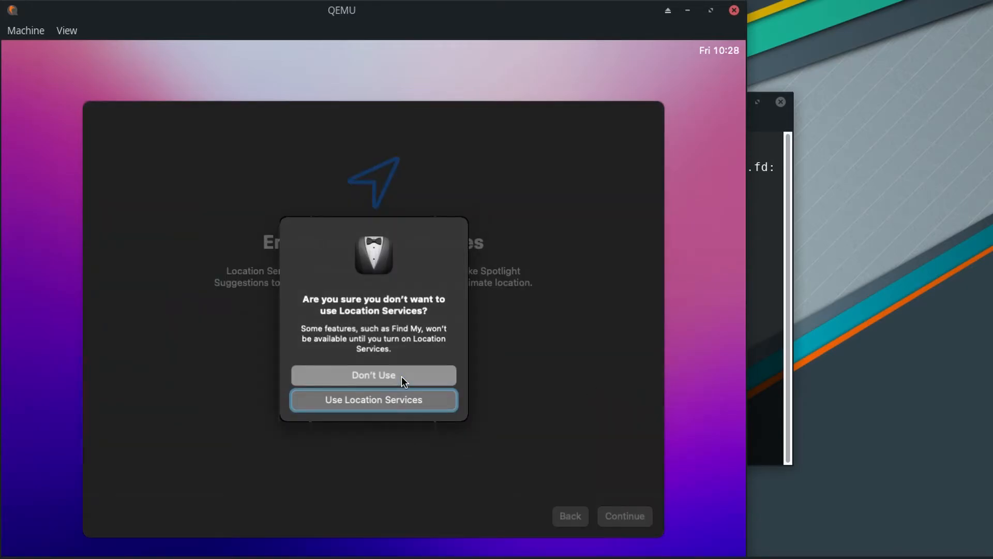
pyautogui.click(373, 375)
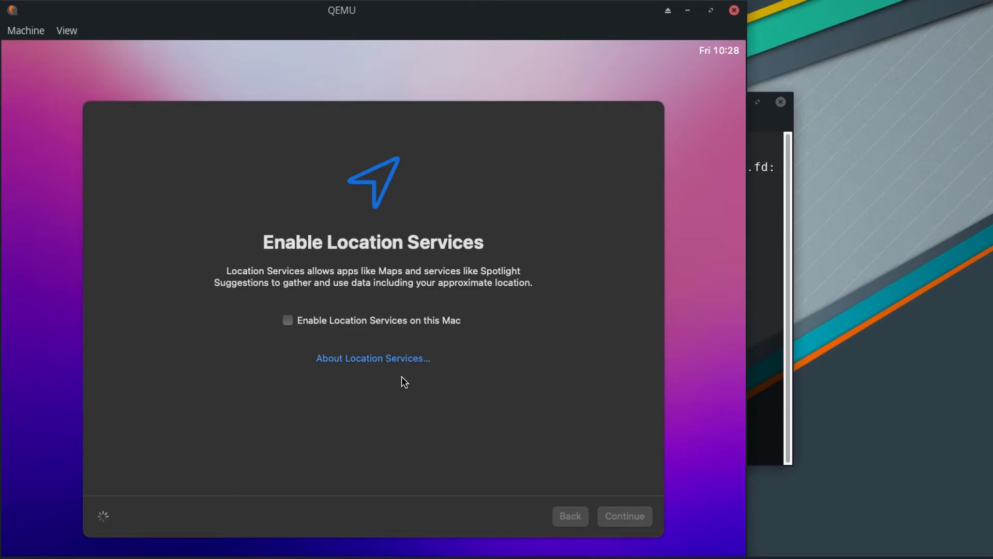
pyautogui.click(625, 515)
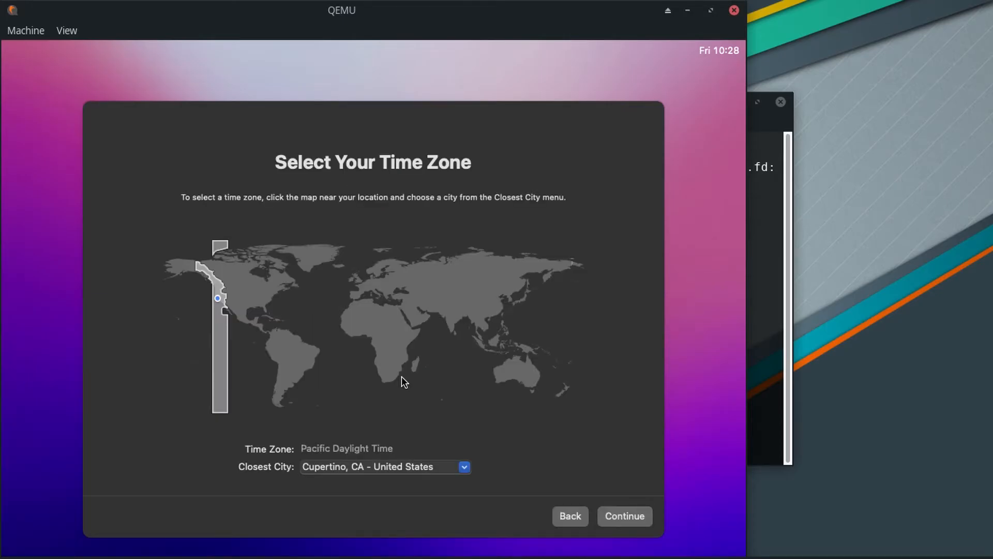
pyautogui.click(625, 515)
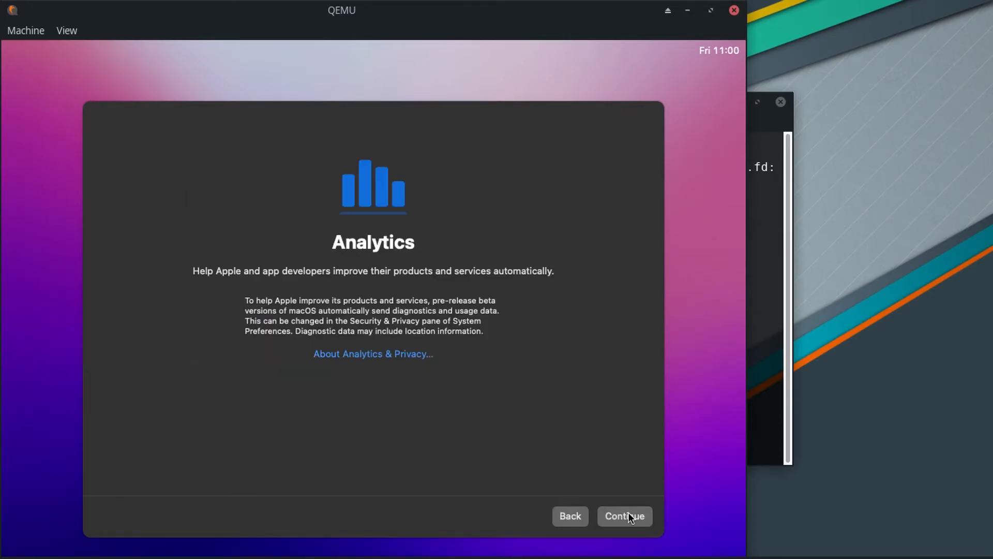
pyautogui.click(624, 515)
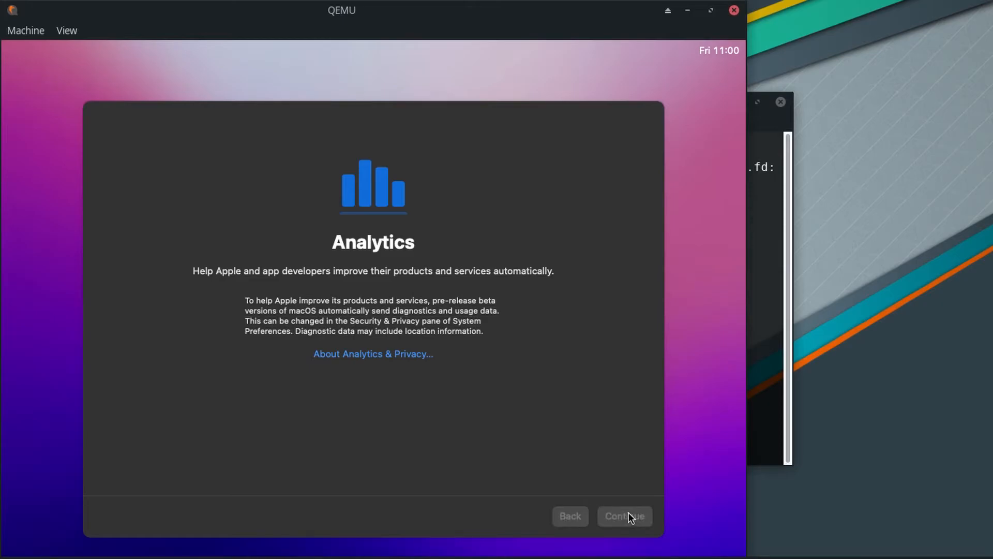
# Step: Defer Screen Time, pass the Siri screen and keep the Dark appearance to reach the desktop
pyautogui.click(625, 515)
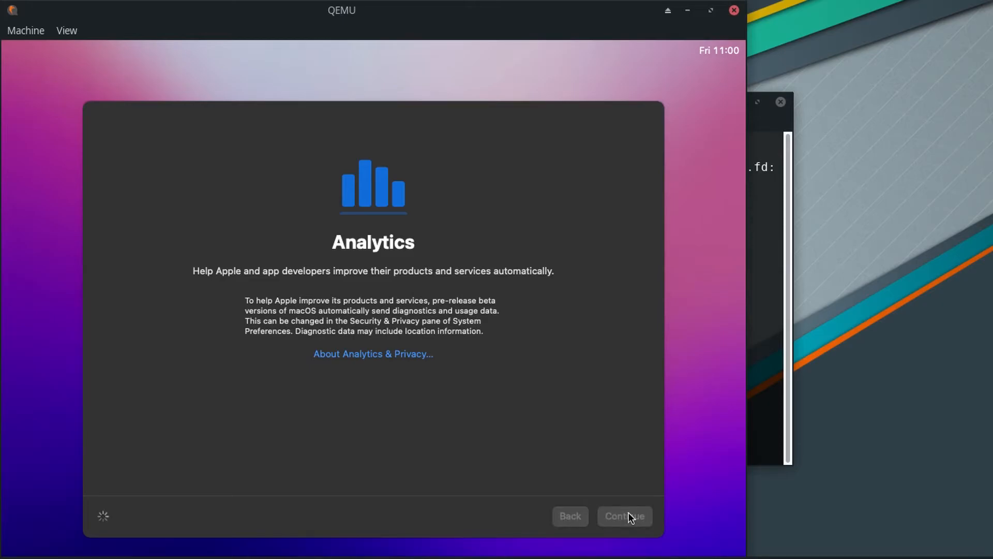
pyautogui.click(625, 515)
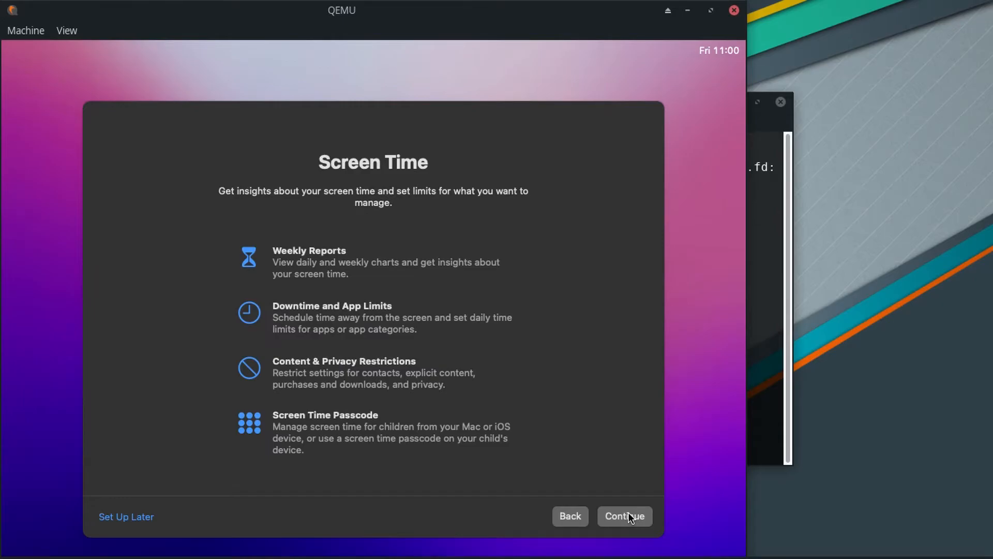
pyautogui.moveTo(138, 524)
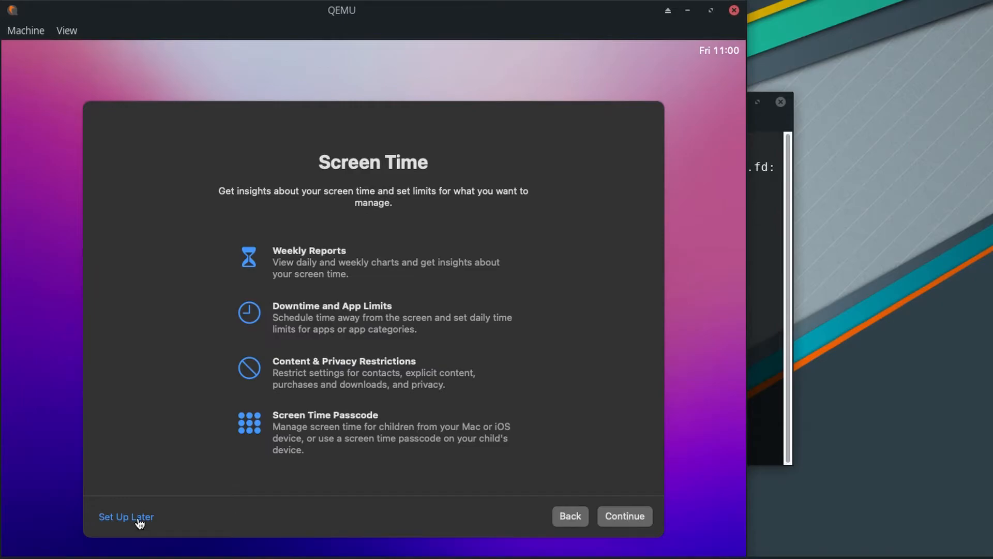
pyautogui.click(125, 518)
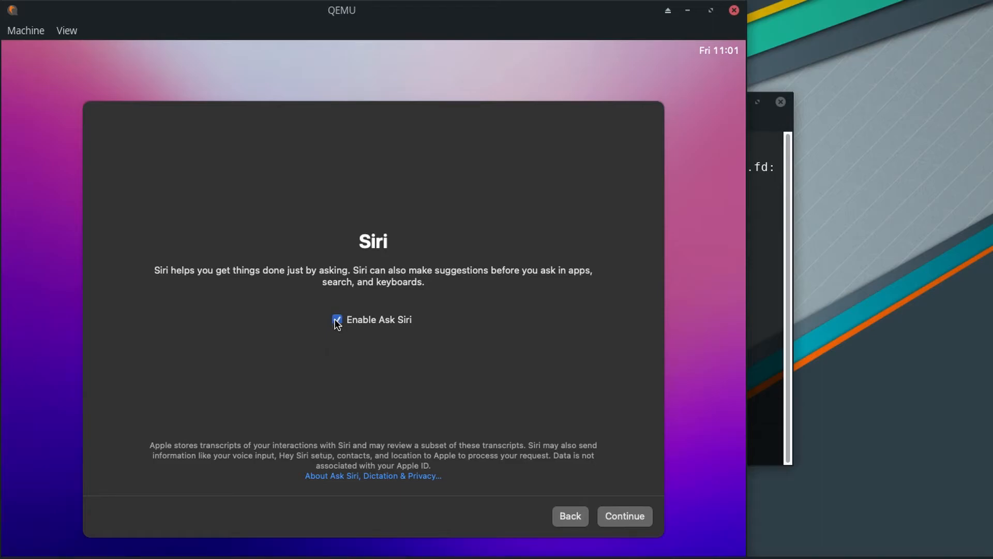
pyautogui.click(625, 515)
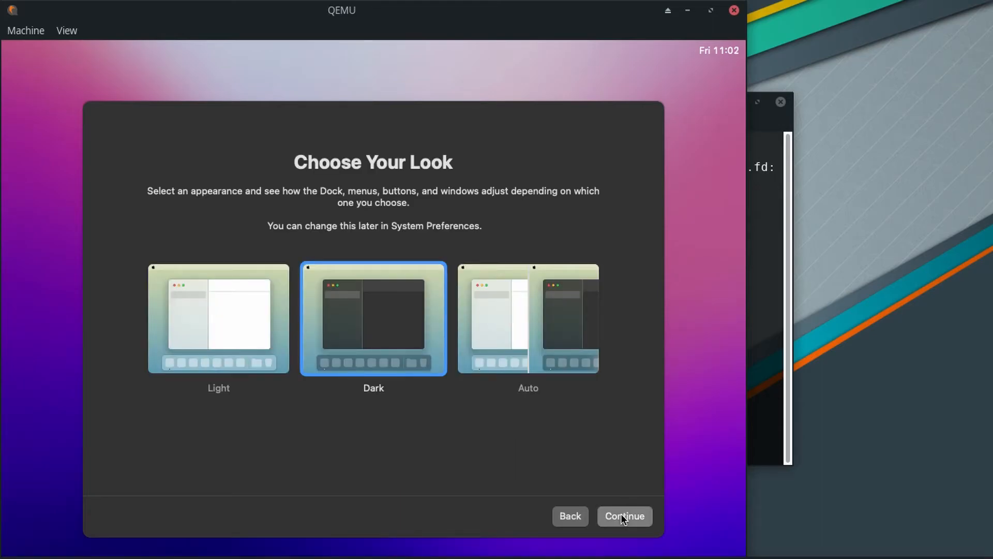
pyautogui.click(624, 515)
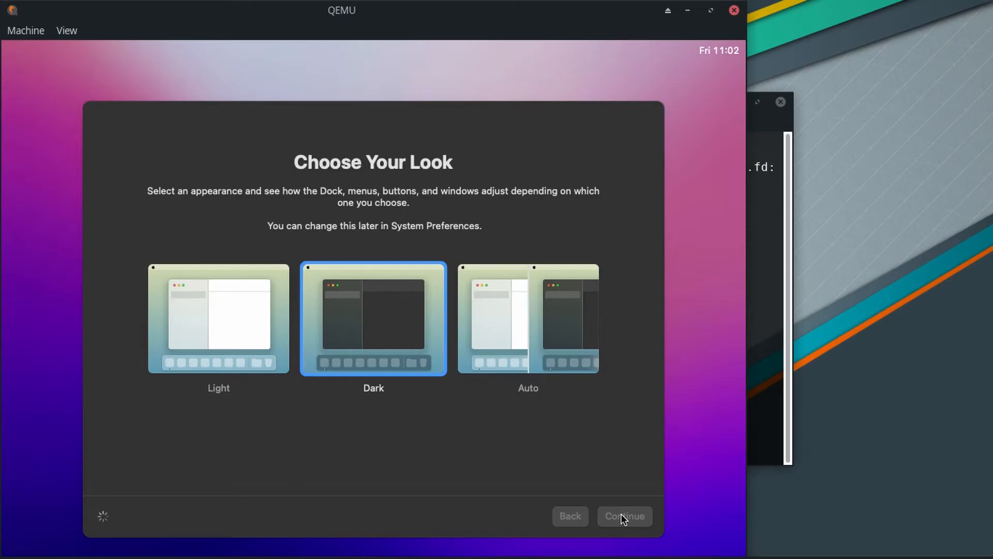
pyautogui.click(625, 515)
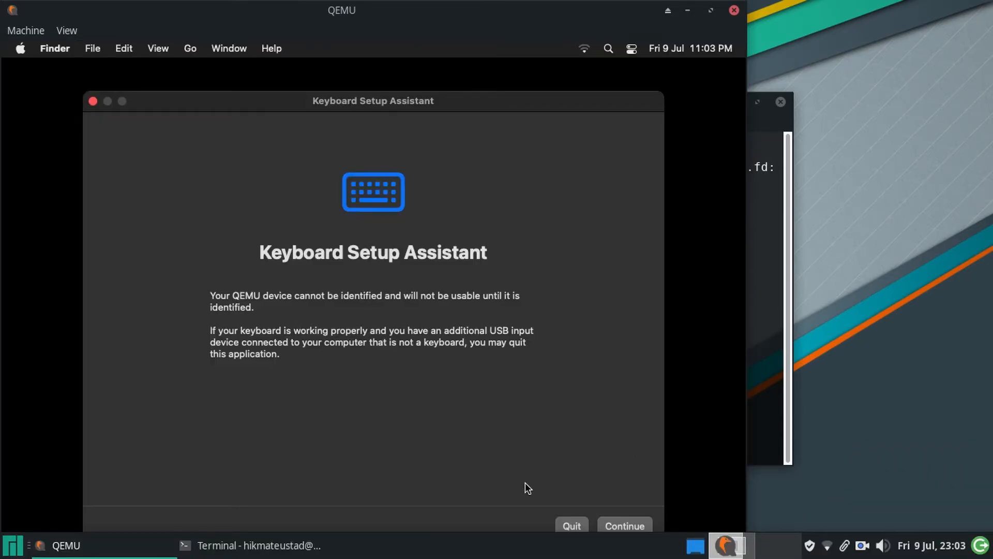
# Step: Identify the virtual keyboard as ANSI and finish the Keyboard Setup Assistant
pyautogui.click(625, 525)
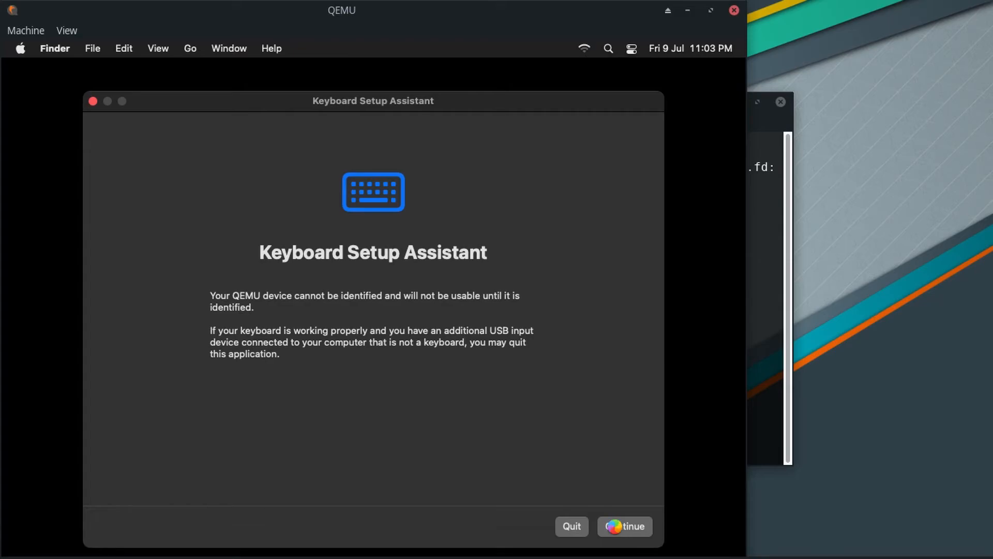
pyautogui.click(625, 525)
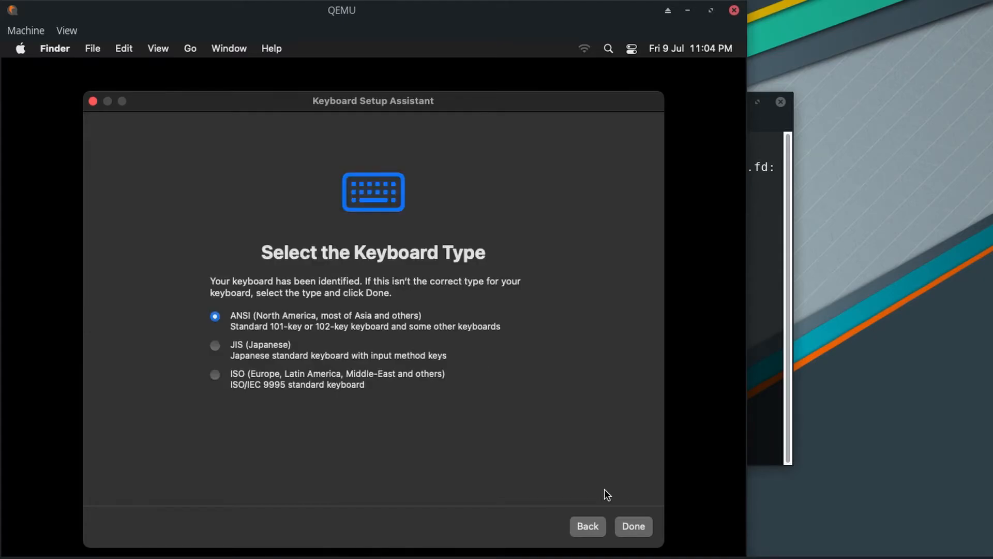
pyautogui.click(633, 526)
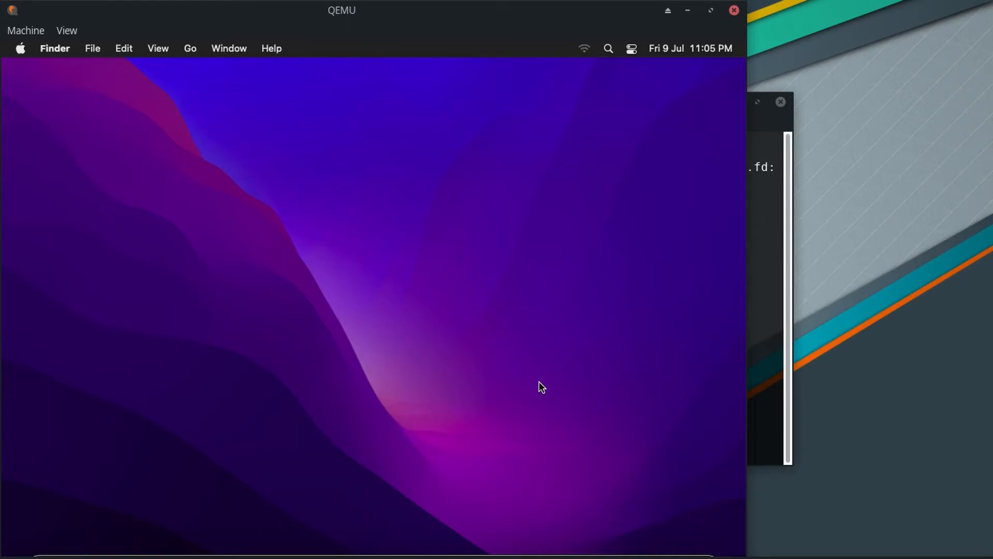
pyautogui.moveTo(22, 50)
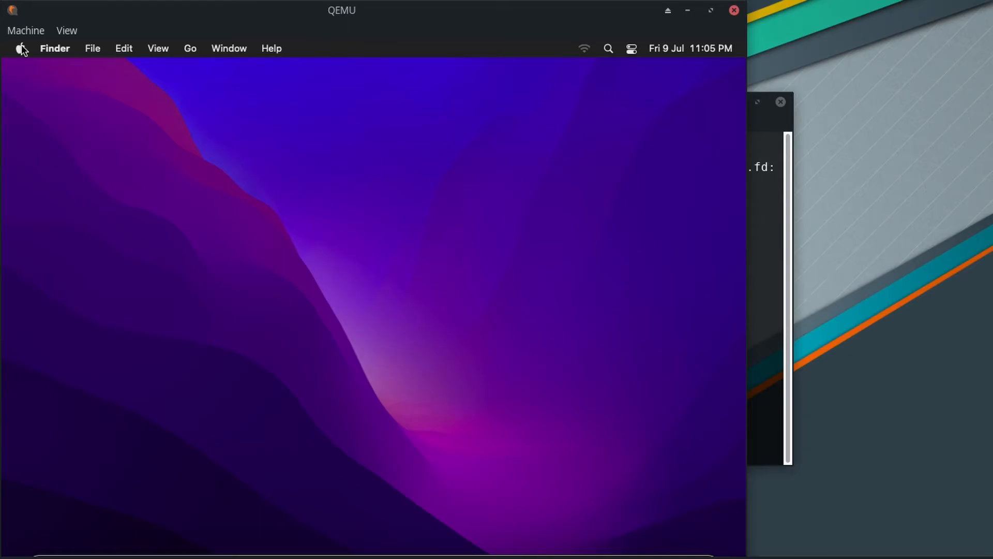
# Step: View About This Mac confirming Monterey 12.0 Beta with 4 GB RAM, then close it
pyautogui.click(21, 48)
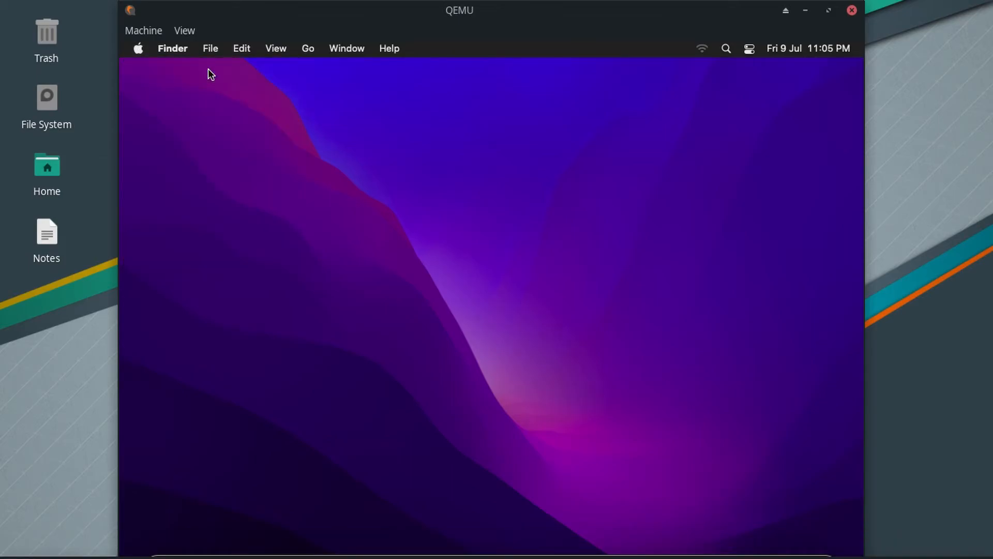
pyautogui.moveTo(532, 417)
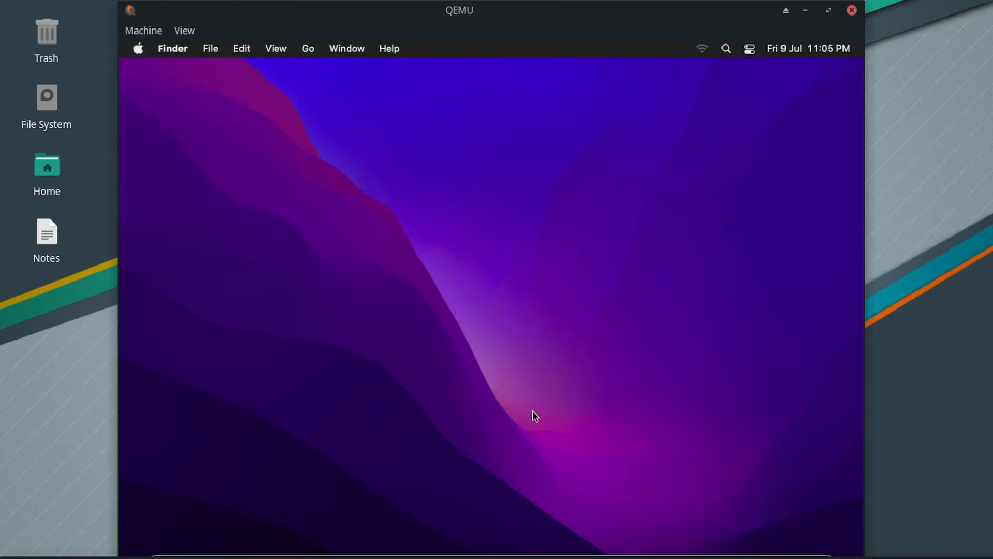
pyautogui.click(138, 48)
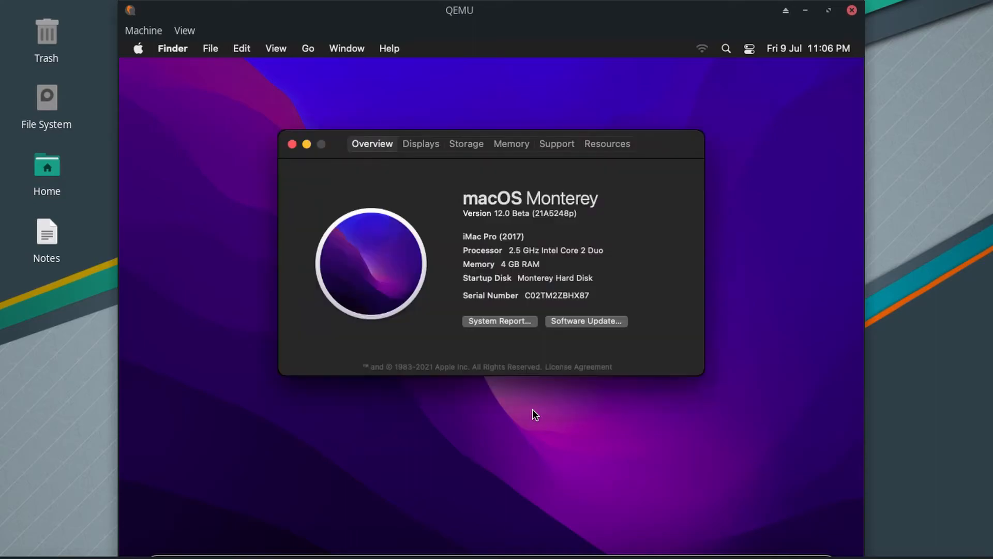
pyautogui.moveTo(527, 416)
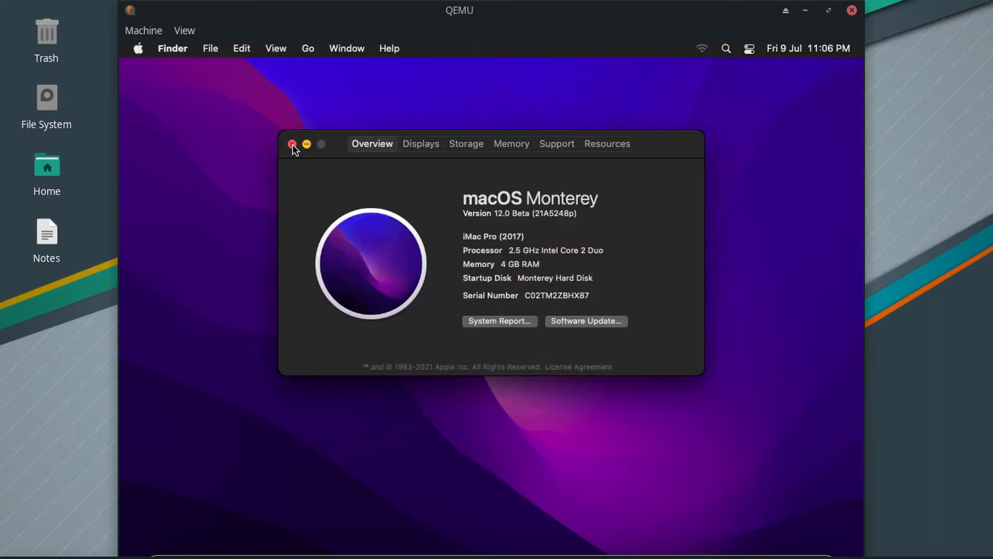
pyautogui.click(292, 143)
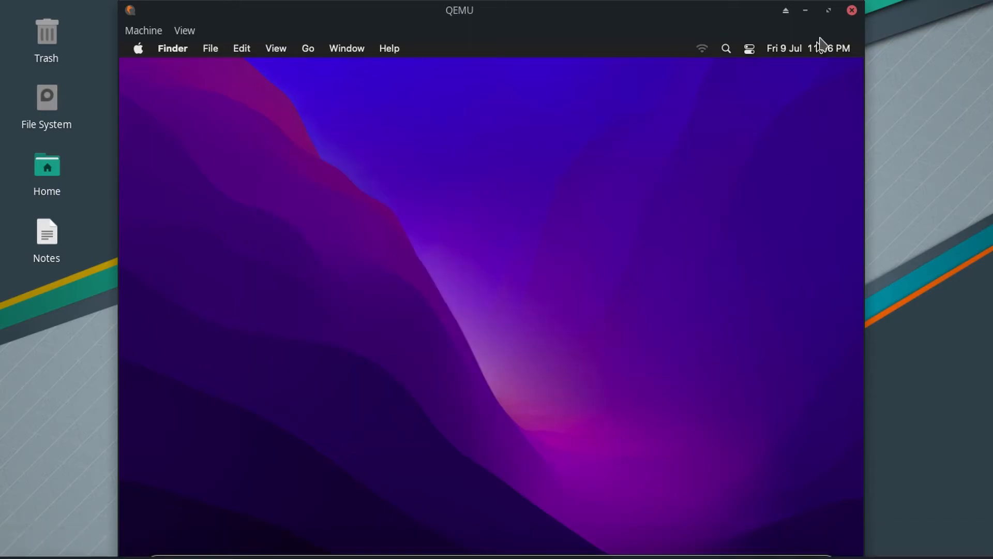
pyautogui.moveTo(283, 553)
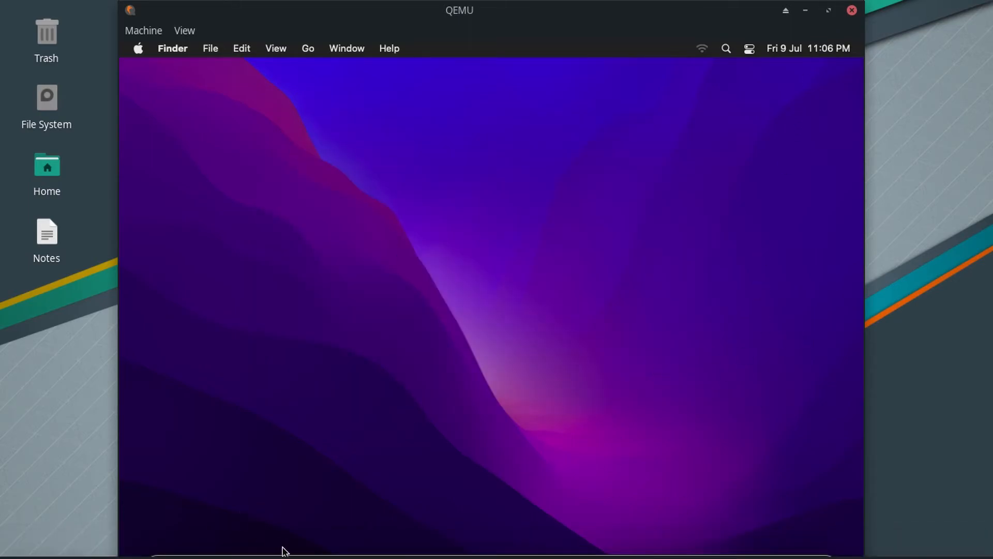
pyautogui.moveTo(197, 557)
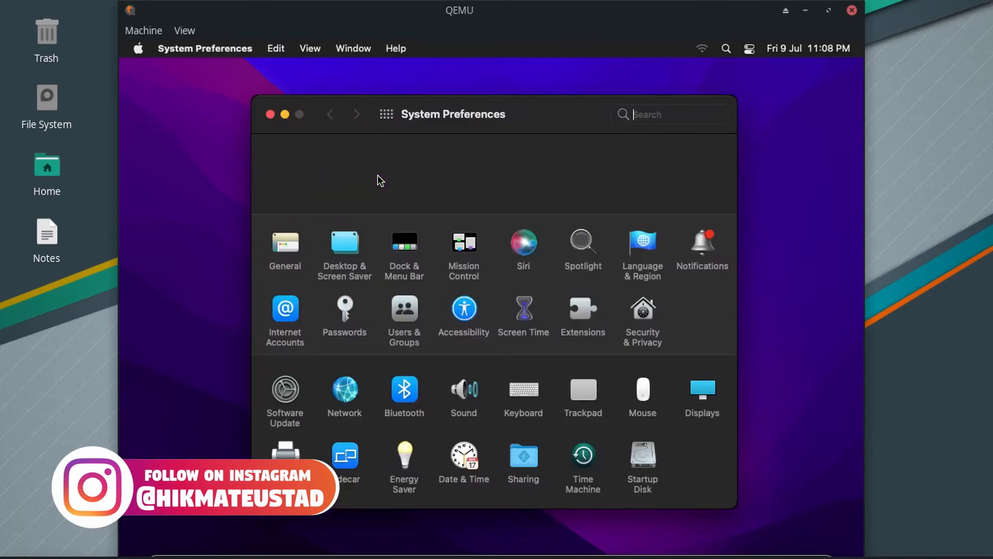
# Step: Unlock Users & Groups with the administrator password
pyautogui.click(403, 308)
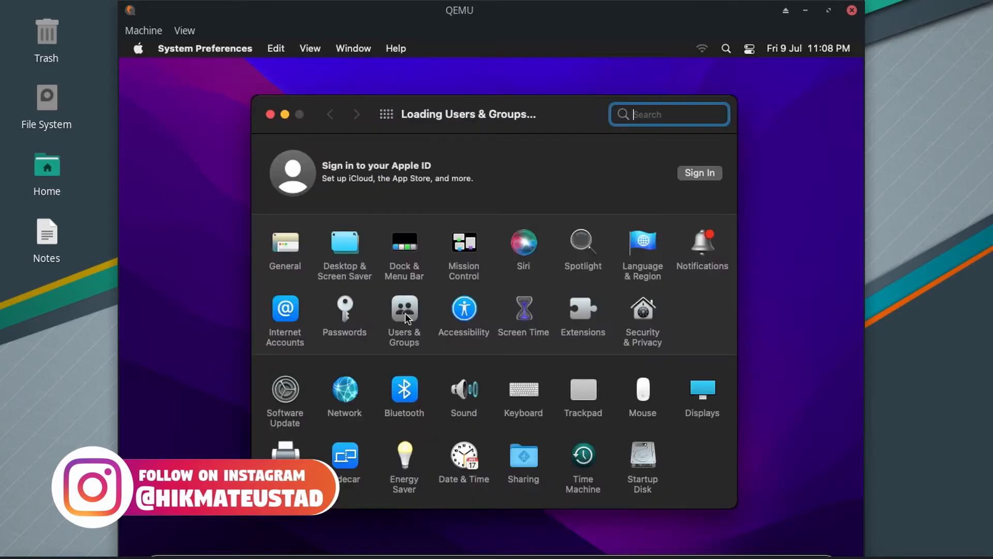
pyautogui.click(403, 310)
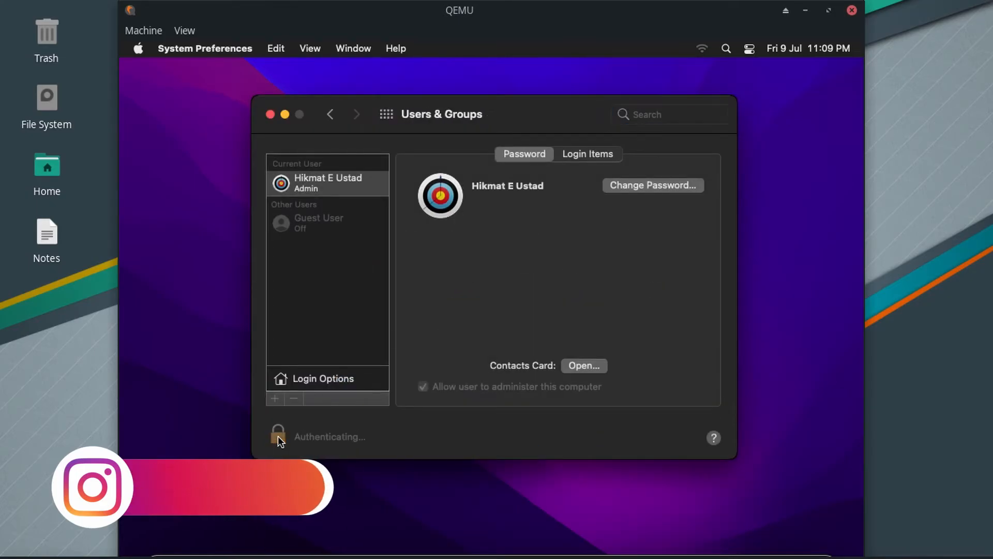
pyautogui.click(278, 433)
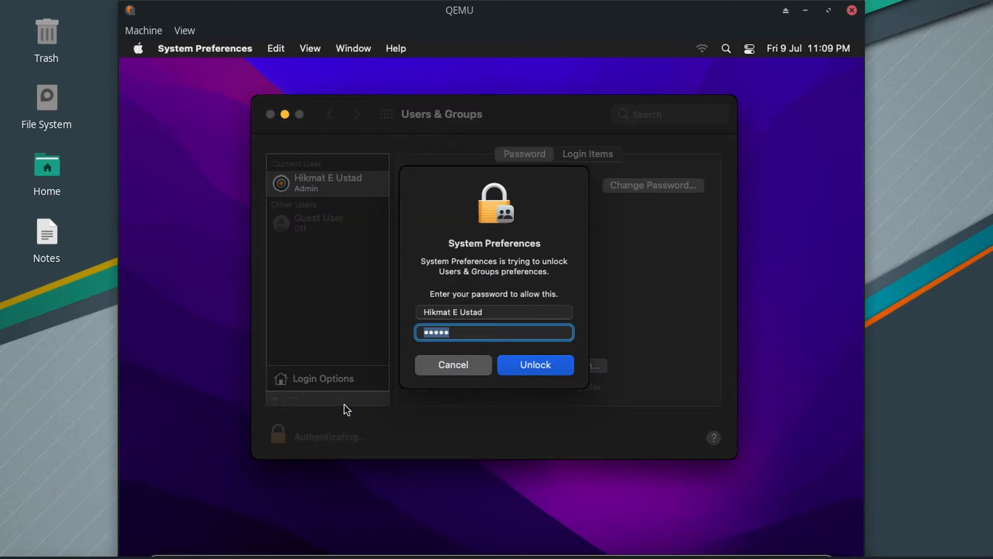
pyautogui.click(536, 365)
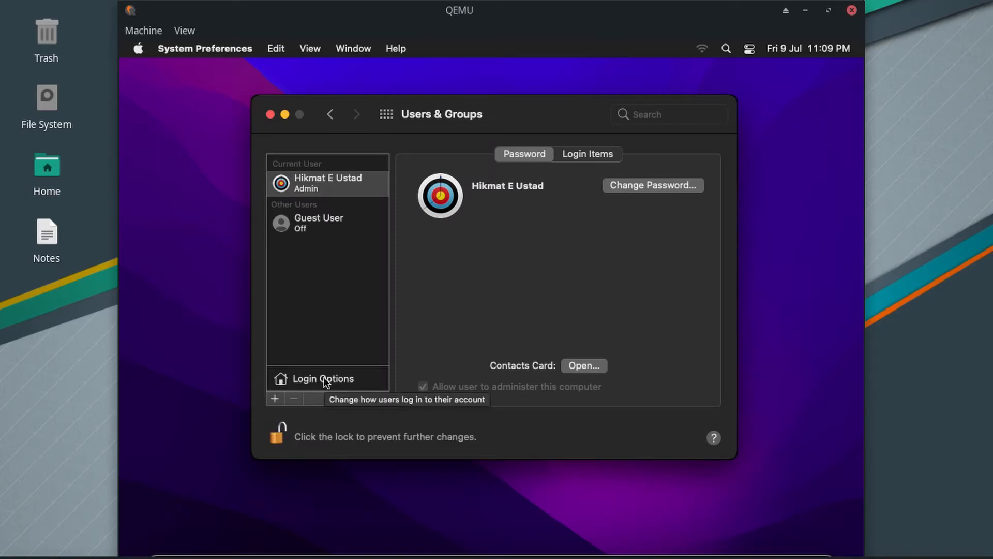
# Step: Set automatic login to Hikmat E Ustad in Login Options and re-lock the settings
pyautogui.click(323, 379)
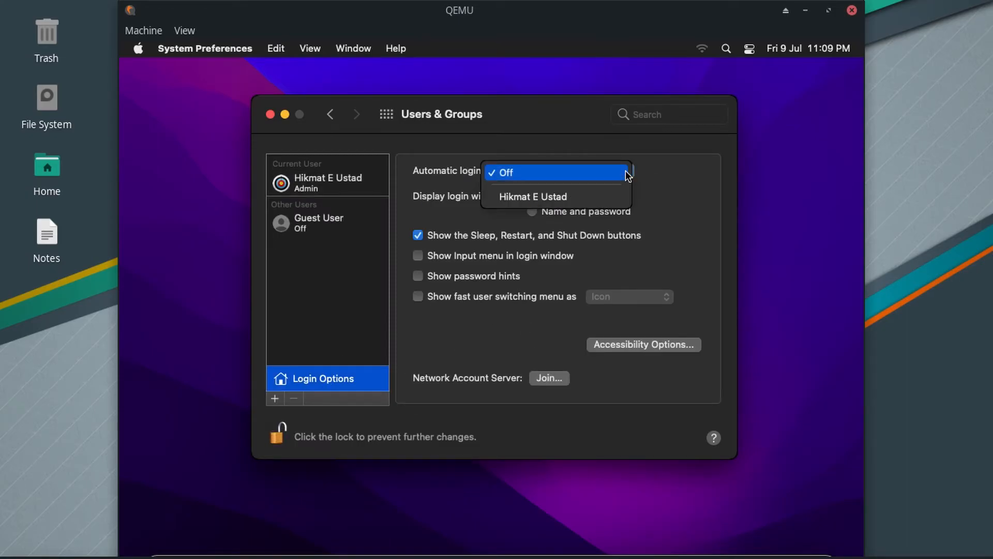
pyautogui.click(533, 197)
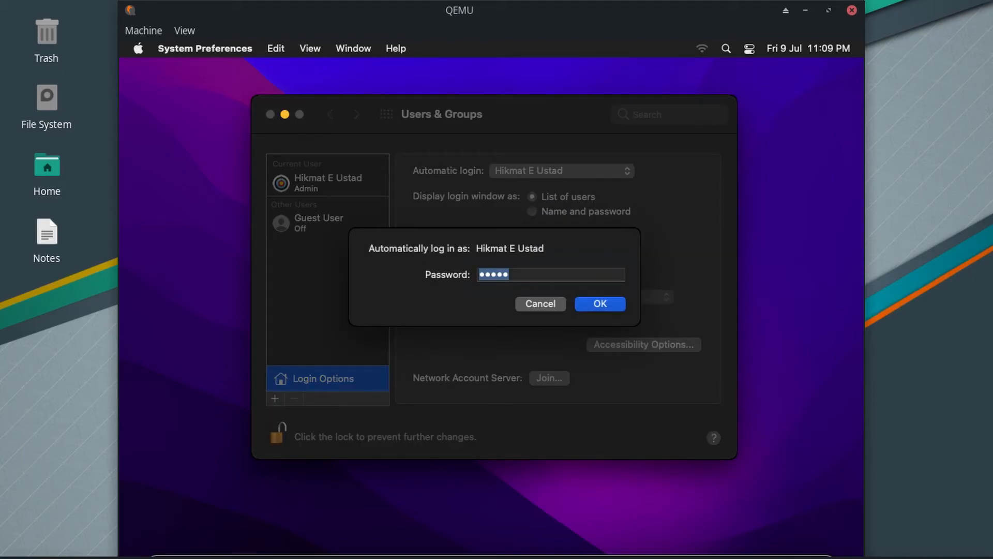
pyautogui.click(599, 304)
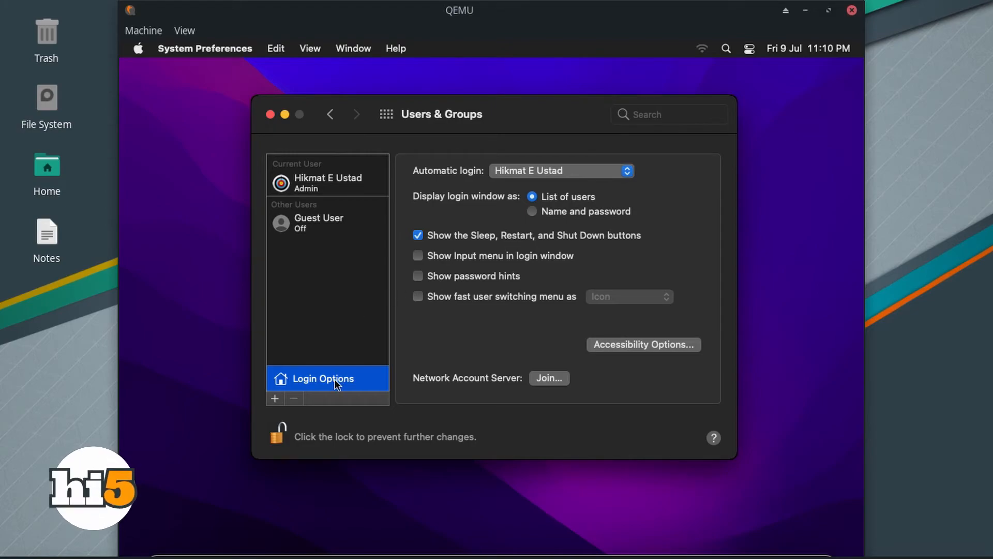
pyautogui.click(327, 182)
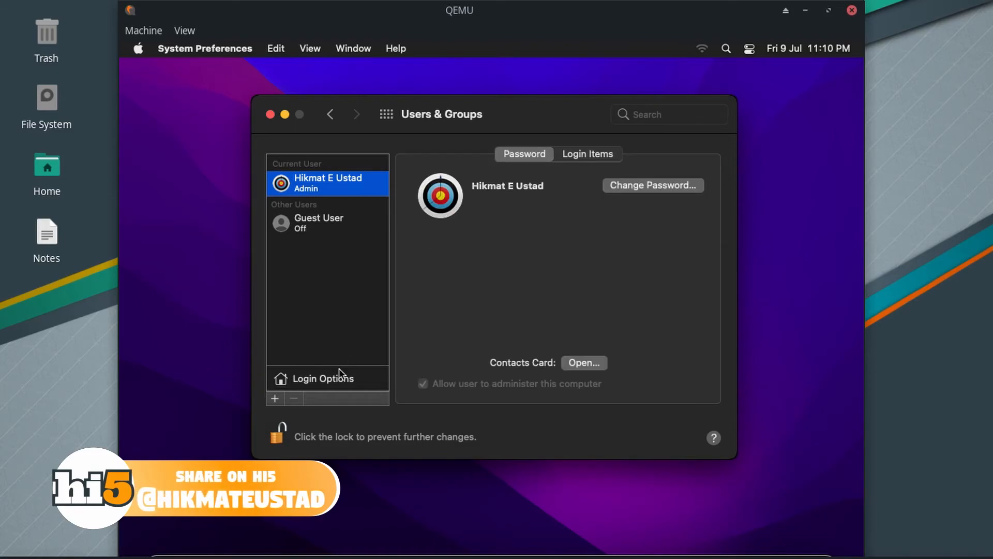
pyautogui.click(323, 378)
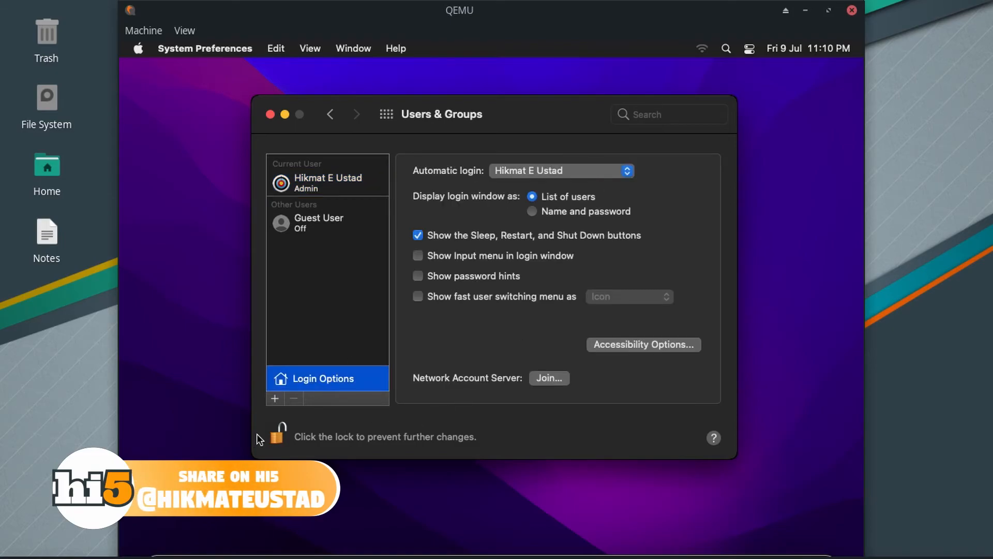
pyautogui.click(277, 435)
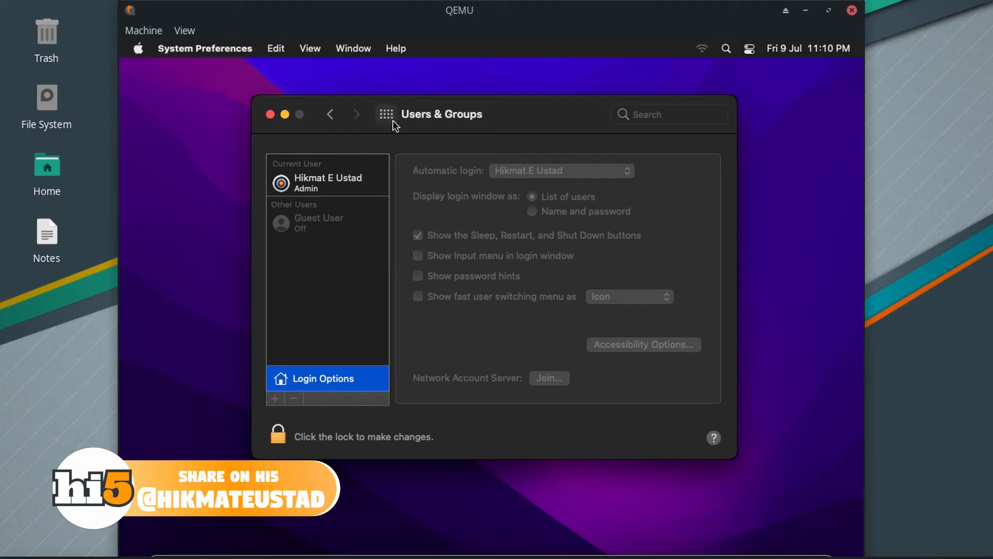
pyautogui.moveTo(390, 124)
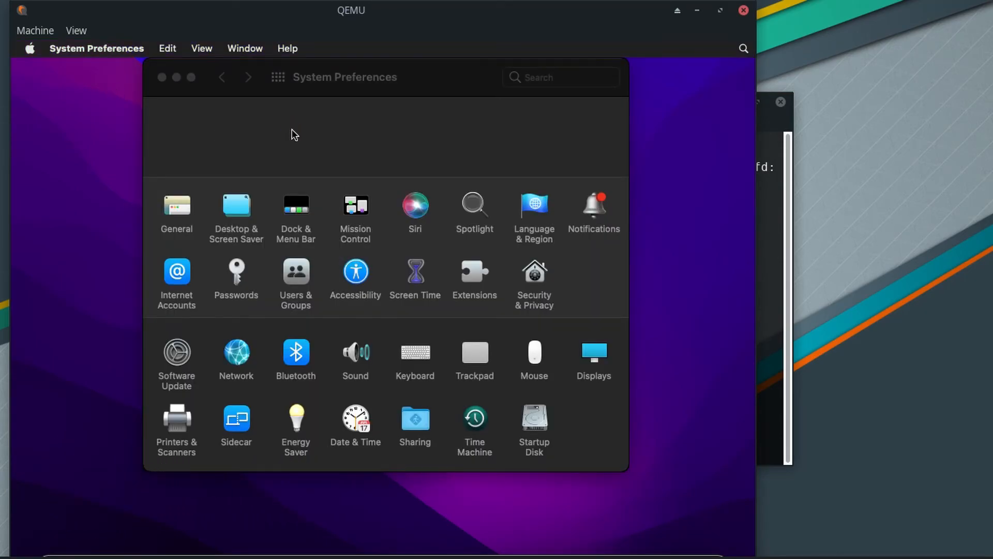
# Step: Review About This Mac's Displays and Storage details
pyautogui.click(296, 272)
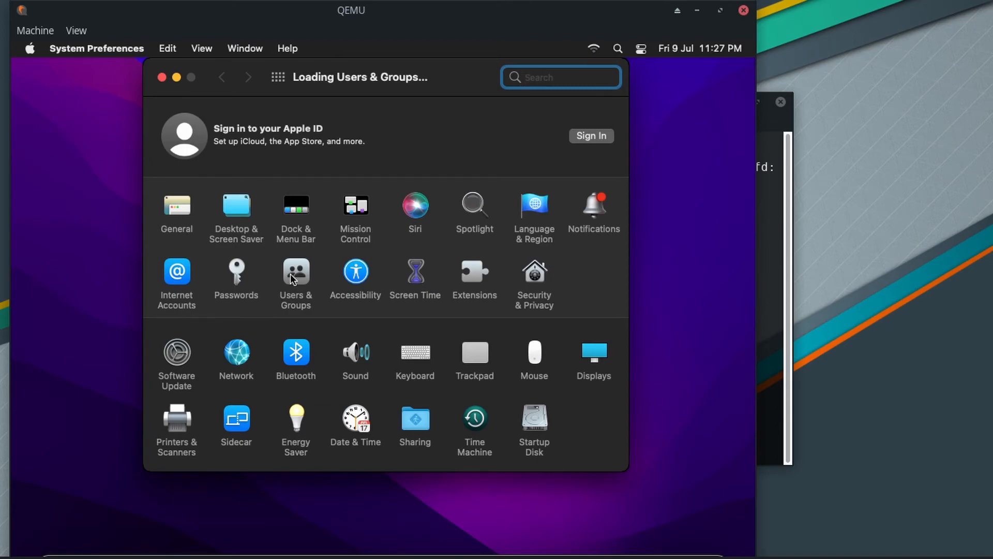
pyautogui.click(29, 48)
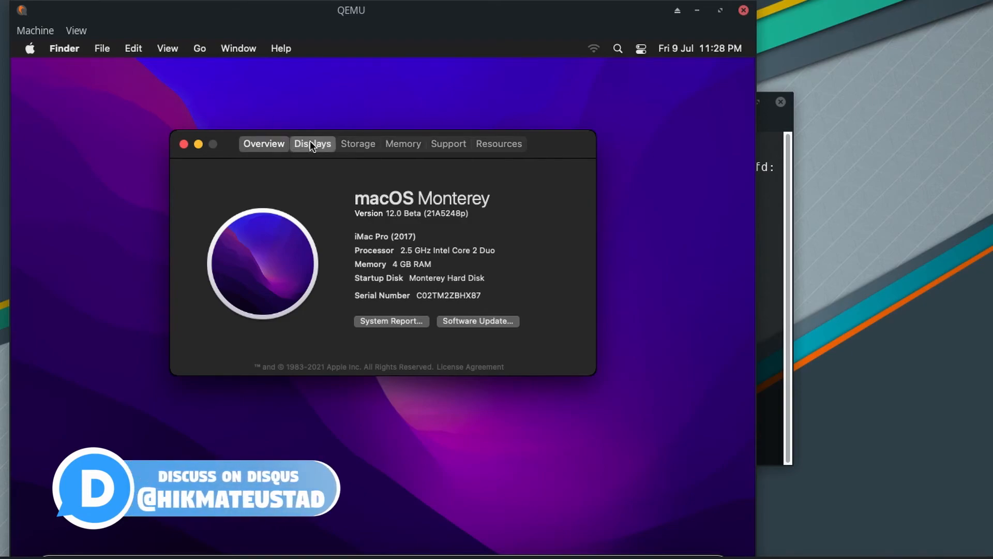
pyautogui.click(312, 144)
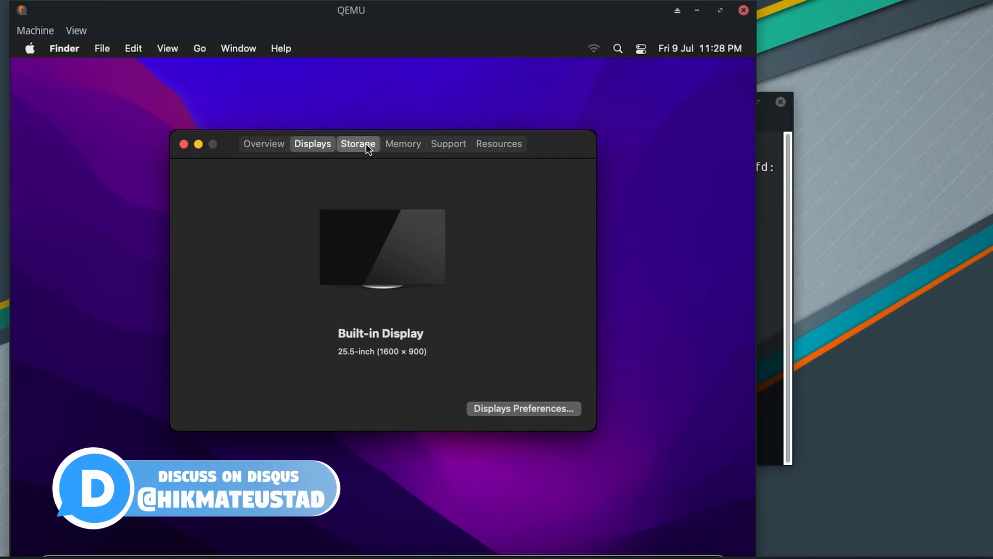
pyautogui.click(358, 144)
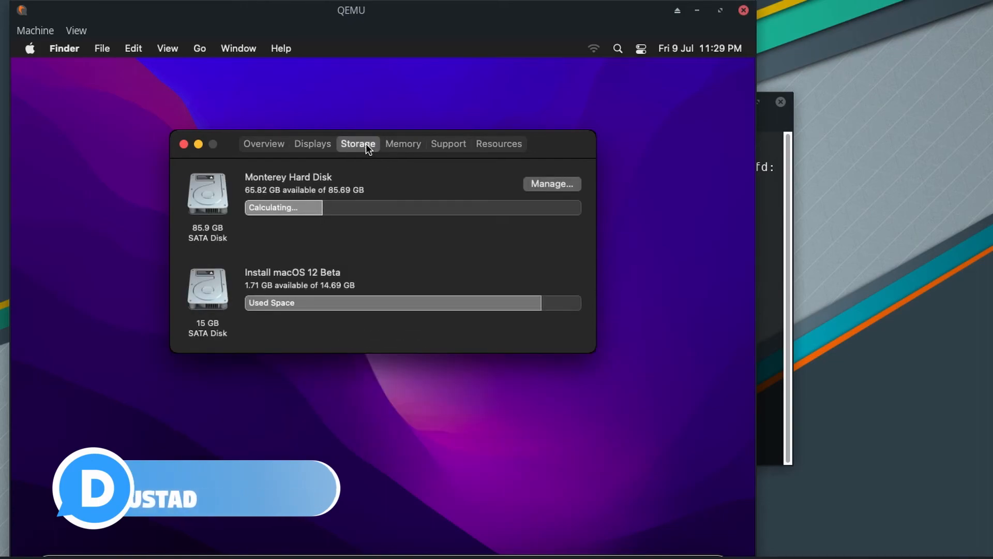
pyautogui.click(403, 143)
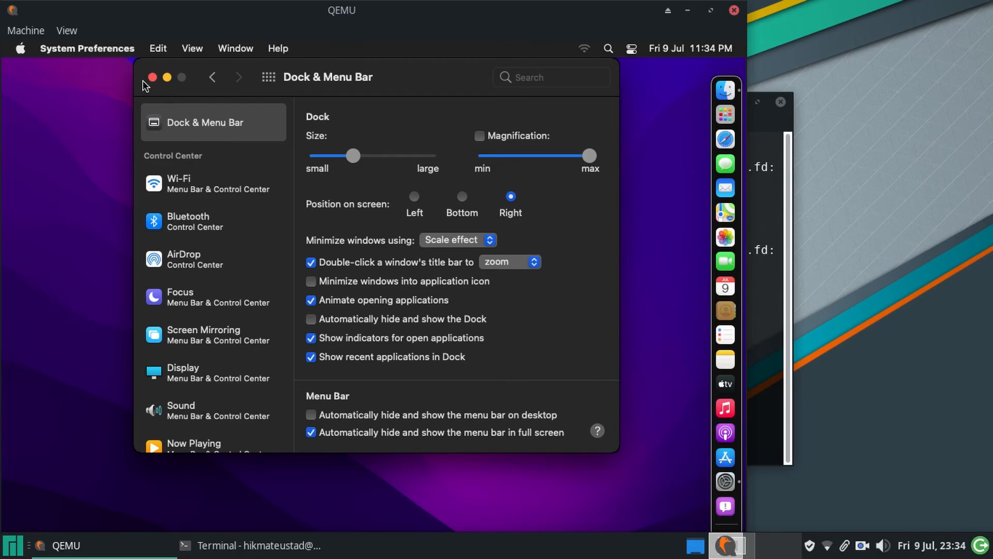
# Step: Turn off the dock option in Dock & Menu Bar and close the preferences window
pyautogui.click(310, 300)
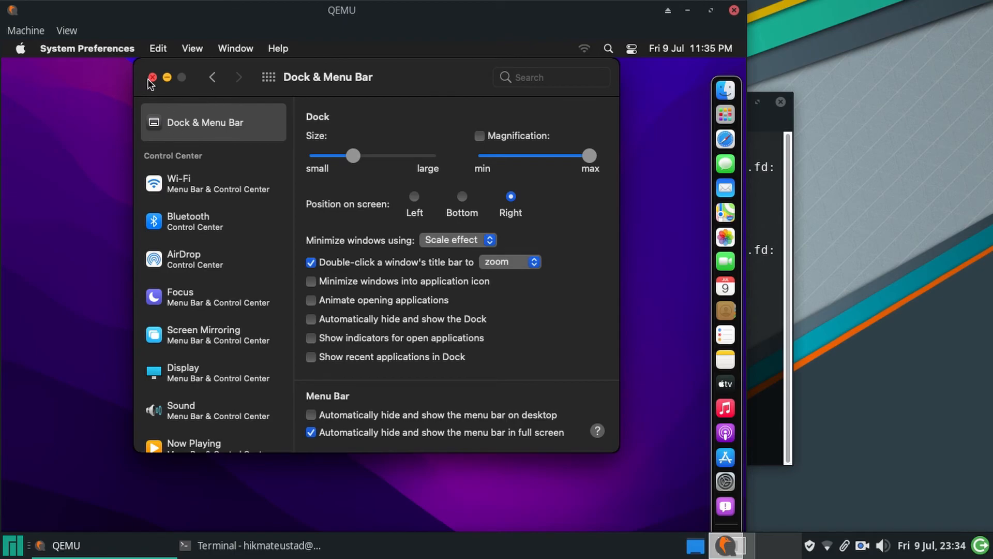
pyautogui.click(152, 77)
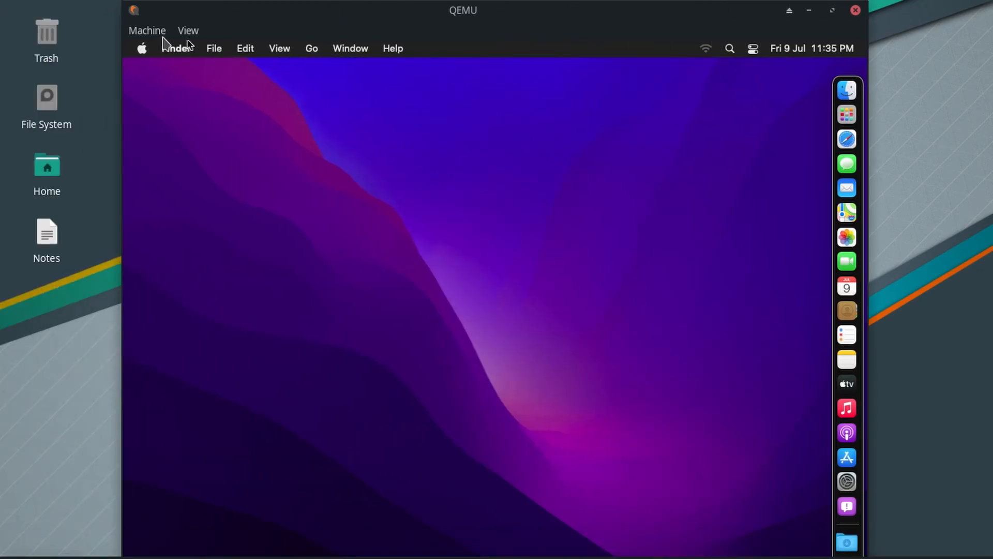
pyautogui.click(141, 48)
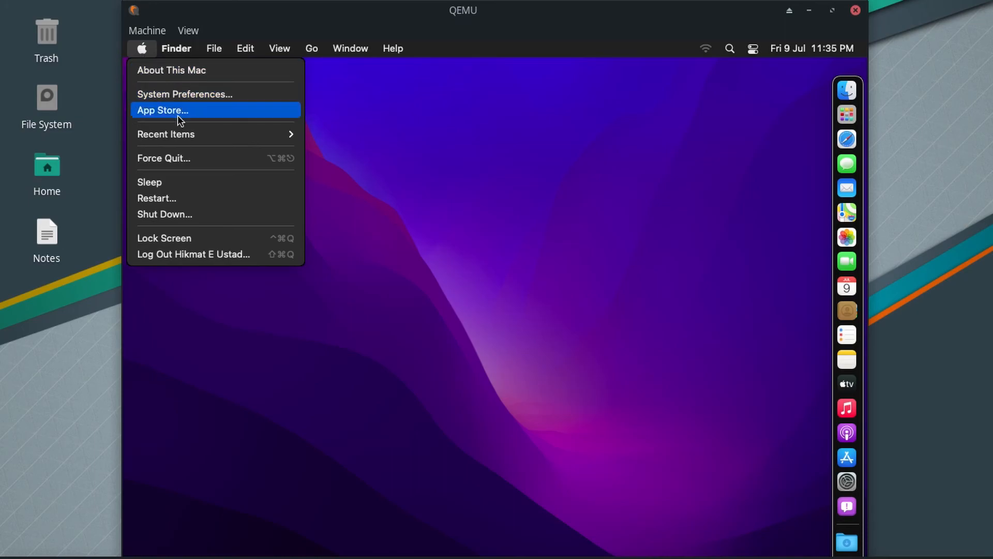
# Step: Restart macOS from the Apple menu with Reopen windows unticked
pyautogui.click(157, 198)
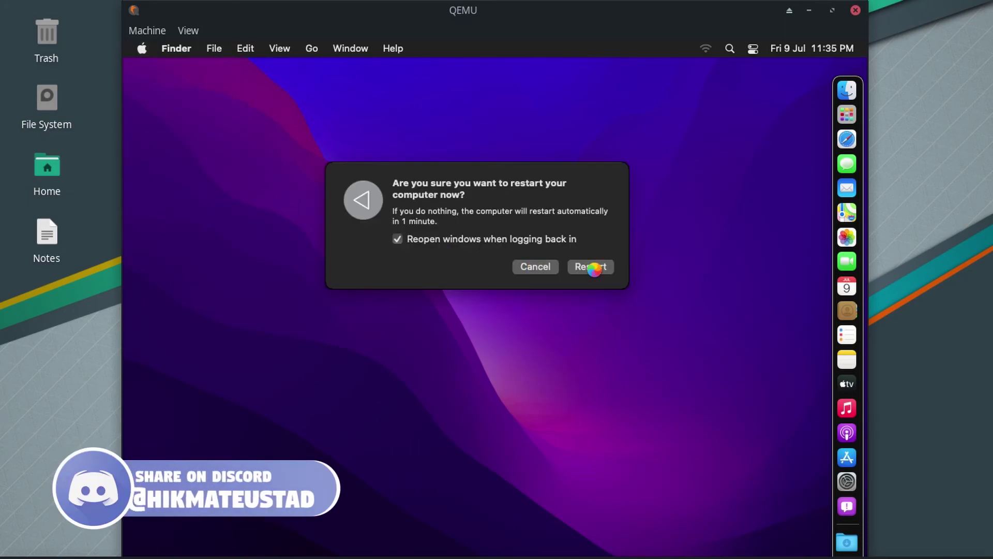
pyautogui.click(397, 239)
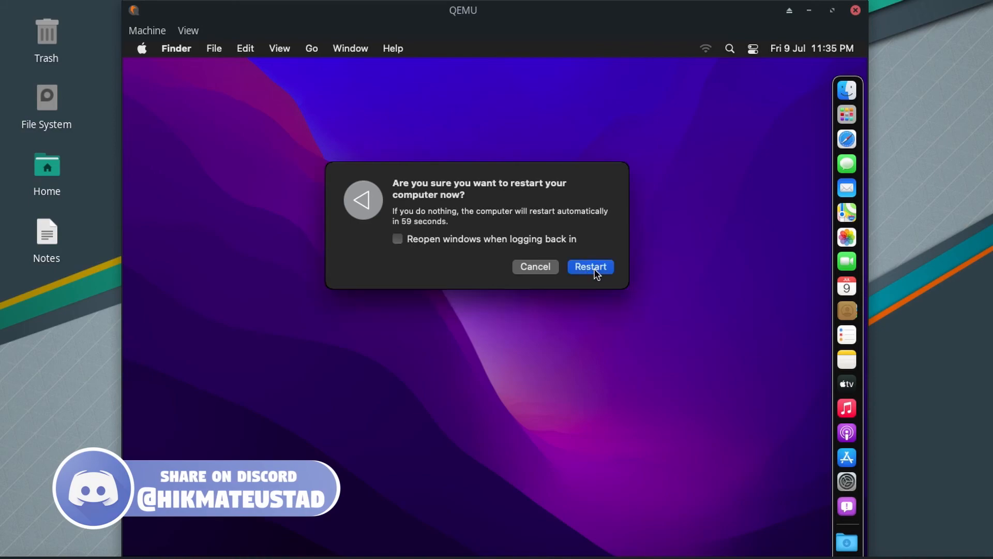
pyautogui.click(590, 266)
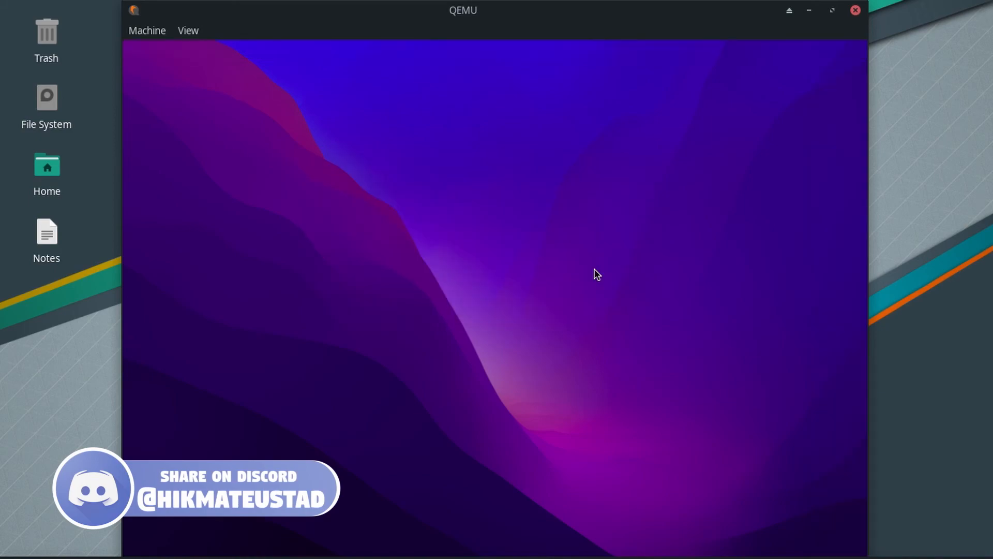